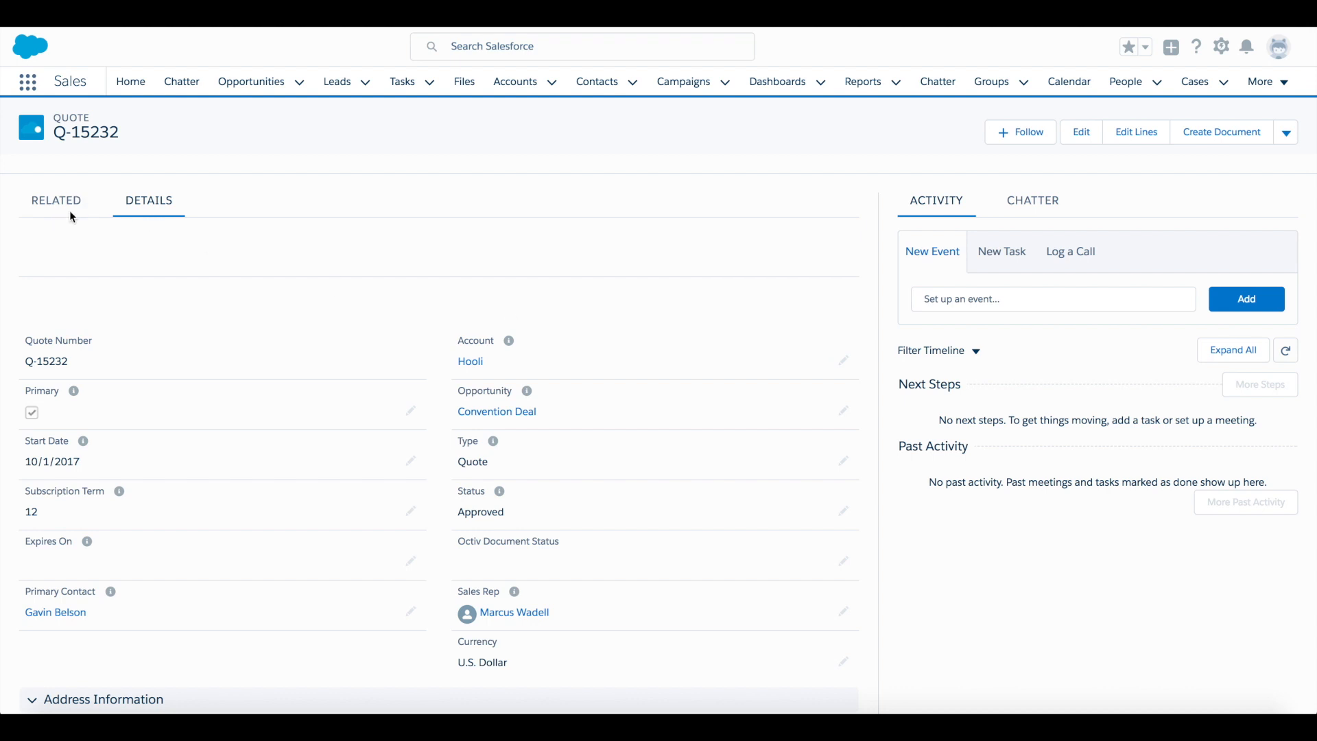
Review quote Q-15232's details and create an Octiv document from it
left_click(55, 200)
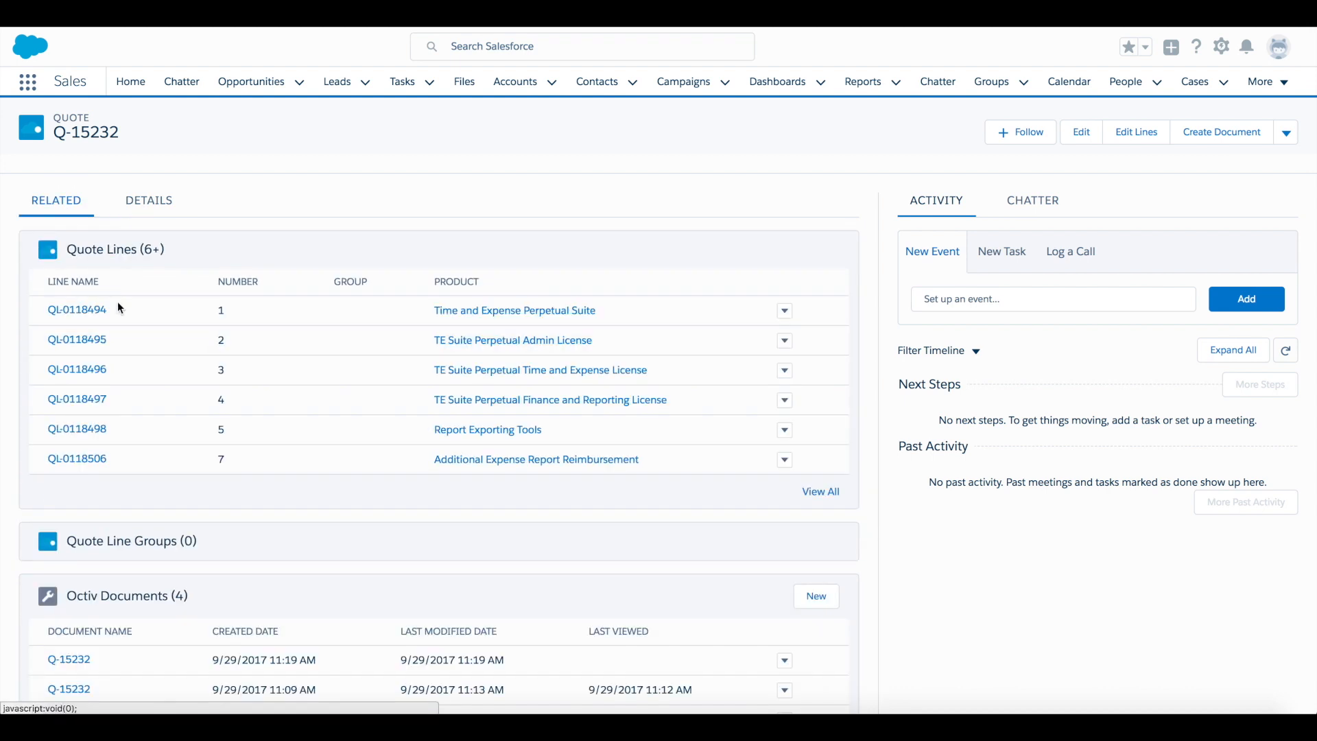
left_click(148, 200)
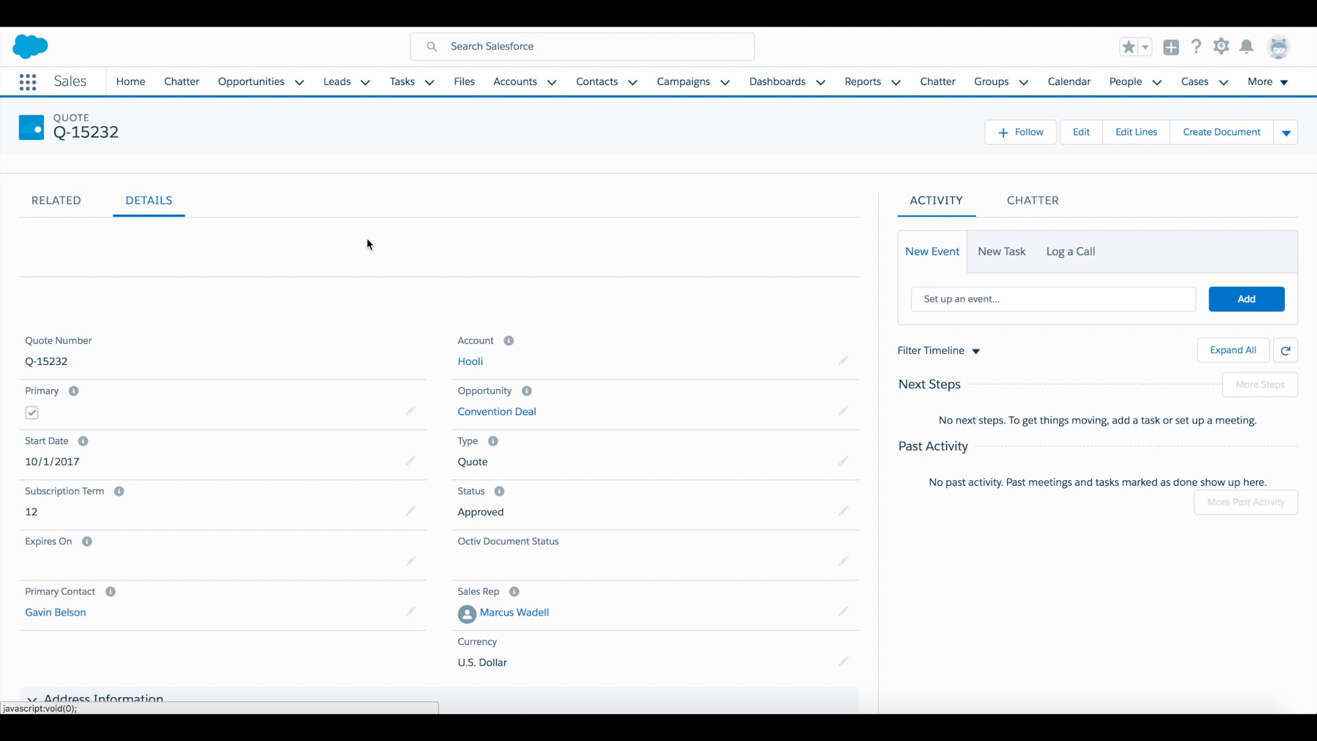
scroll("down", 3)
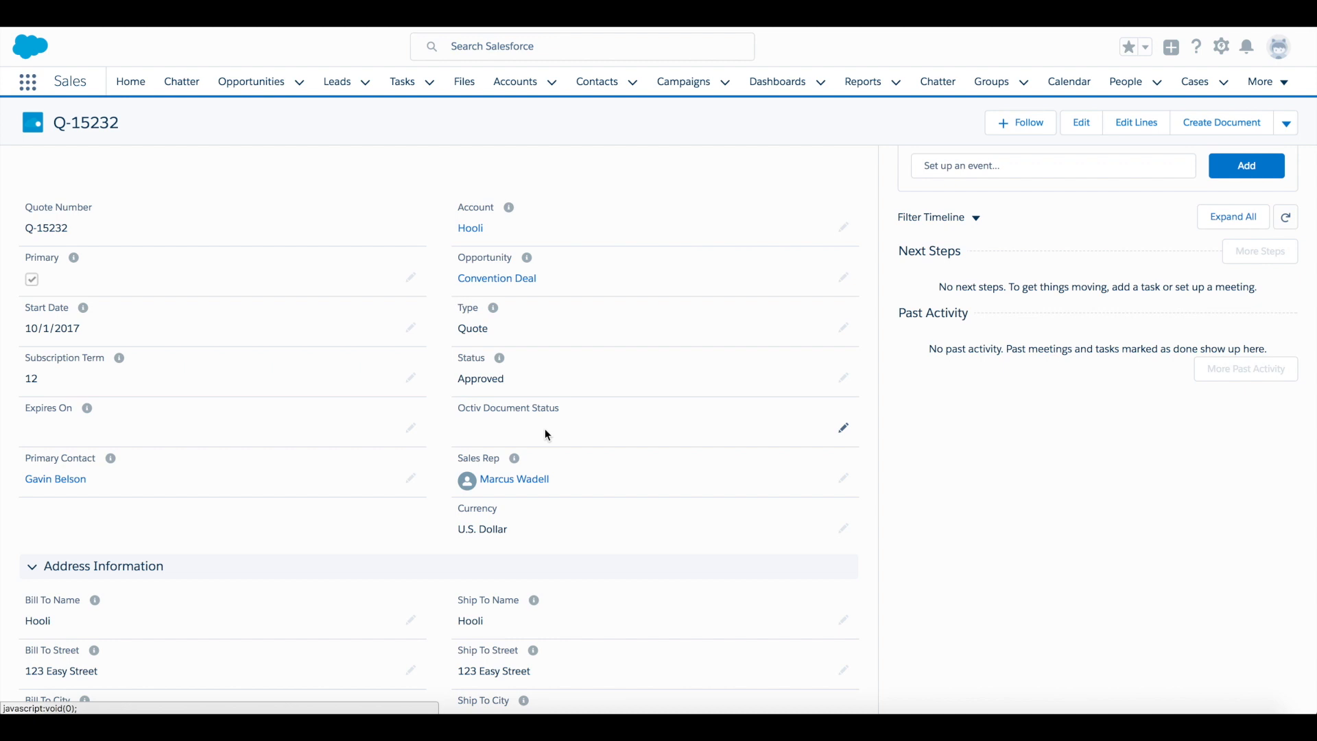
scroll("down", 3)
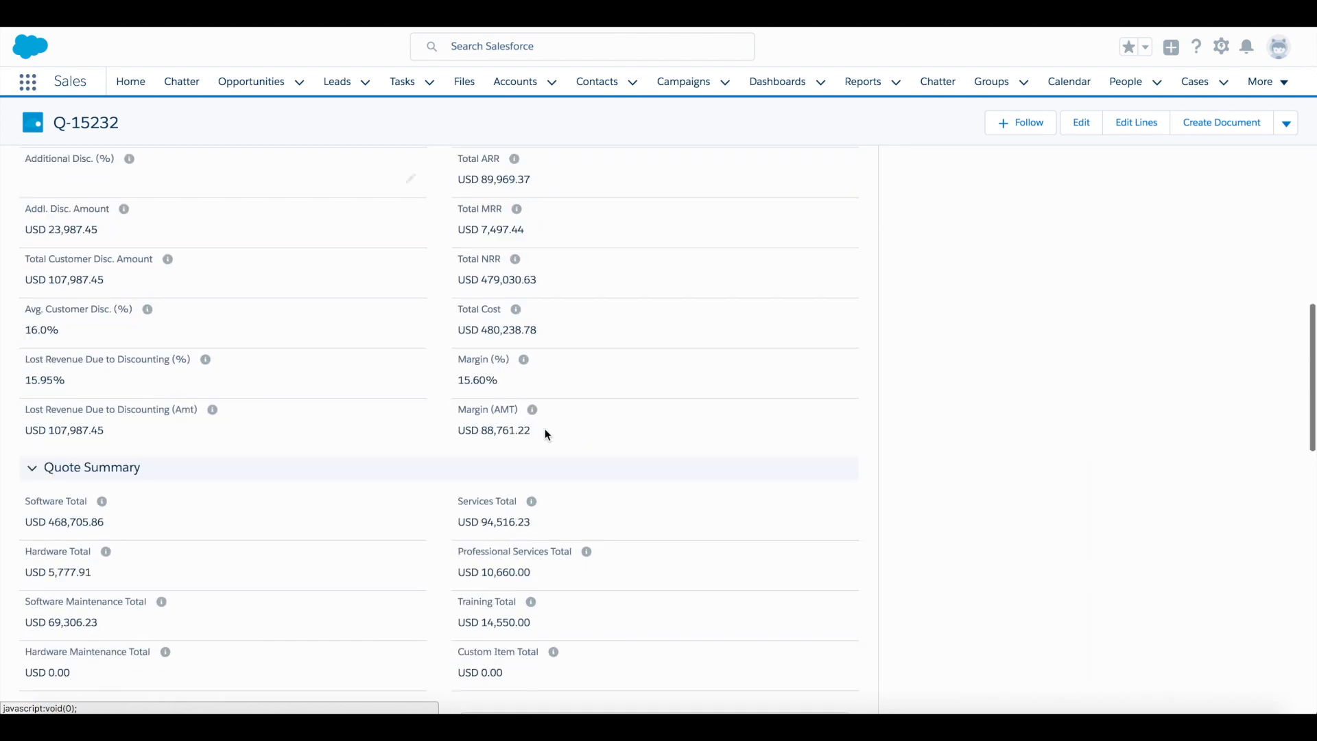
scroll("down", 3)
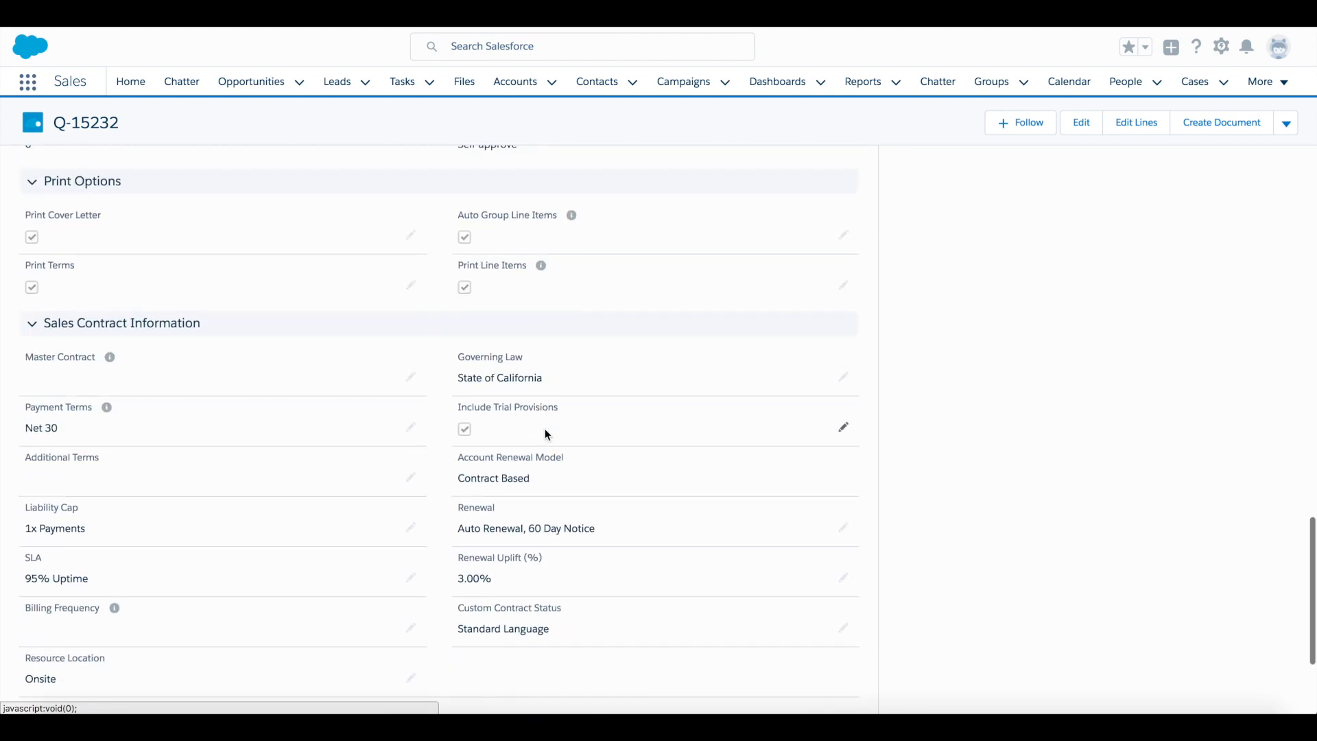
mouse_move(273, 240)
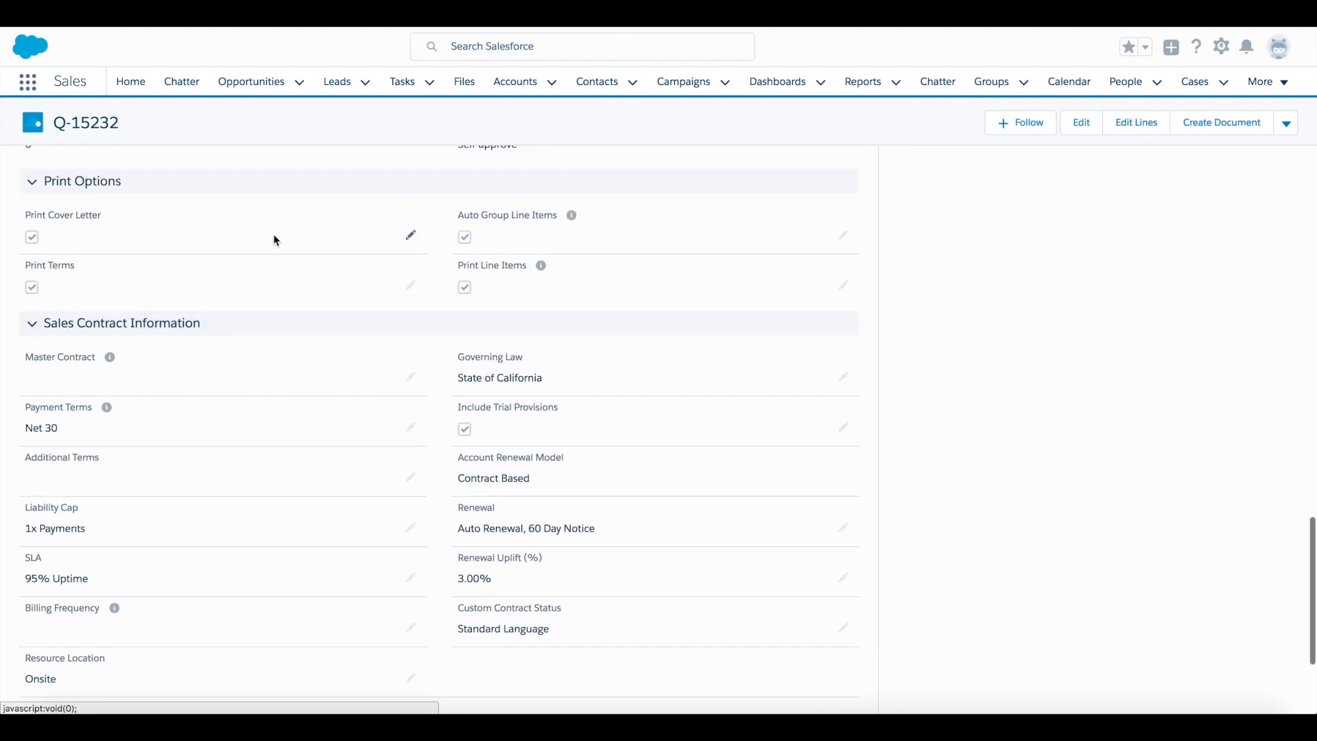
mouse_move(514, 285)
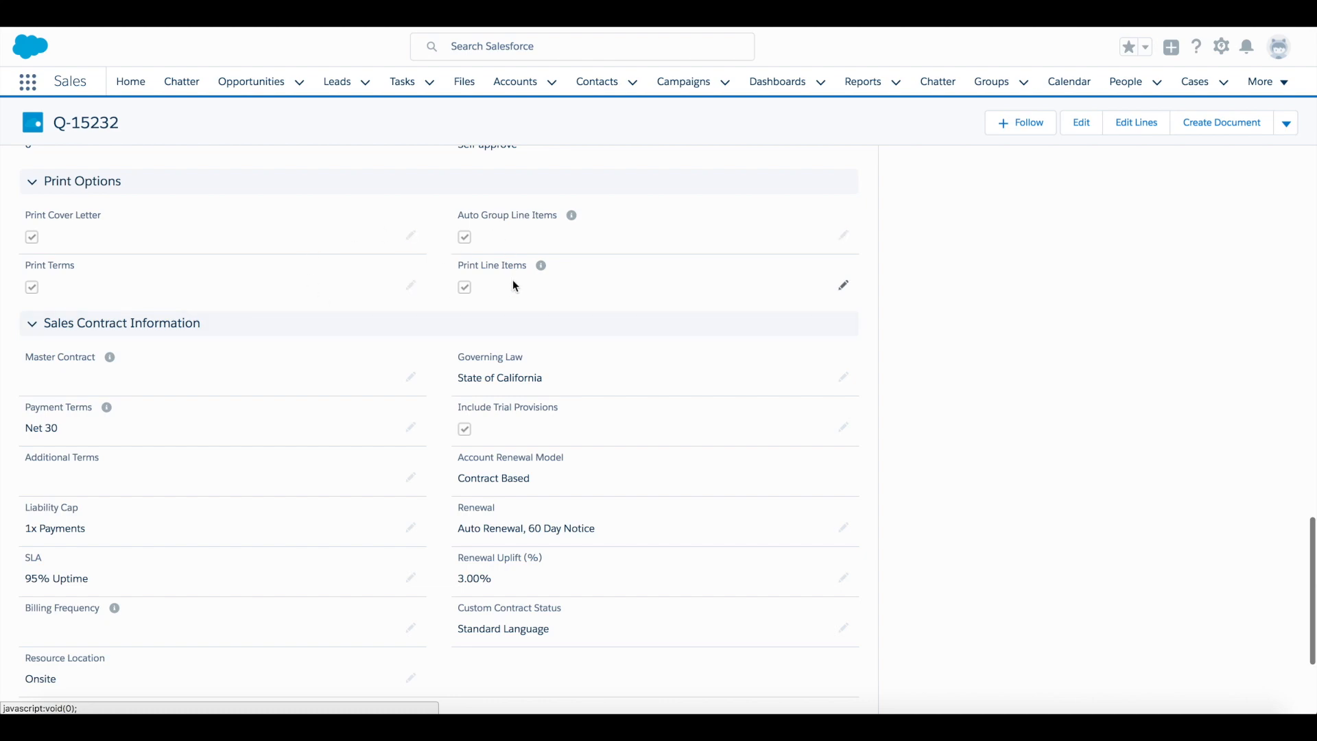
mouse_move(486, 244)
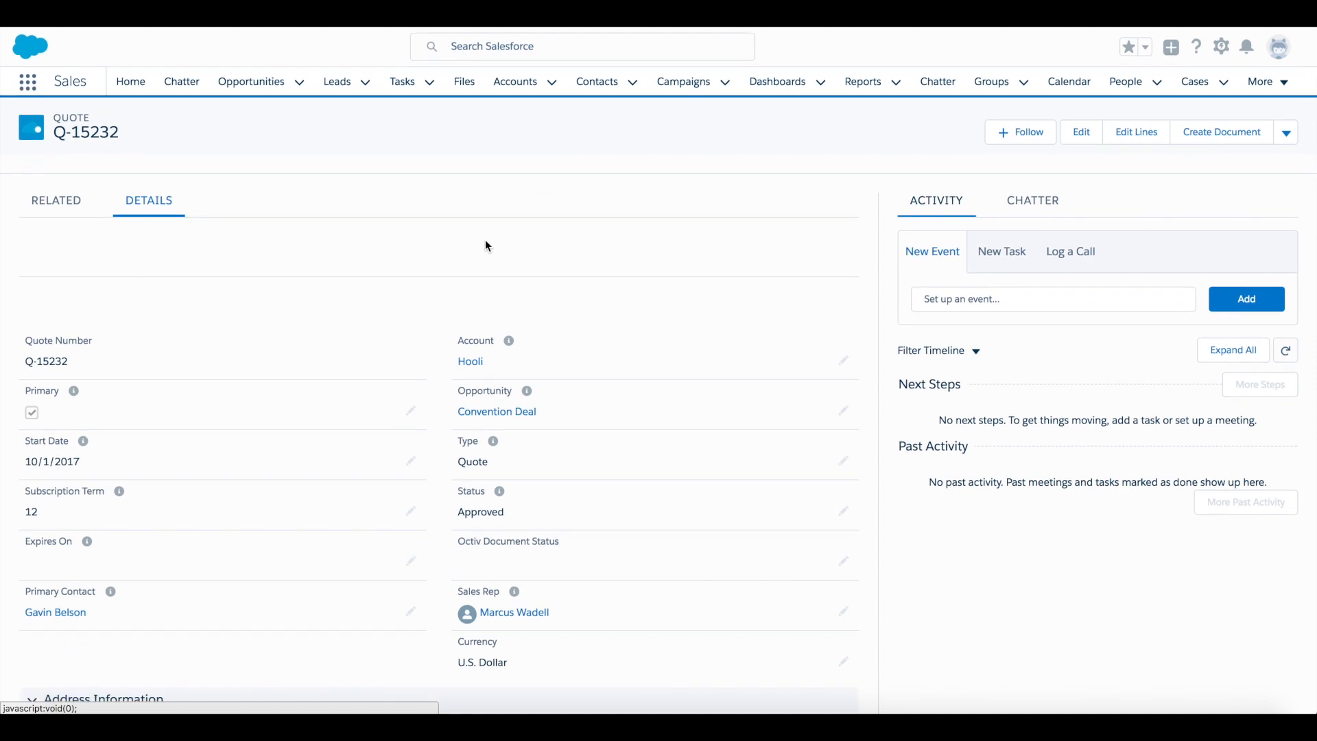
mouse_move(1221, 132)
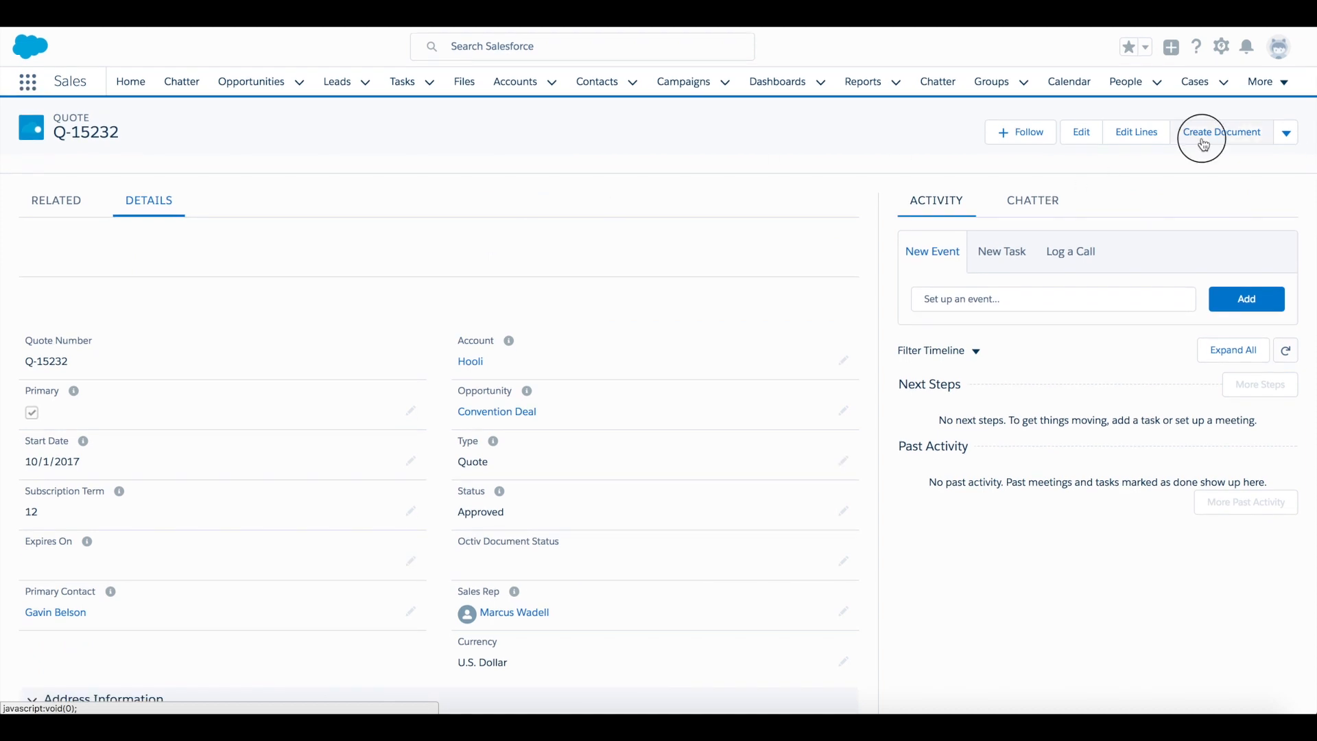
left_click(1221, 132)
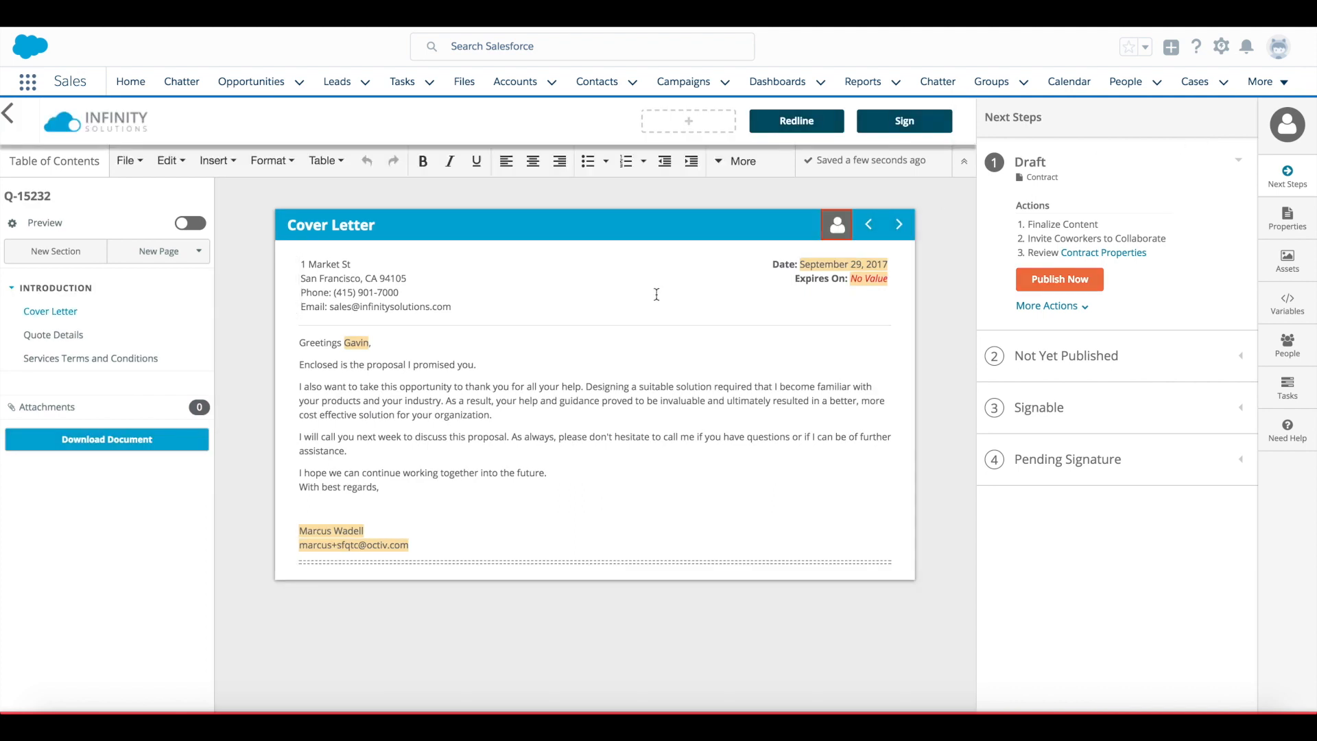
mouse_move(508, 365)
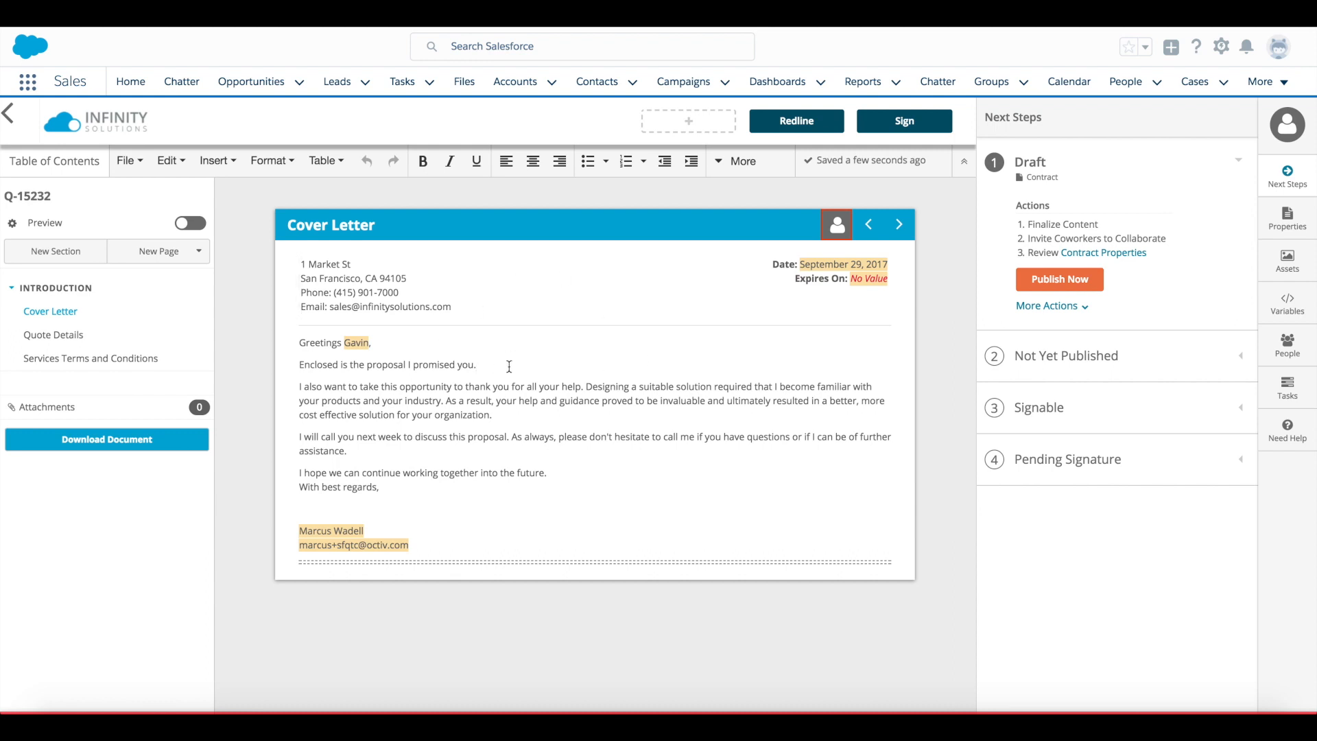
Add 'Thanks for the call yesterday!' to the cover letter's opening paragraph
type("Thanks")
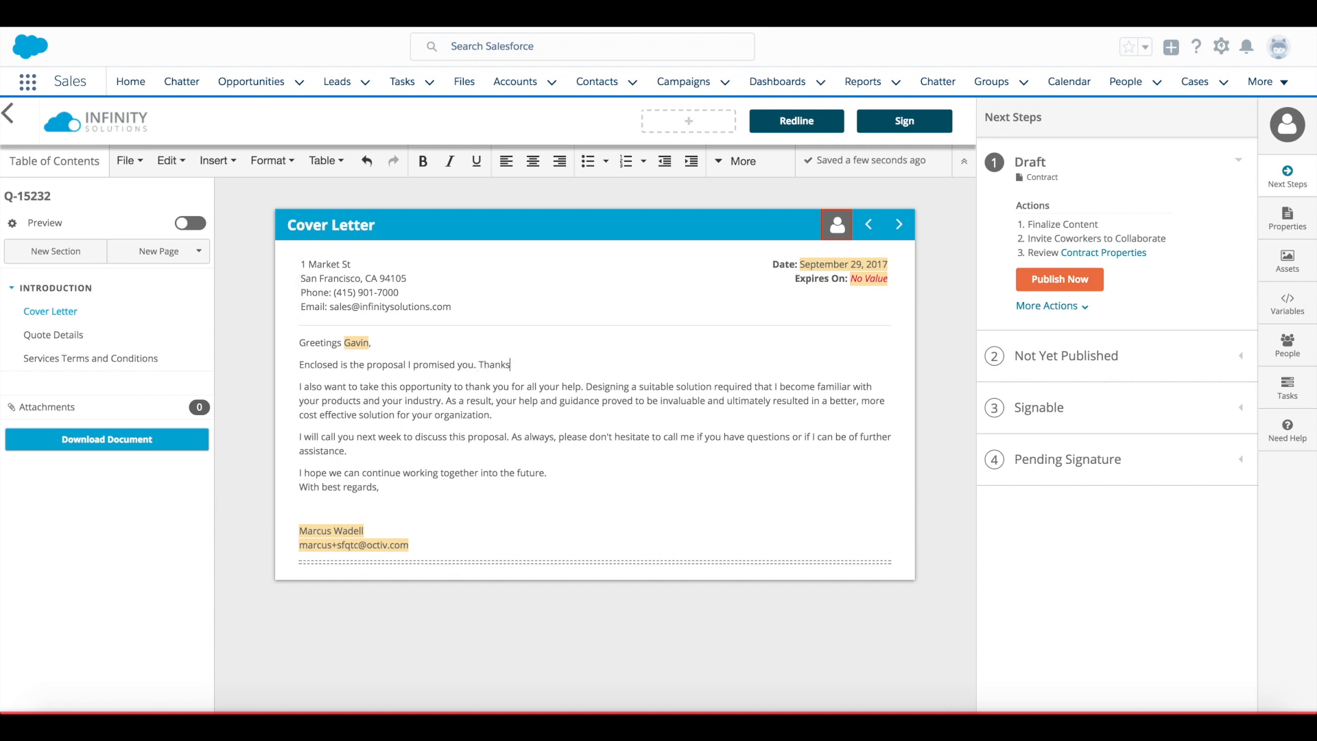
type("for the call yest")
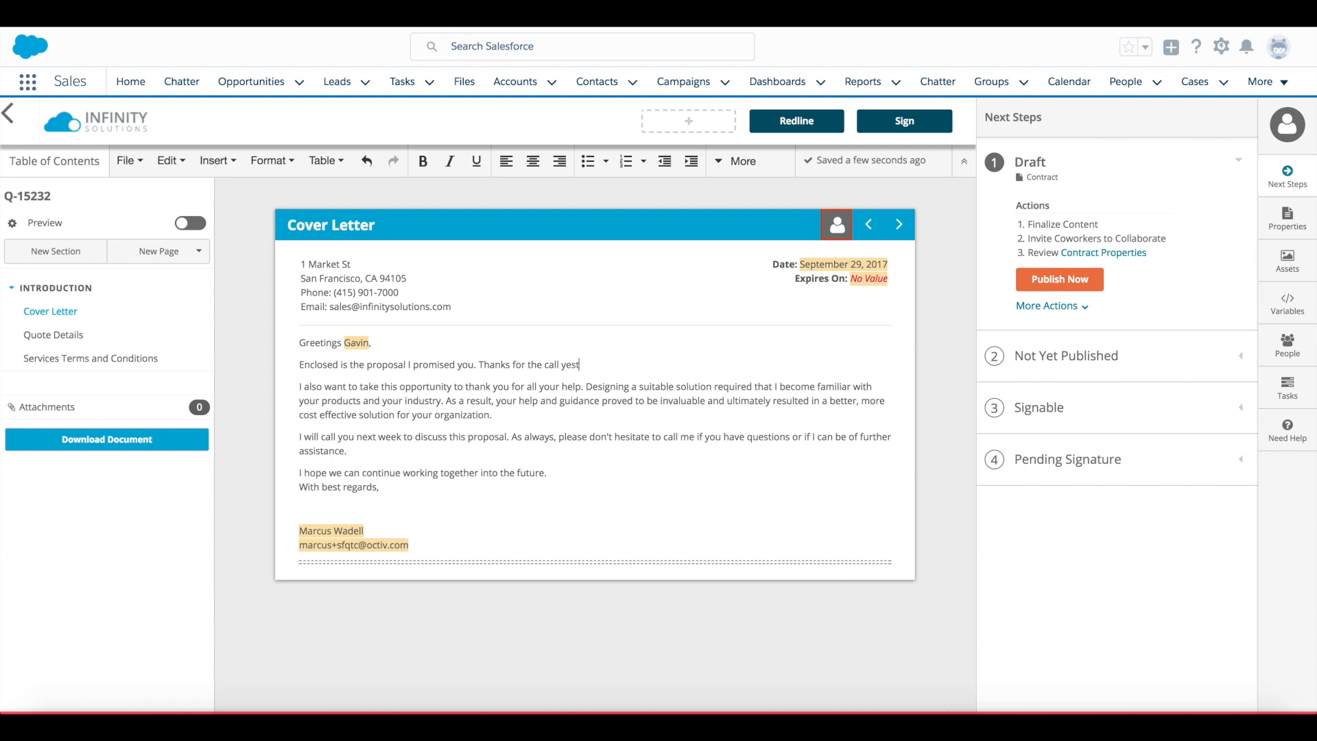
type("erday!")
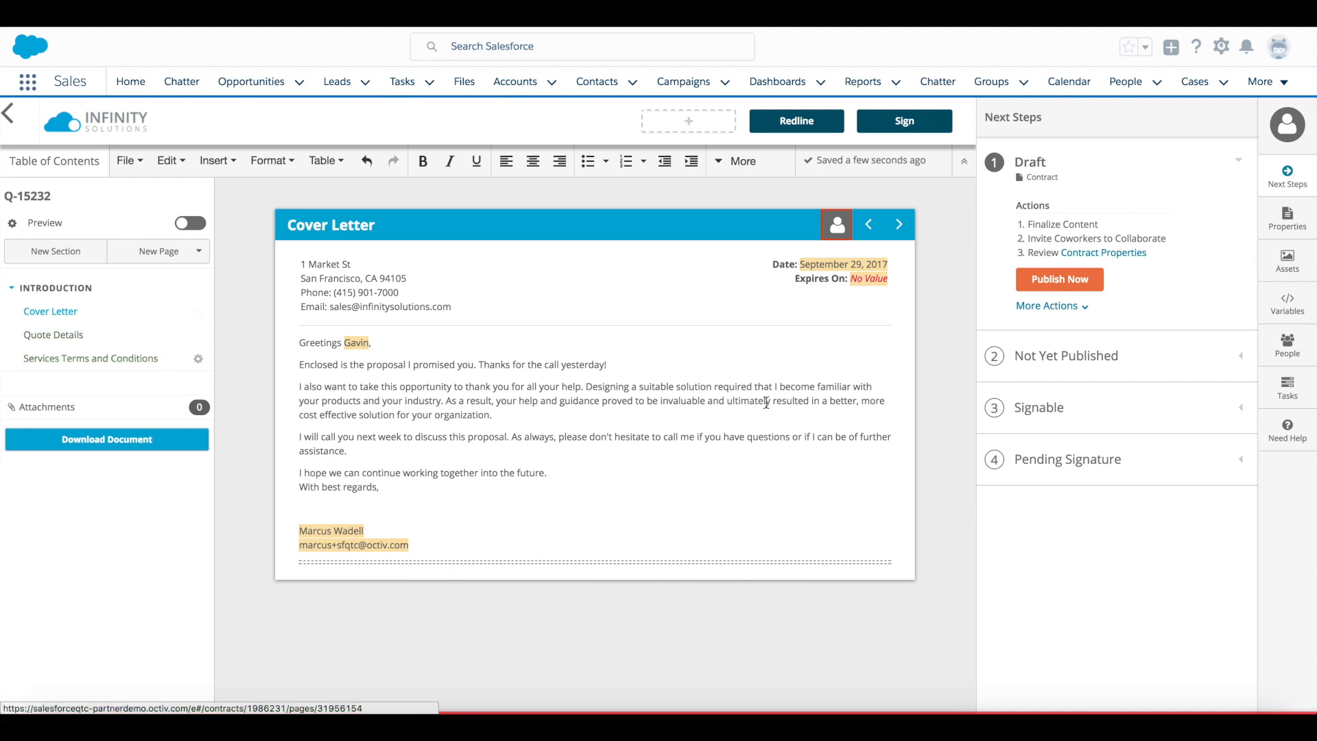
mouse_move(1120, 269)
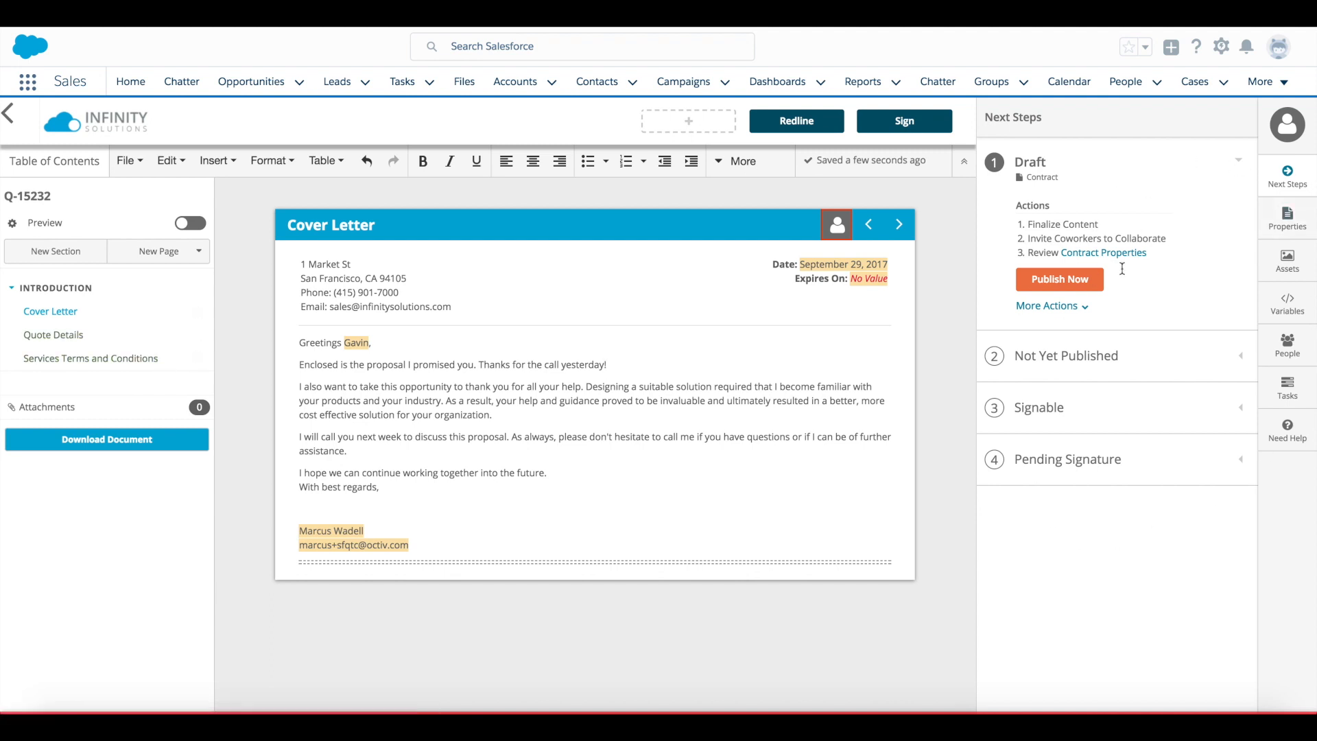
mouse_move(1224, 279)
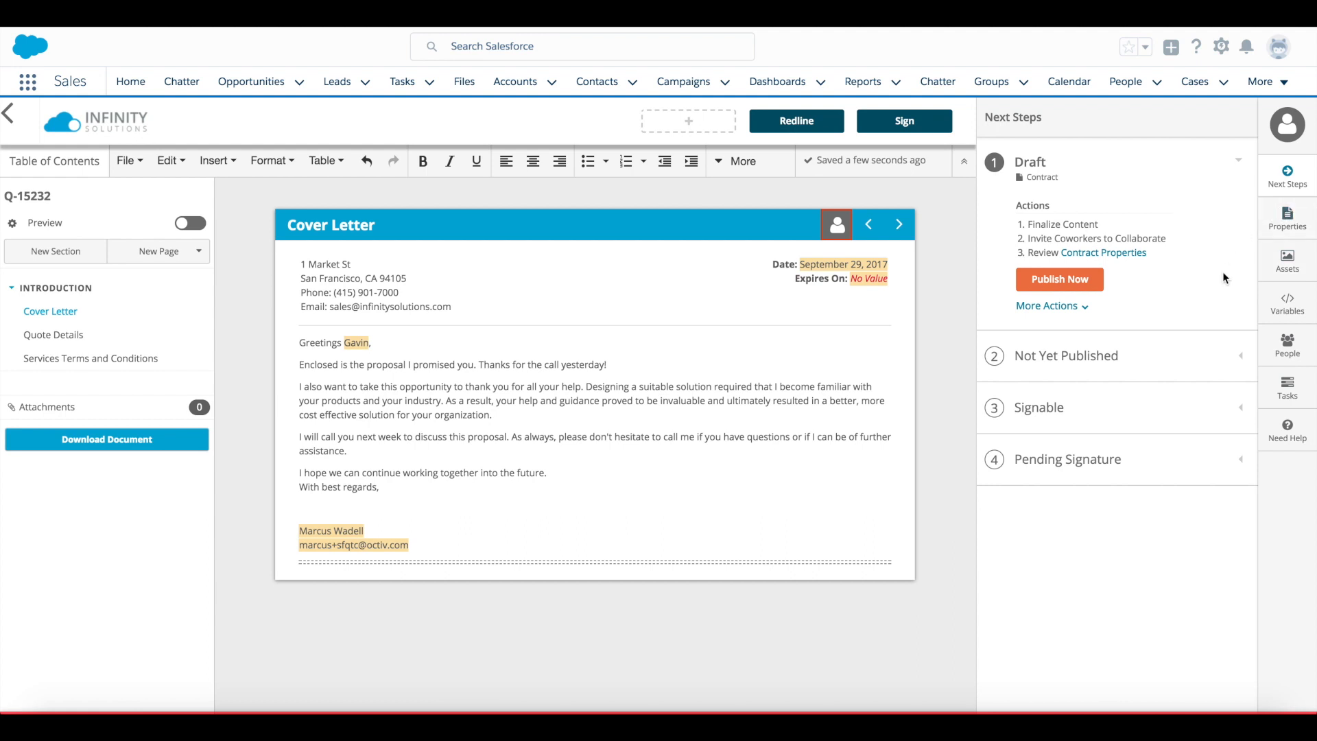
mouse_move(612, 355)
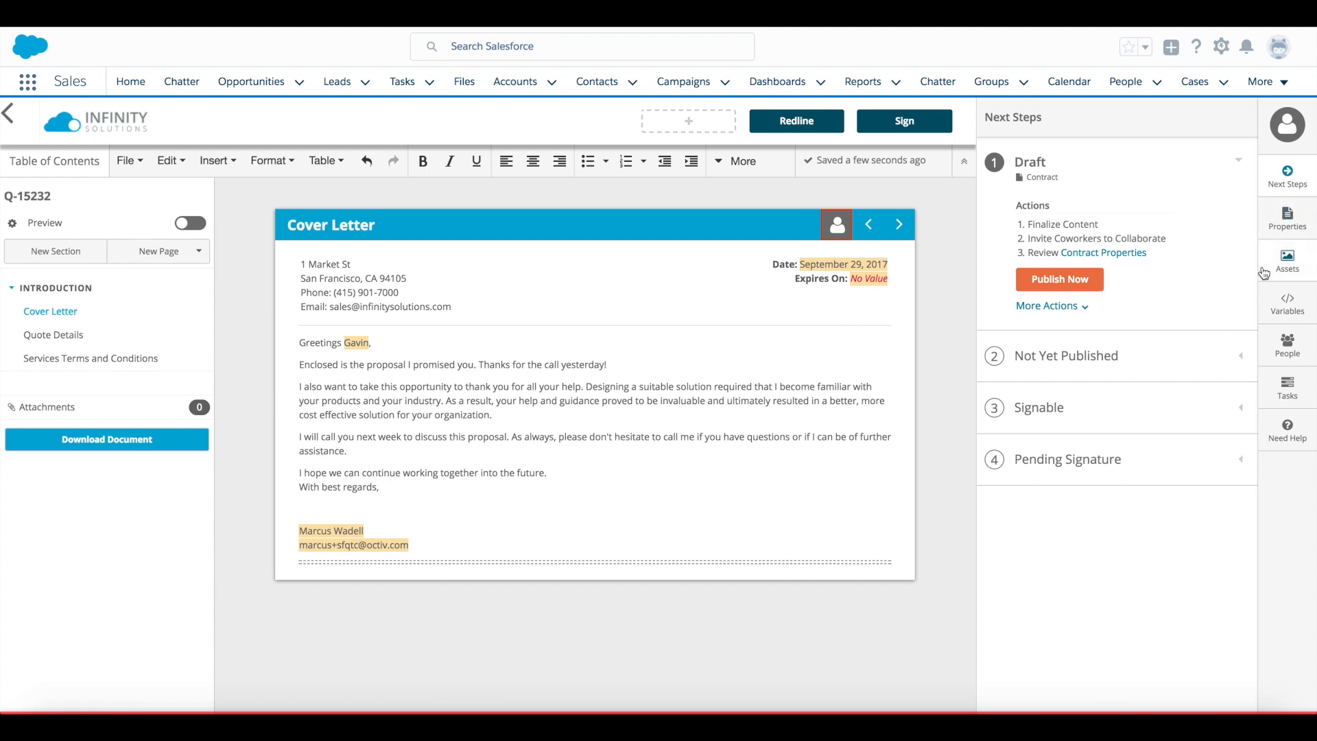
left_click(1287, 261)
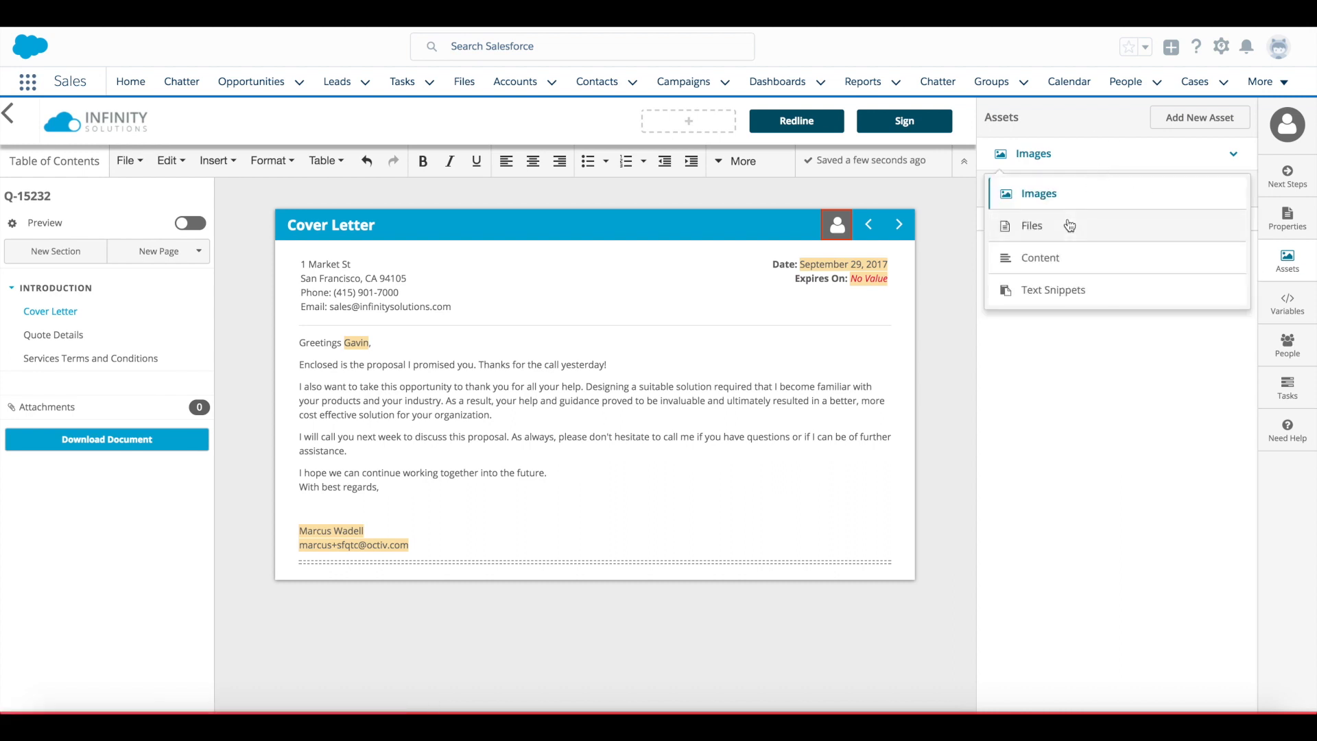
mouse_move(1104, 264)
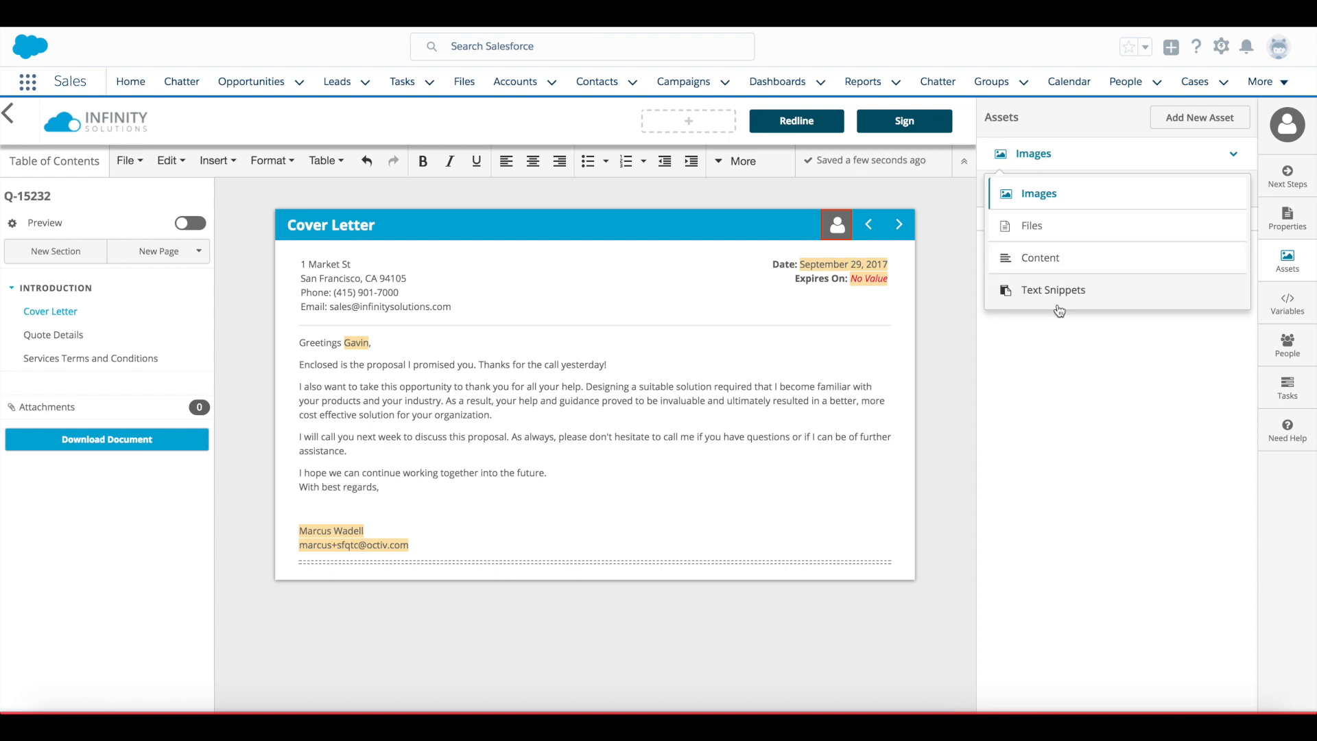
mouse_move(1066, 294)
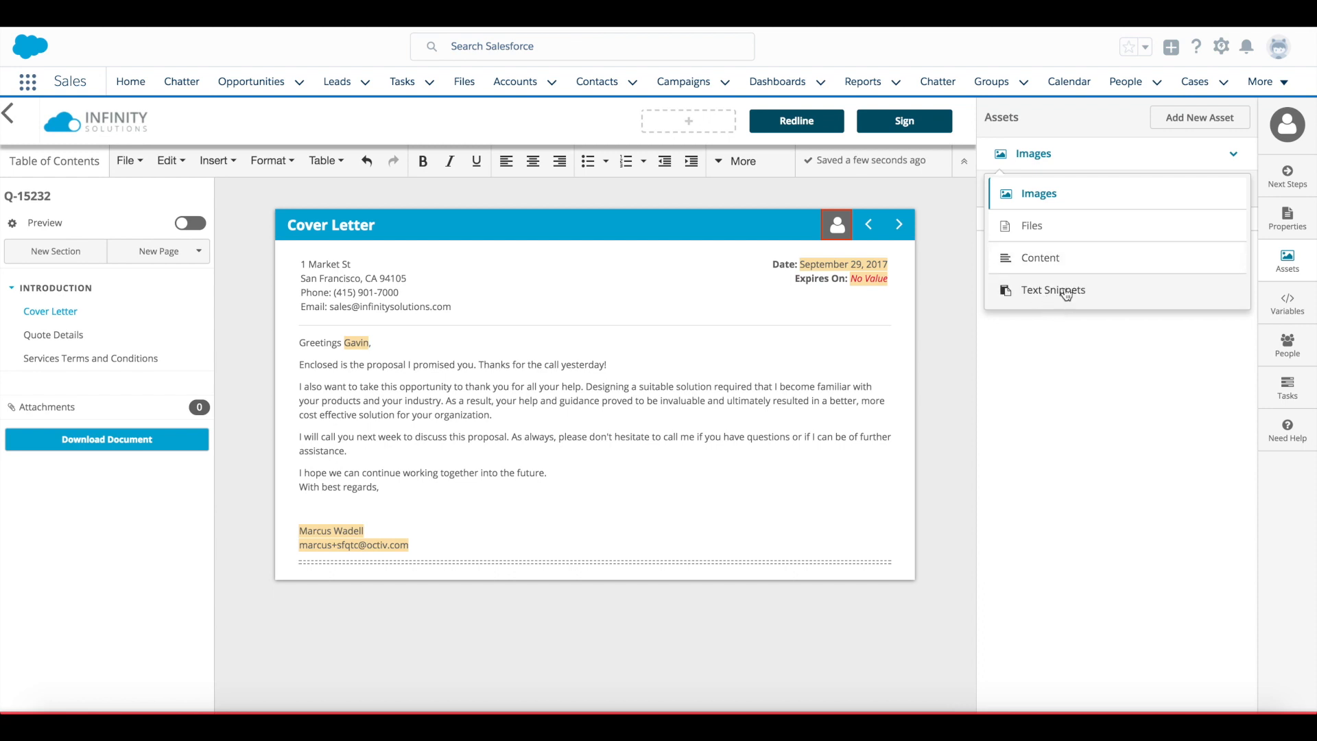
left_click(1287, 177)
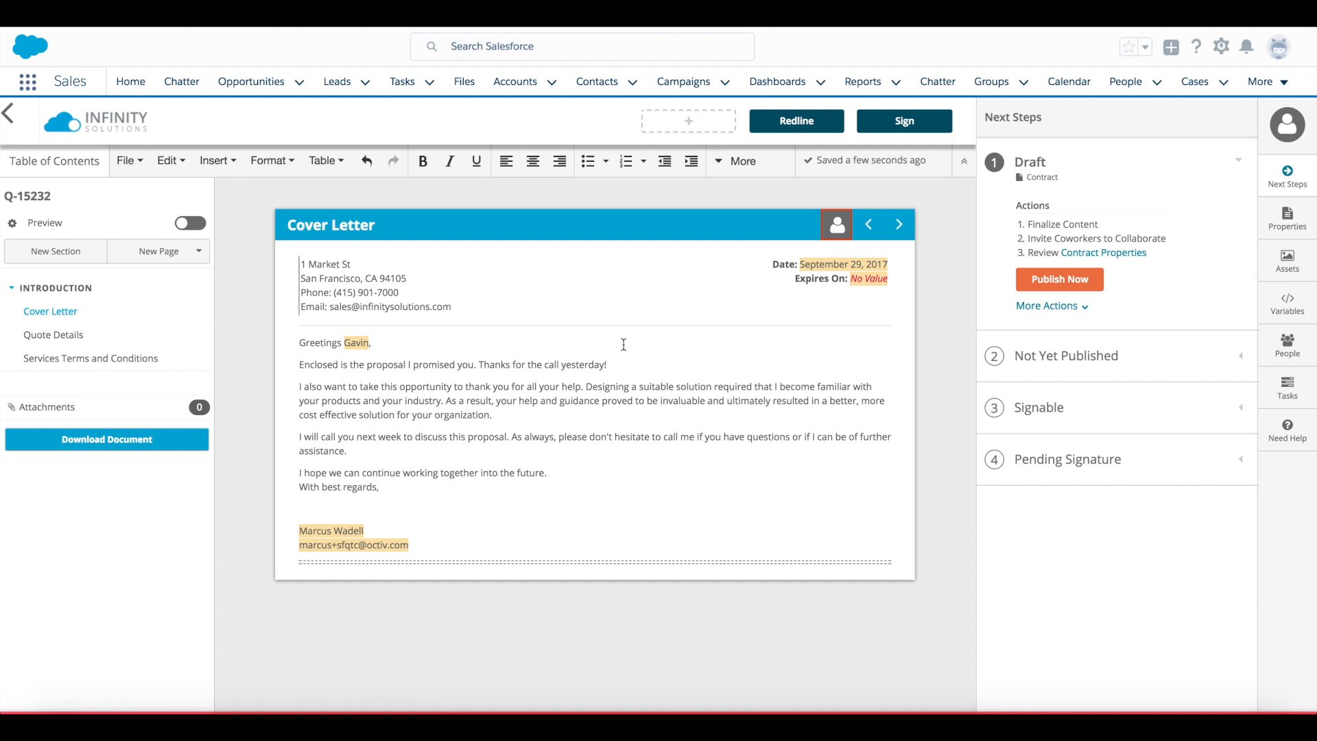
mouse_move(427, 519)
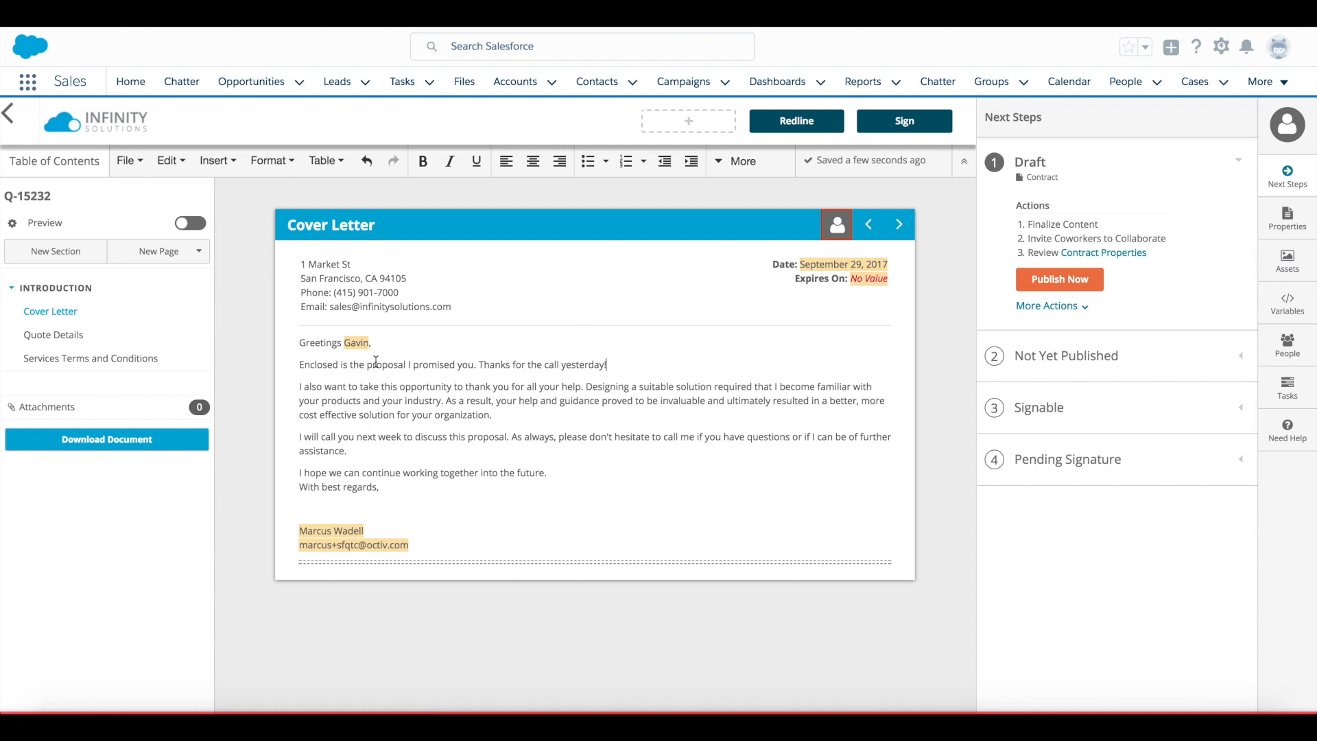
left_click(356, 343)
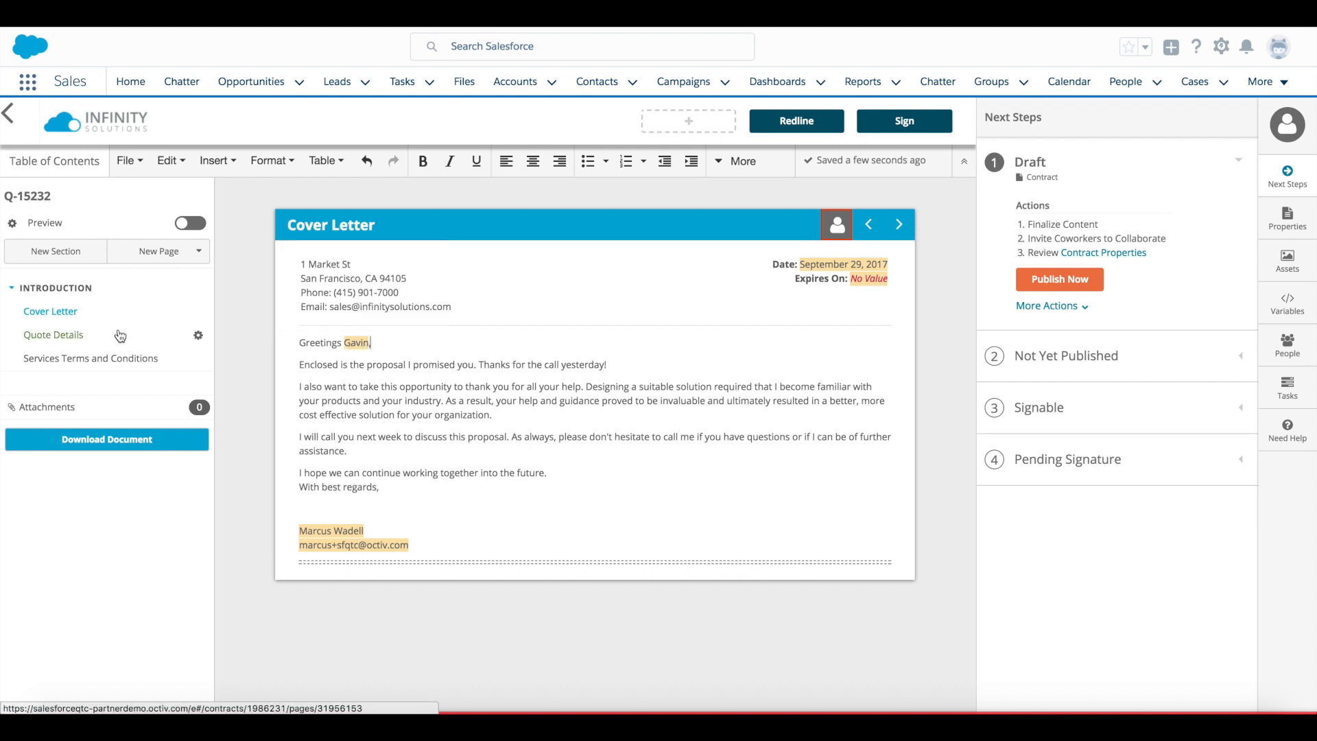
left_click(54, 335)
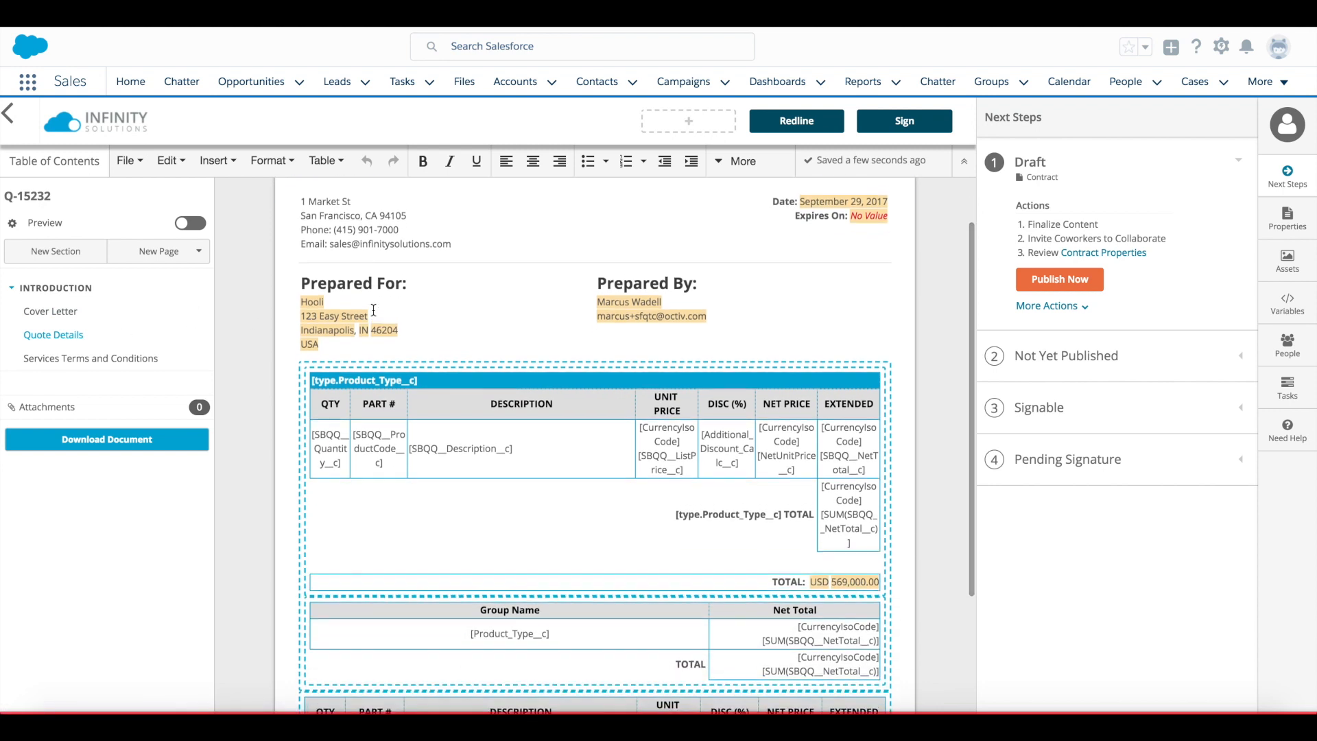
left_click(189, 222)
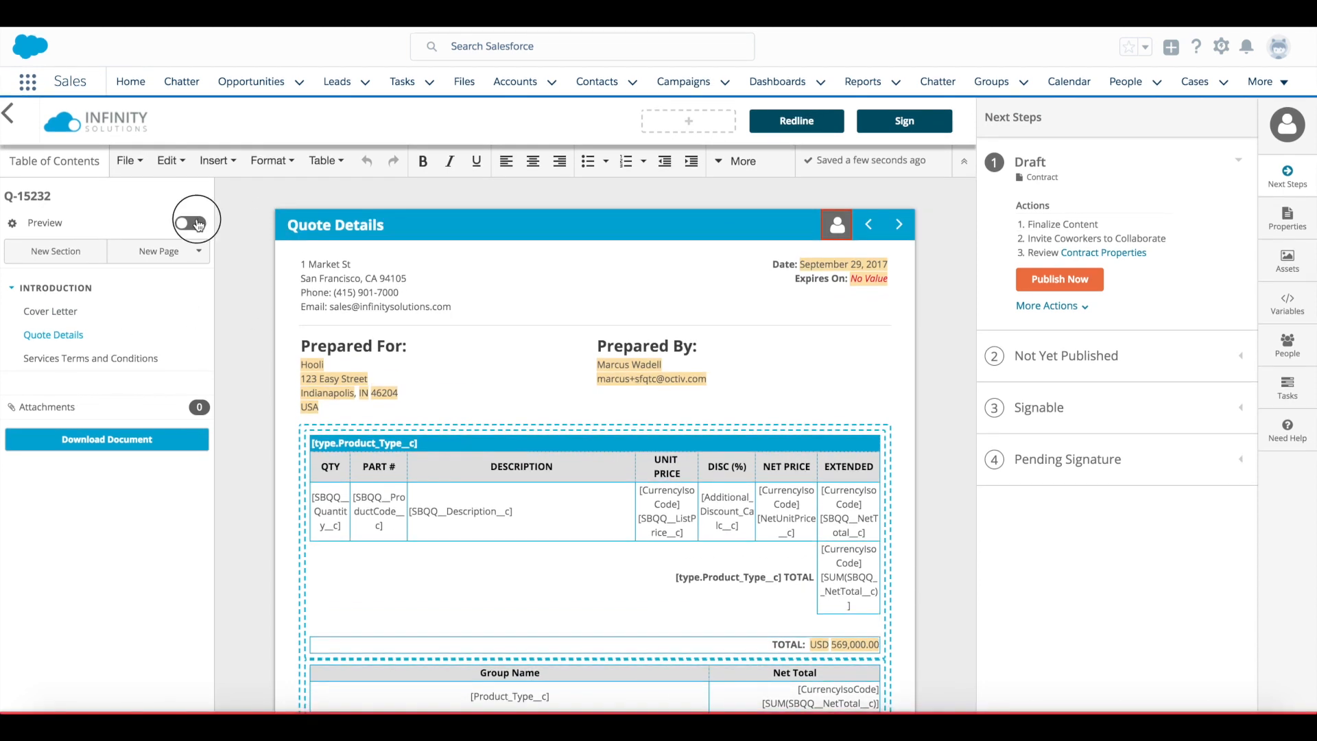
left_click(191, 222)
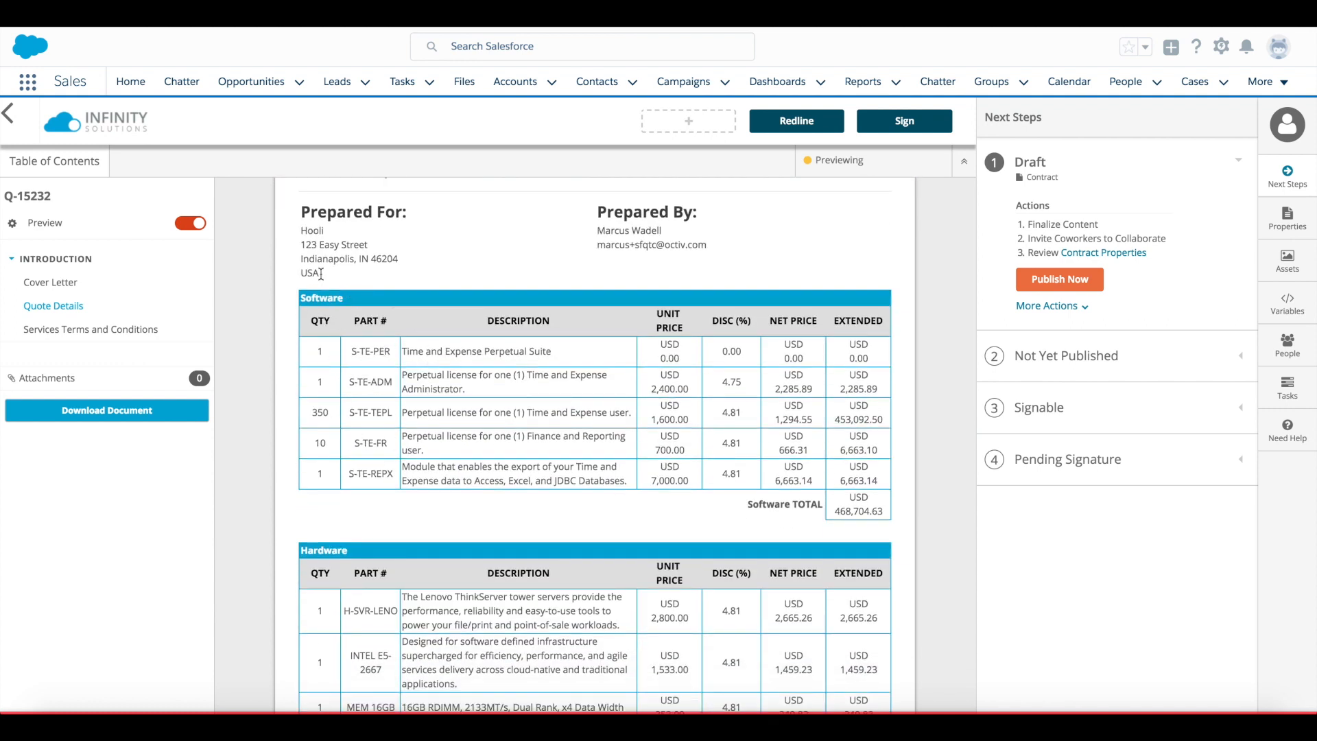
scroll("down", 3)
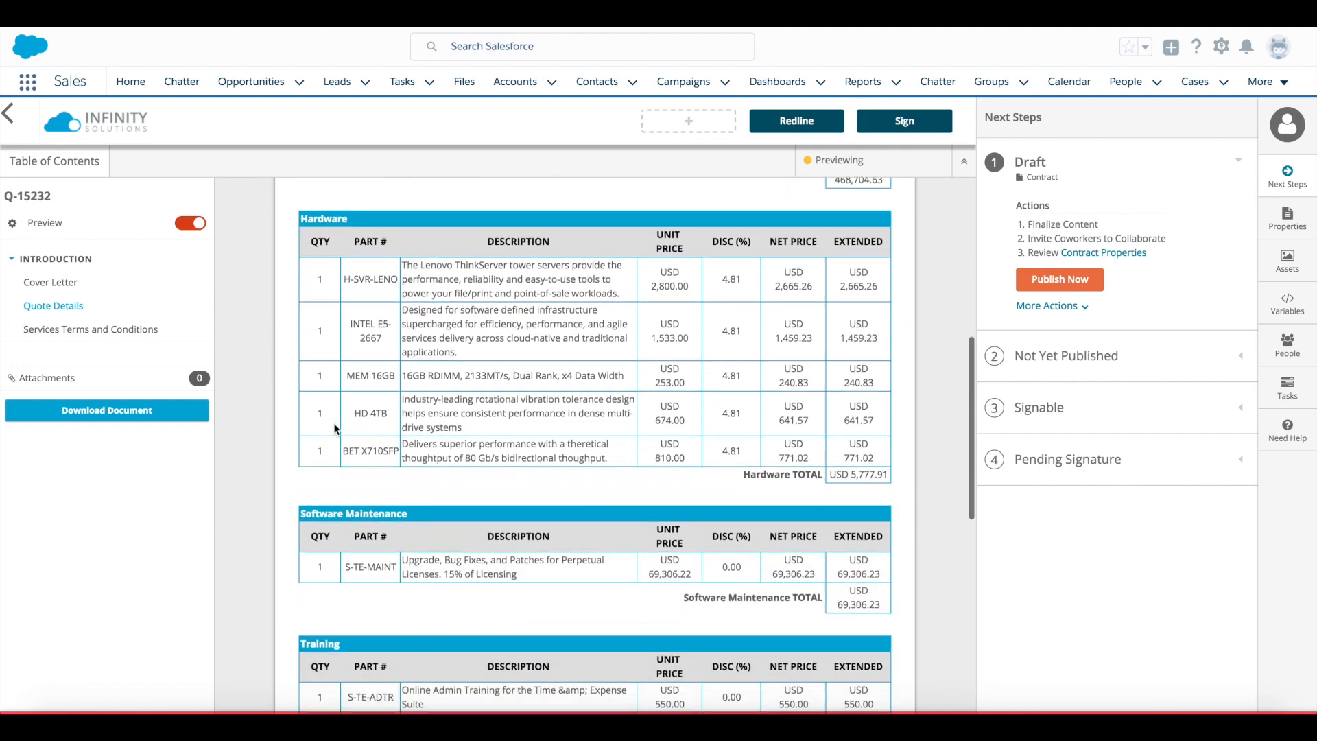
scroll("down", 3)
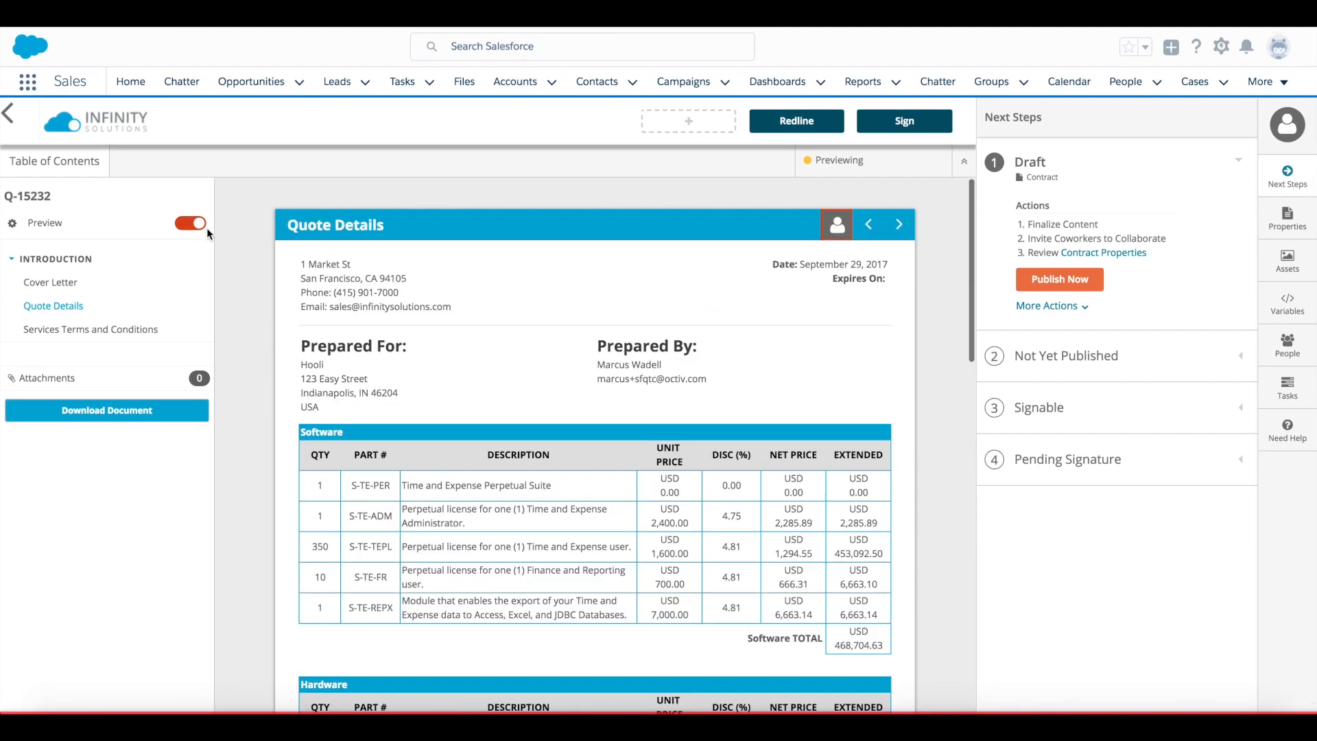
Edit the Services Terms and Conditions section, previewing it, and select the EMEA clients clause
left_click(191, 223)
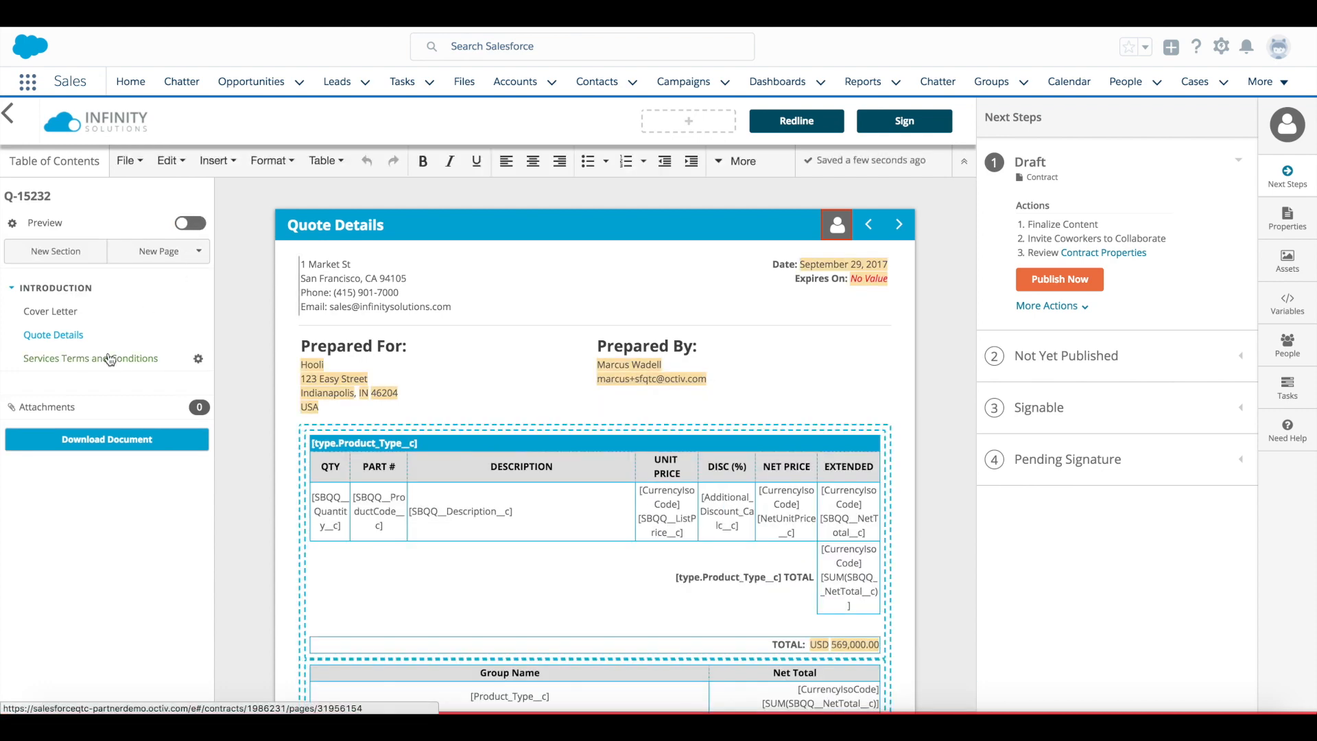
left_click(90, 358)
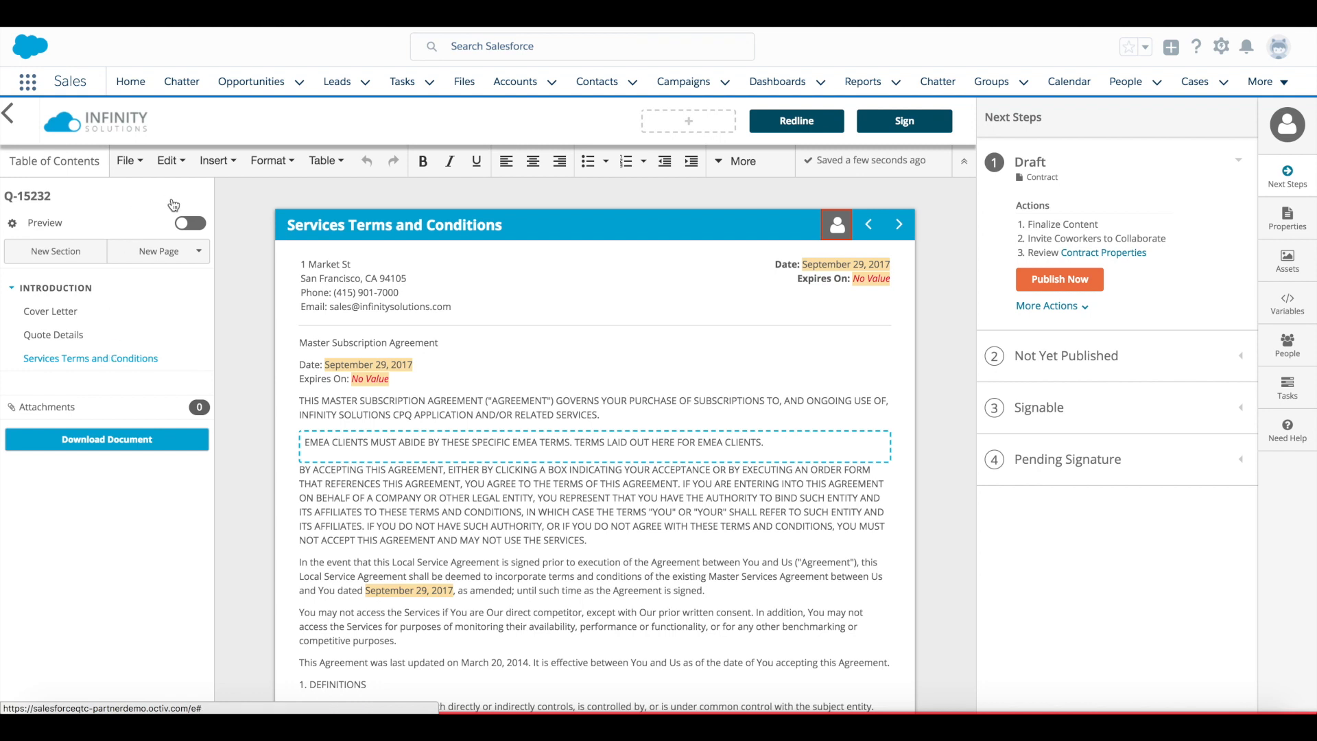
left_click(190, 223)
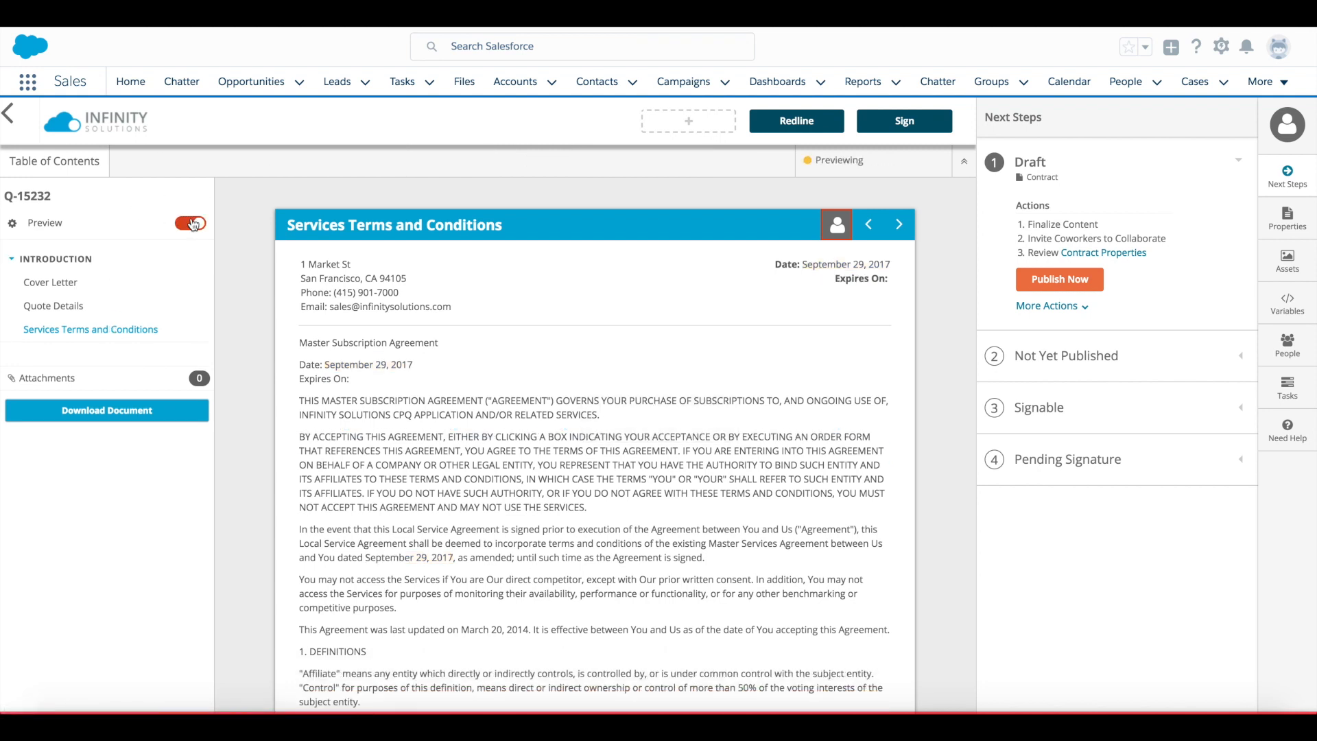
left_click(189, 222)
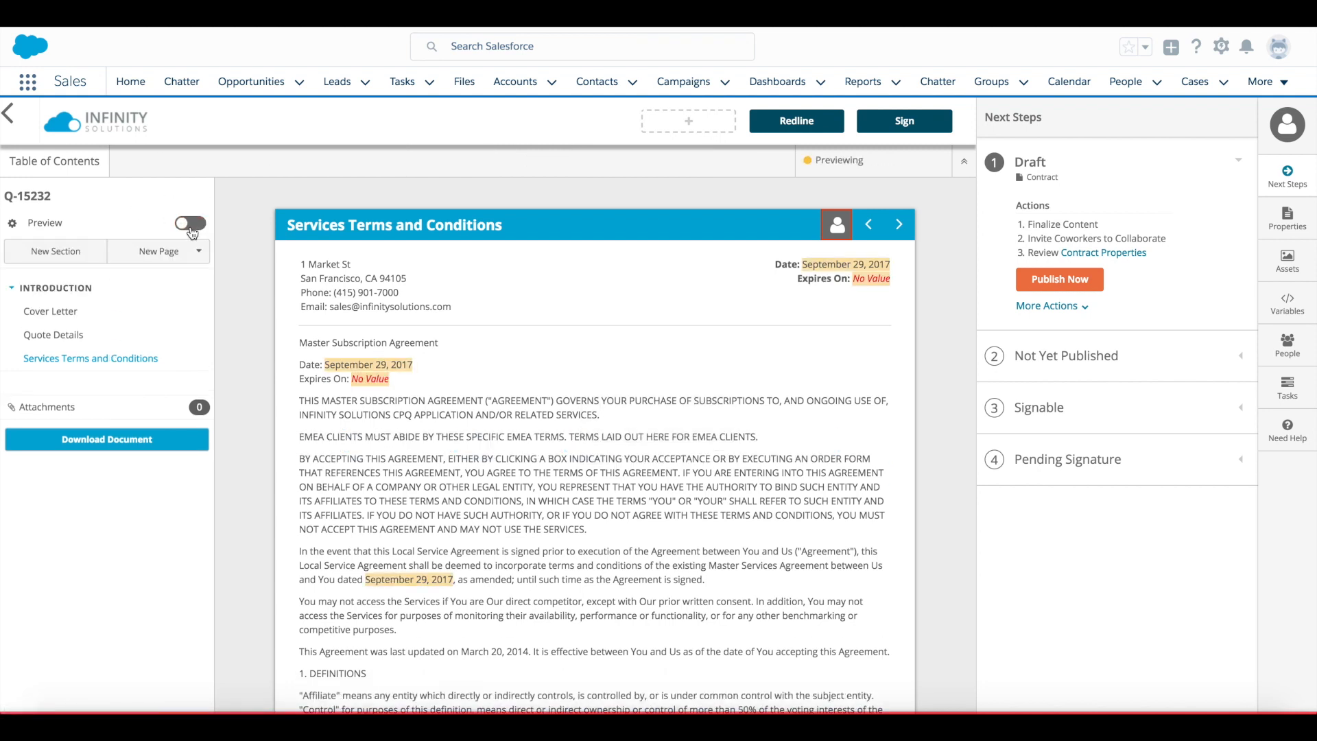
left_click(189, 223)
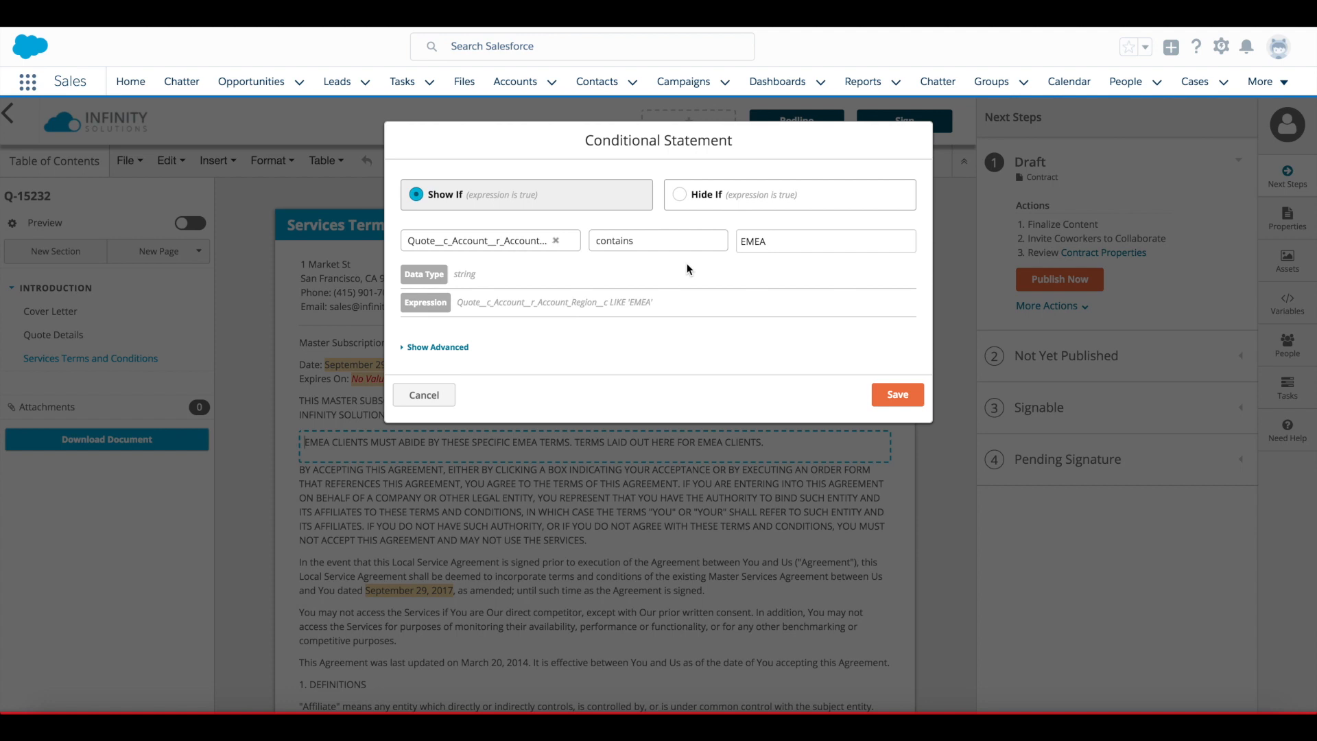
mouse_move(501, 342)
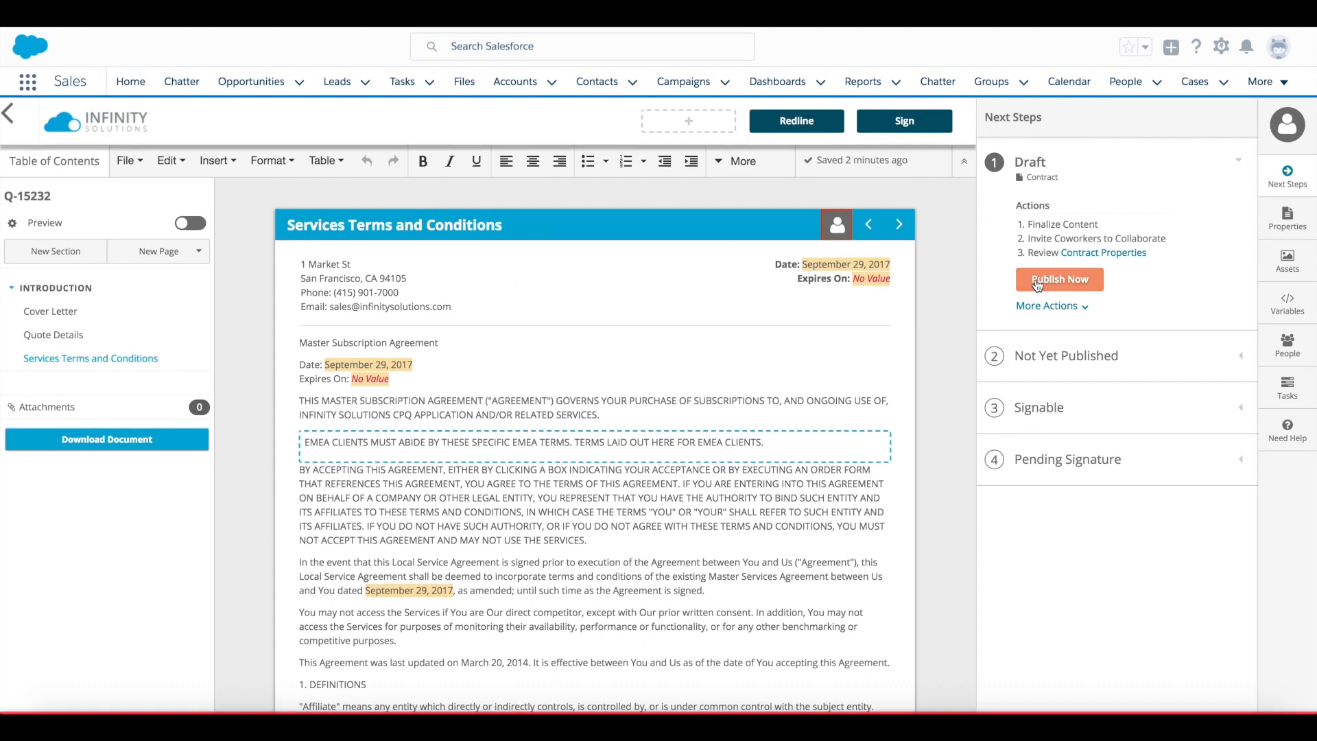
Publish the Q-15232 draft document as version 1 via Publish Now
left_click(1059, 279)
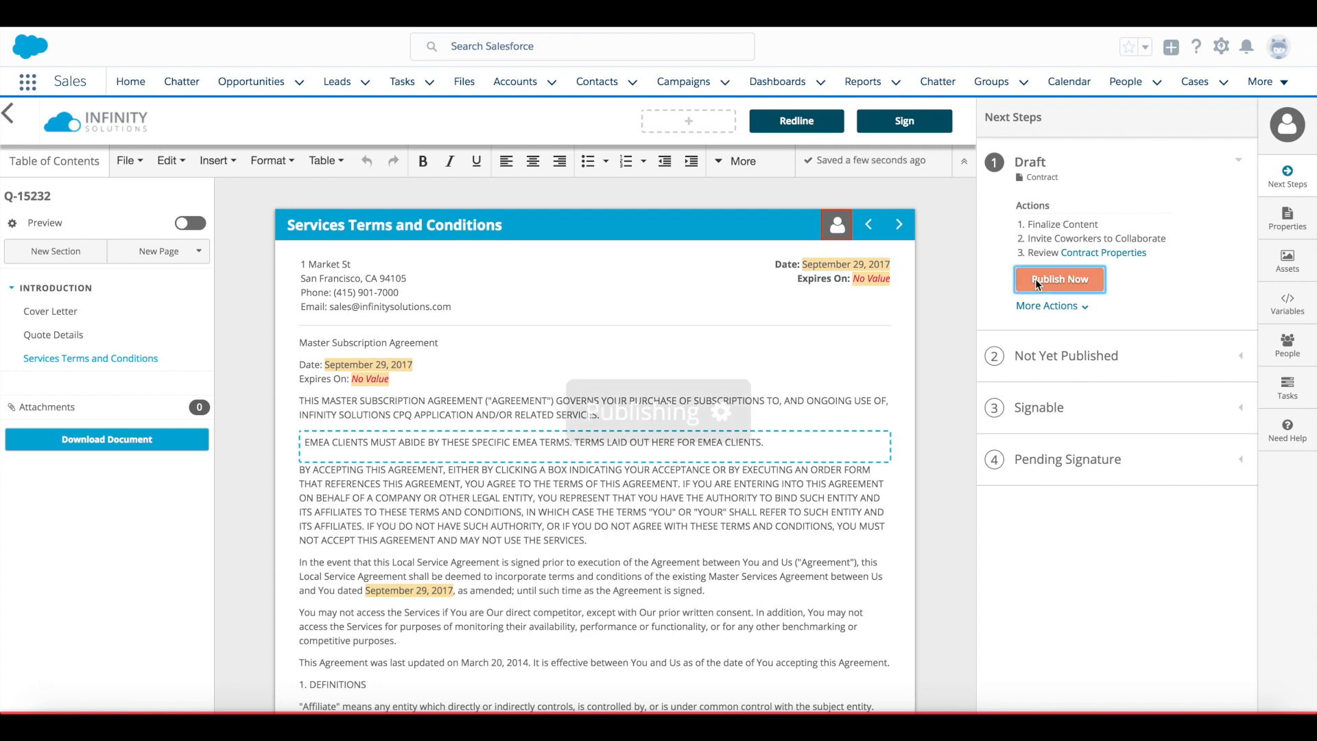
left_click(1057, 278)
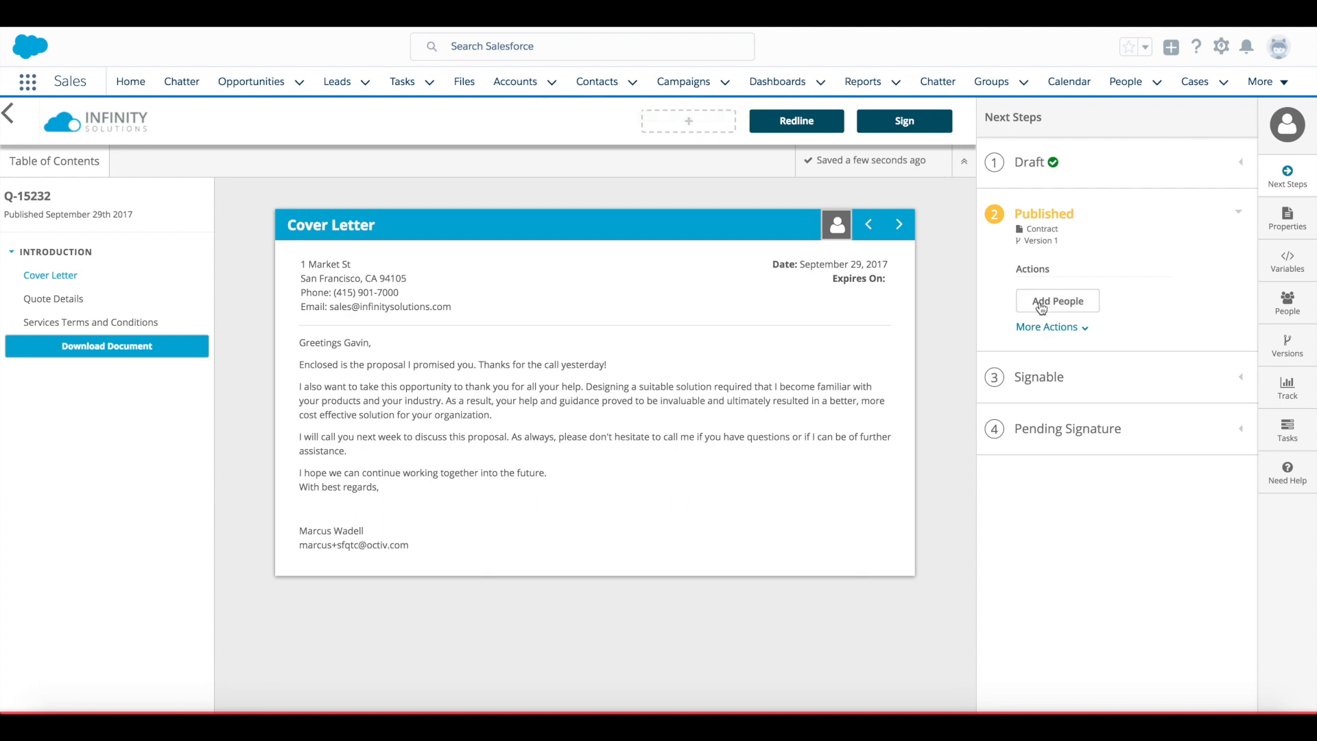
Add Salesforce contact Gavin Belson as a signer with signer order 1
left_click(1056, 301)
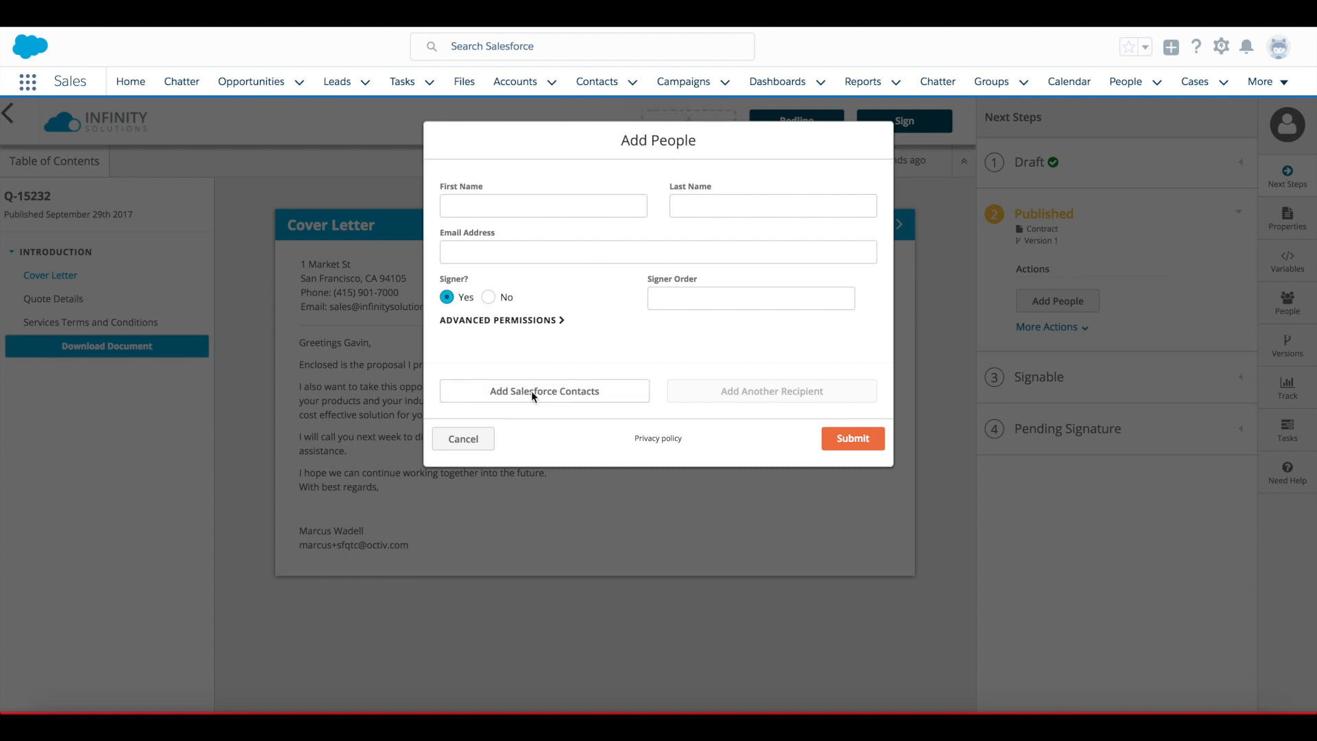
left_click(545, 391)
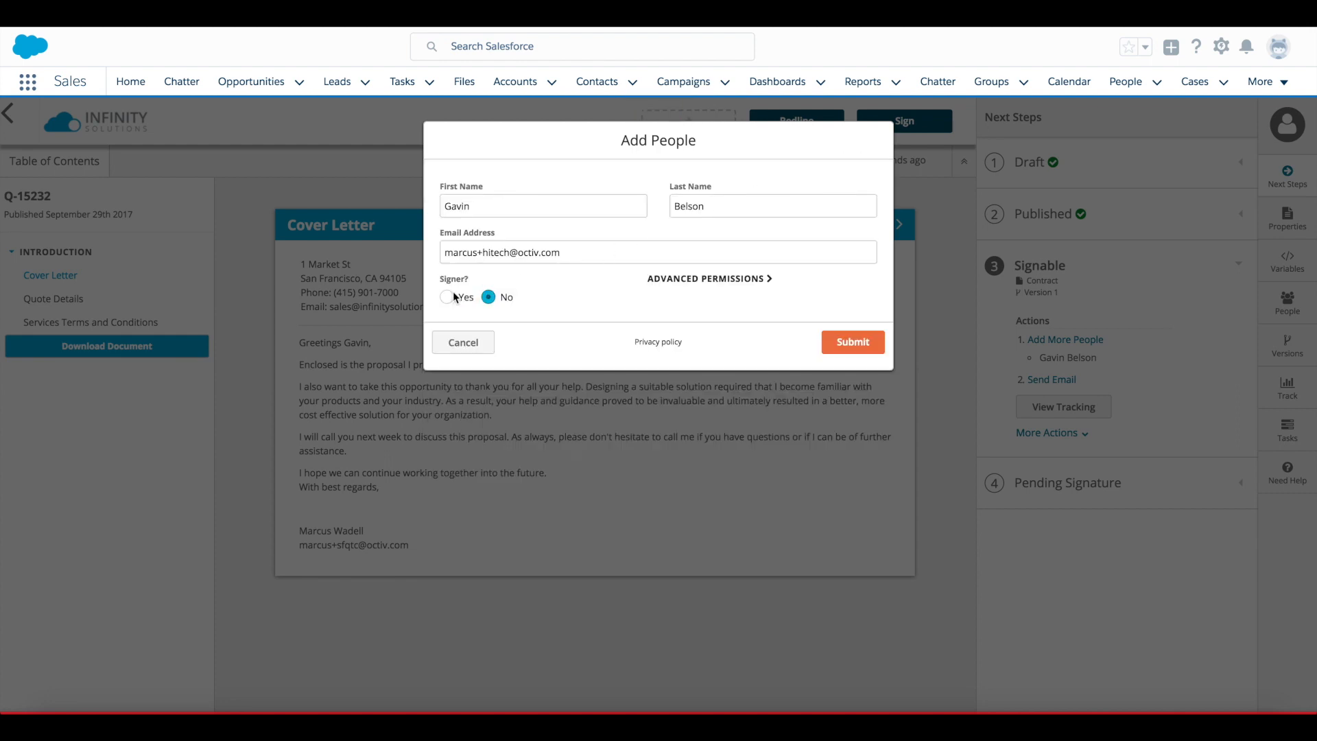
left_click(447, 296)
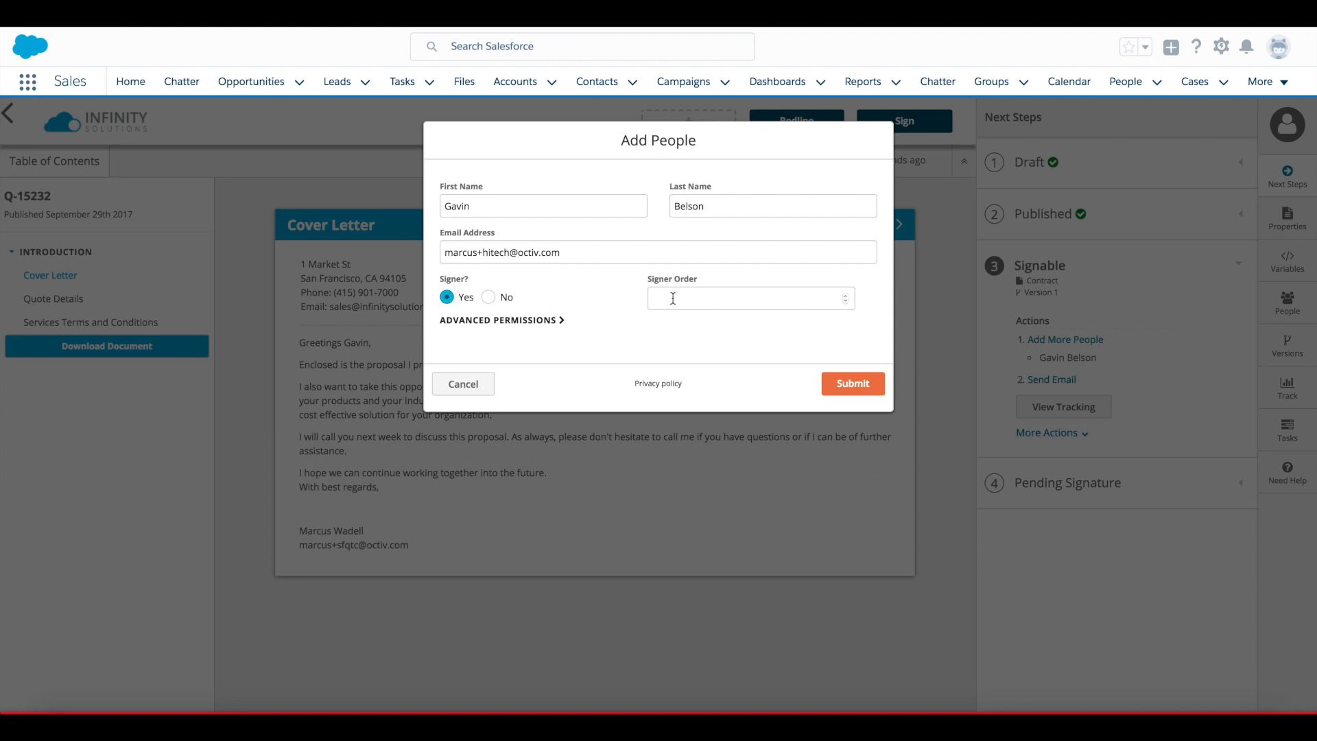
type("1")
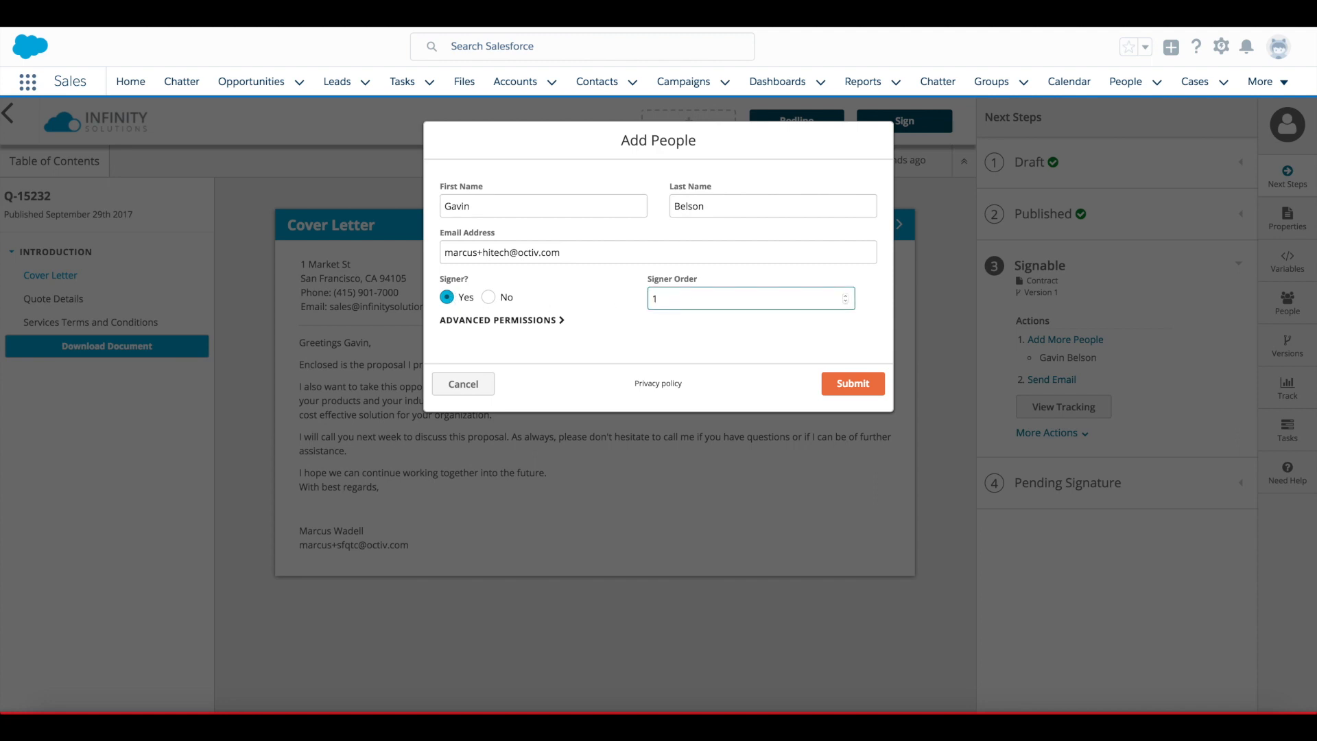
left_click(852, 384)
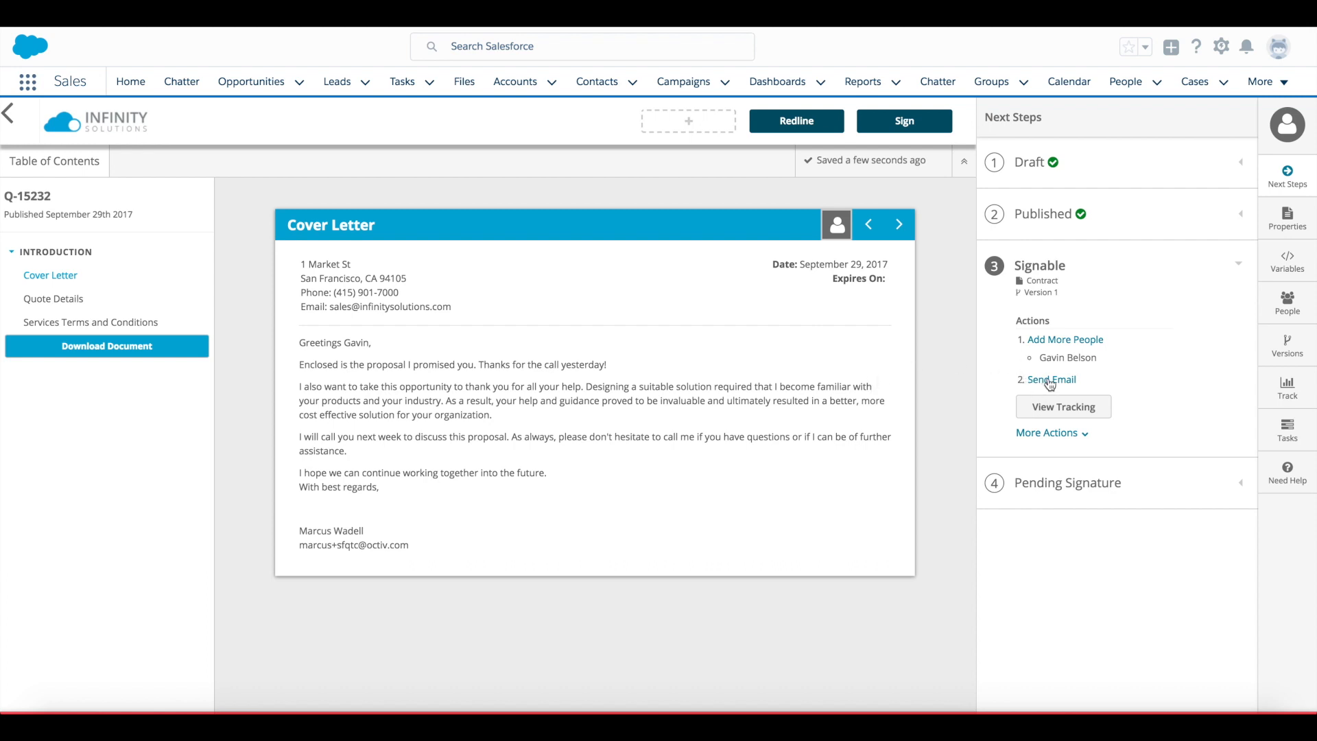
Send the Q-15232 document email to all recipients and dismiss the confirmation
left_click(1051, 379)
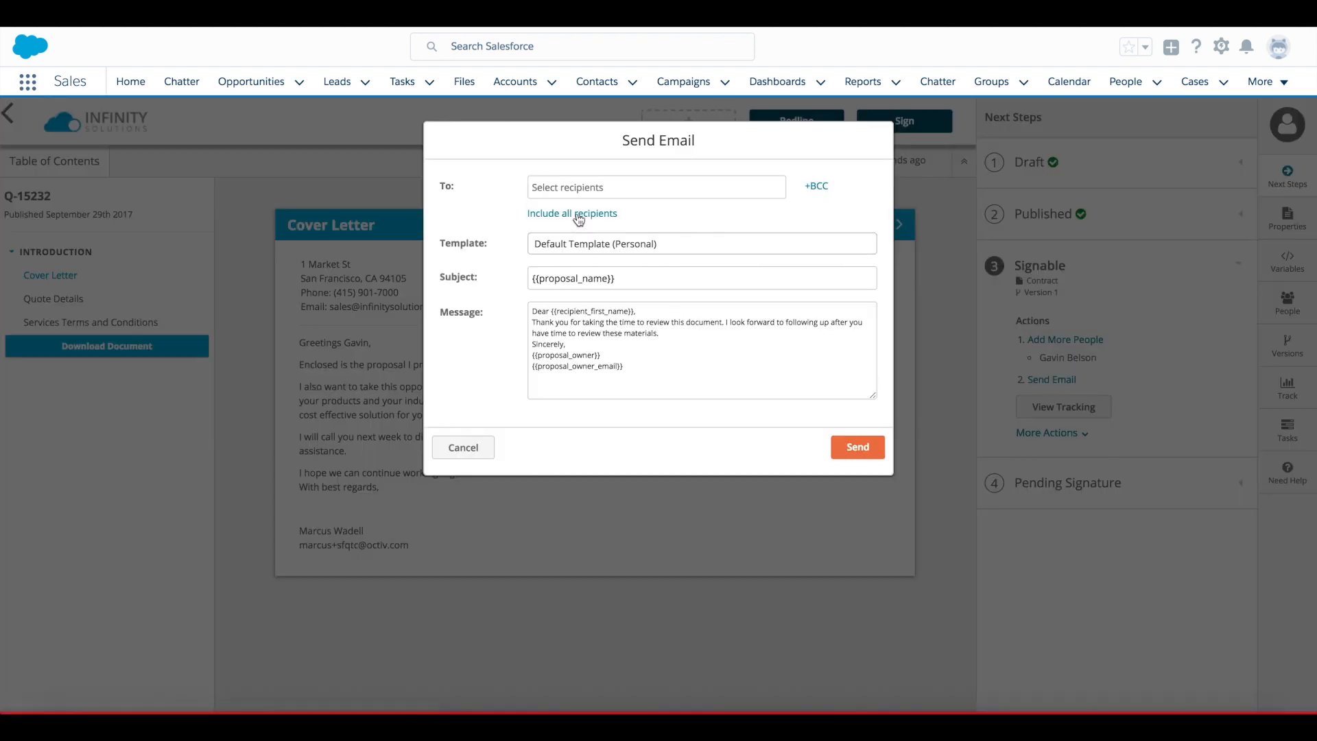
left_click(572, 212)
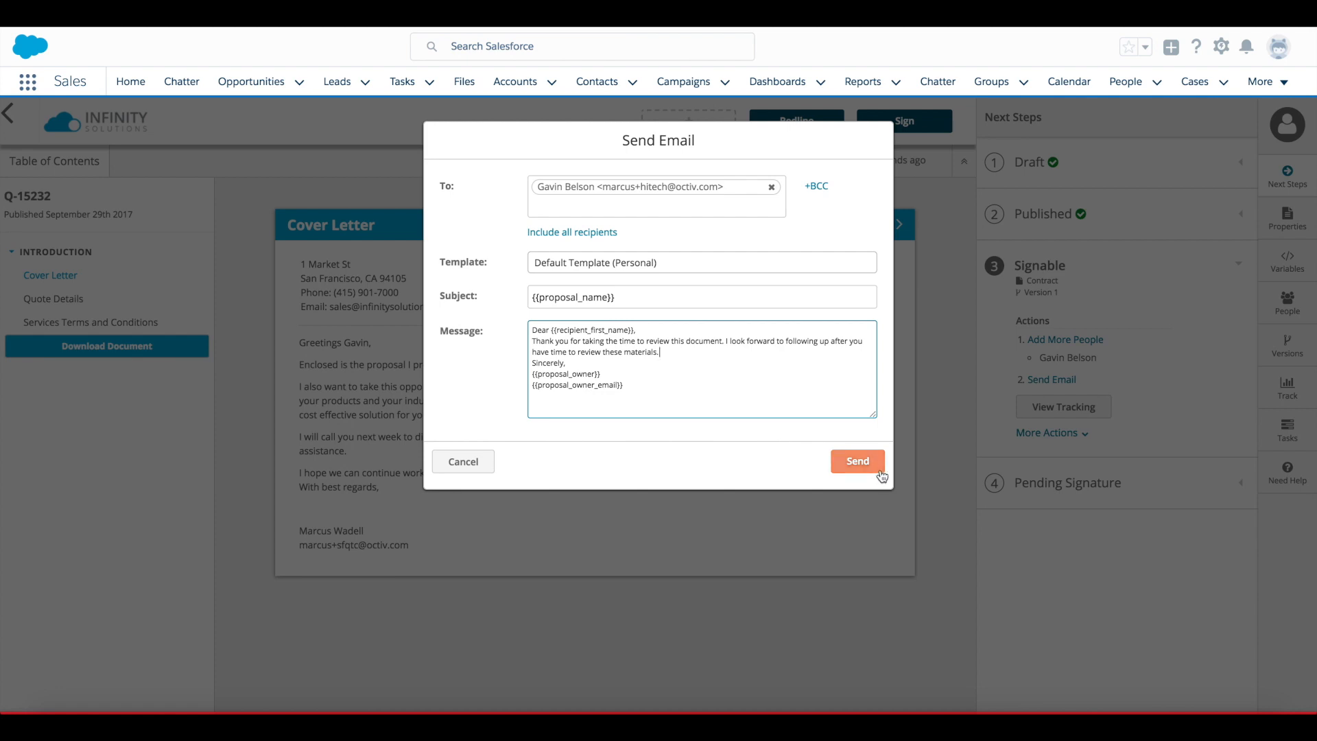
left_click(856, 461)
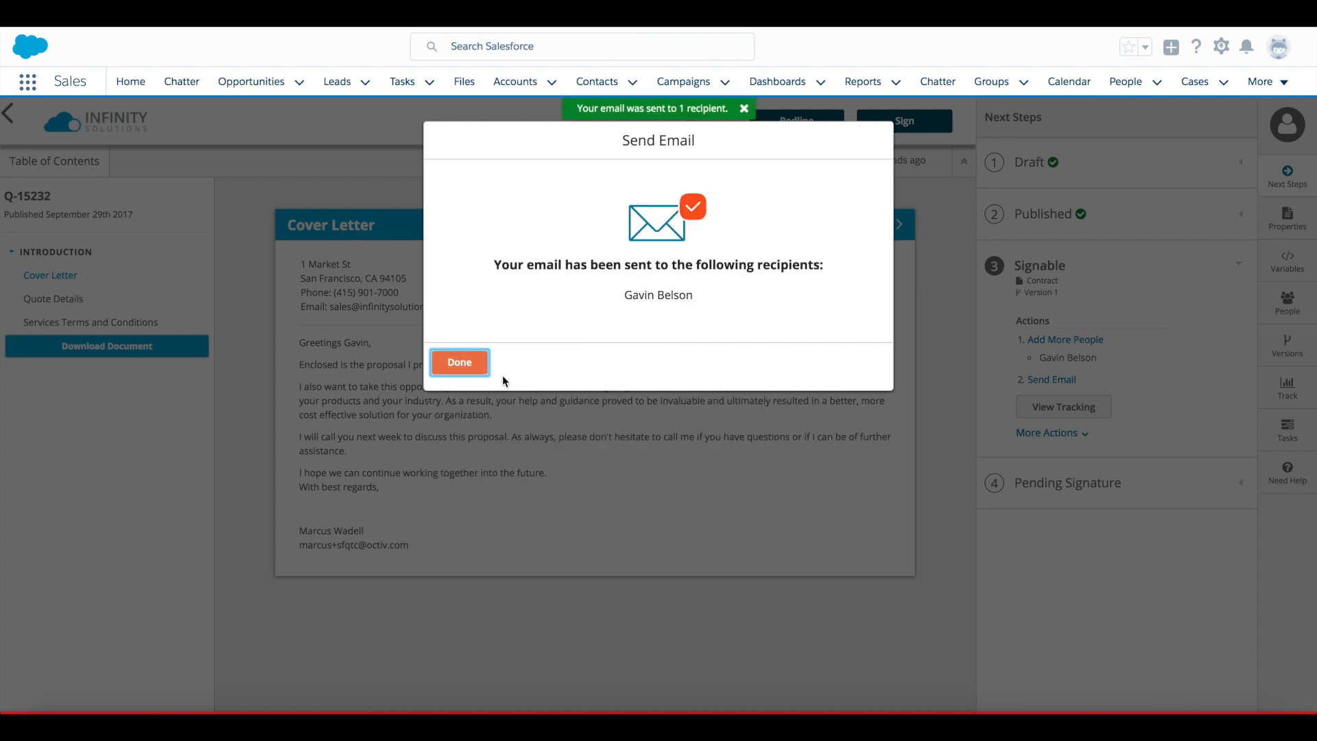
left_click(458, 362)
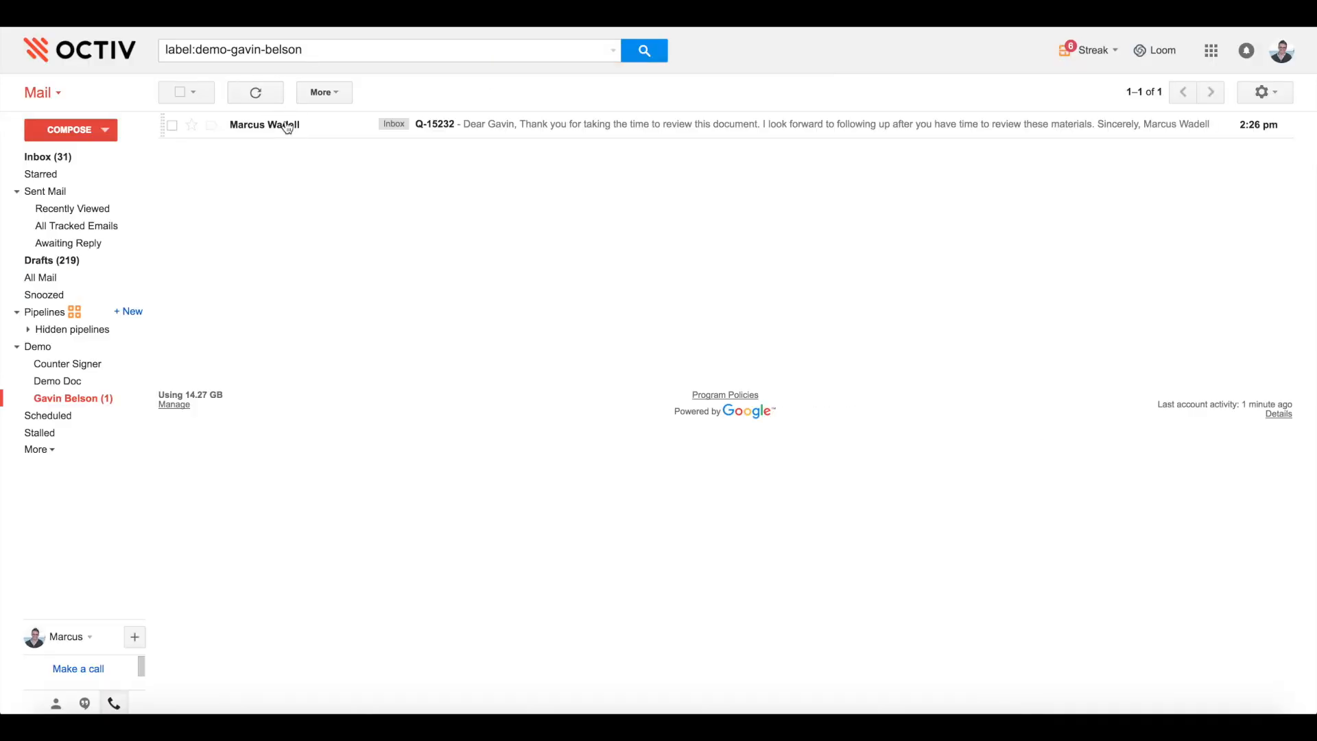
Open the Q-15232 proposal email in Gmail and view the shared document
left_click(264, 124)
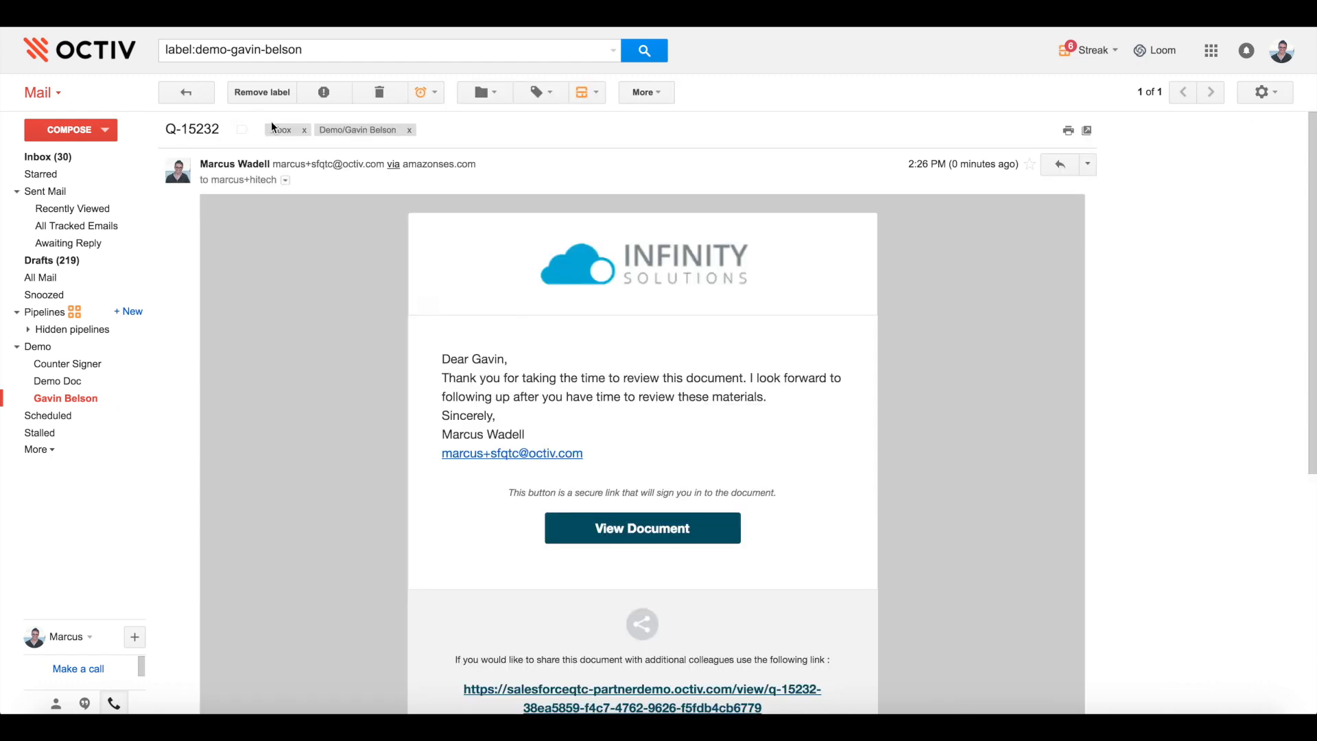
mouse_move(384, 376)
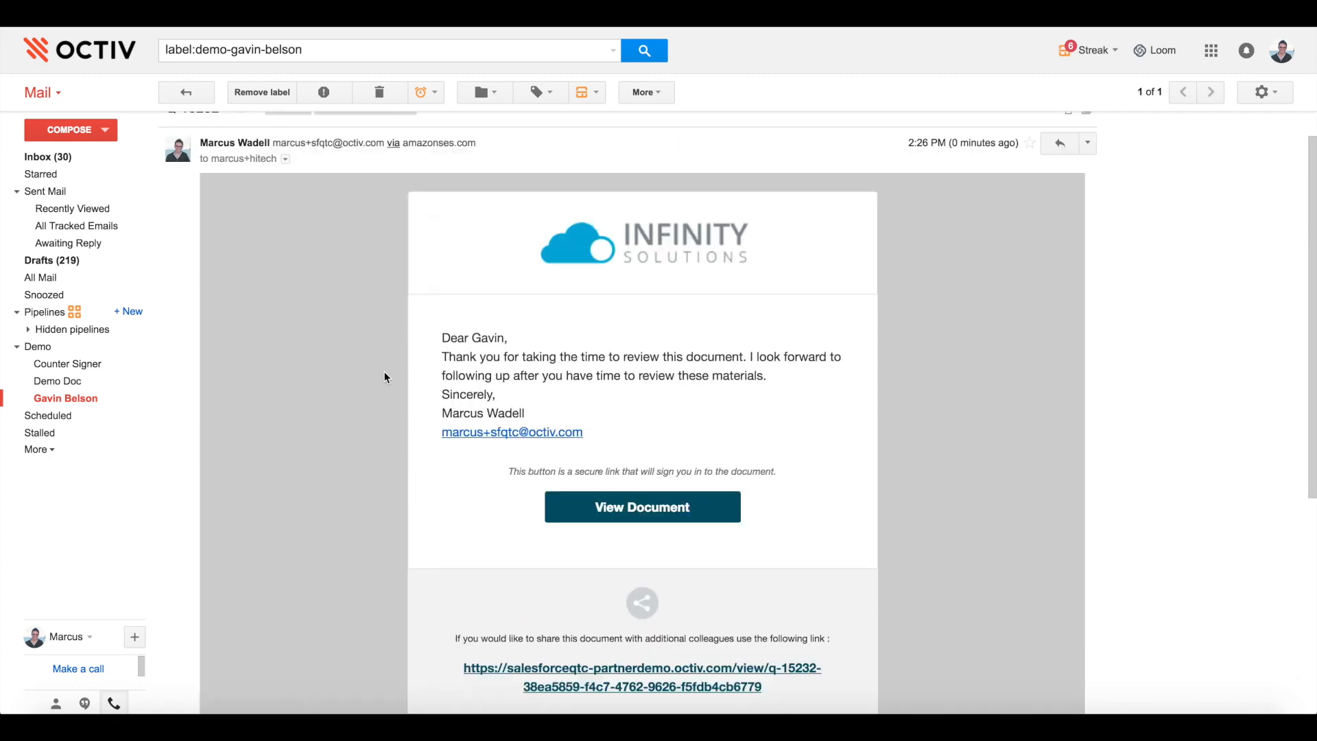
left_click(642, 506)
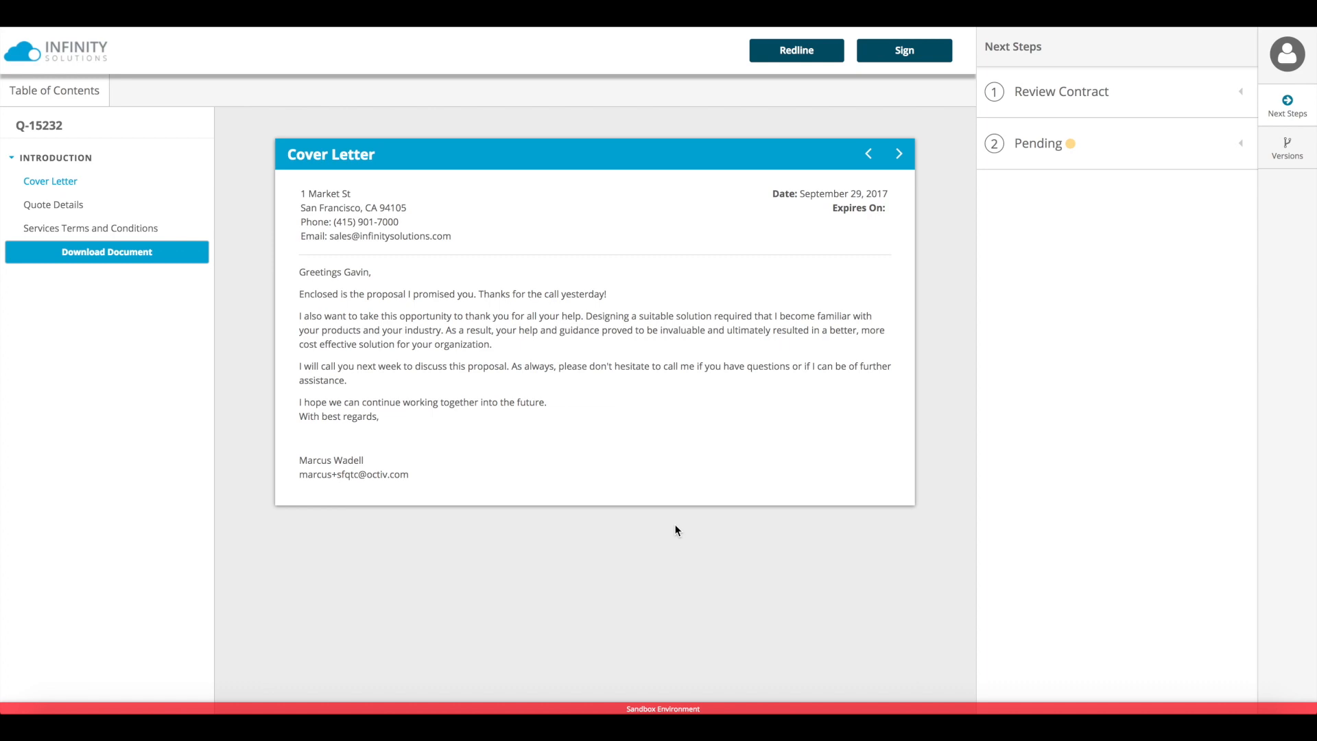
Browse Gavin's recipient view through Quote Details and the Services Terms and Conditions
left_click(1285, 53)
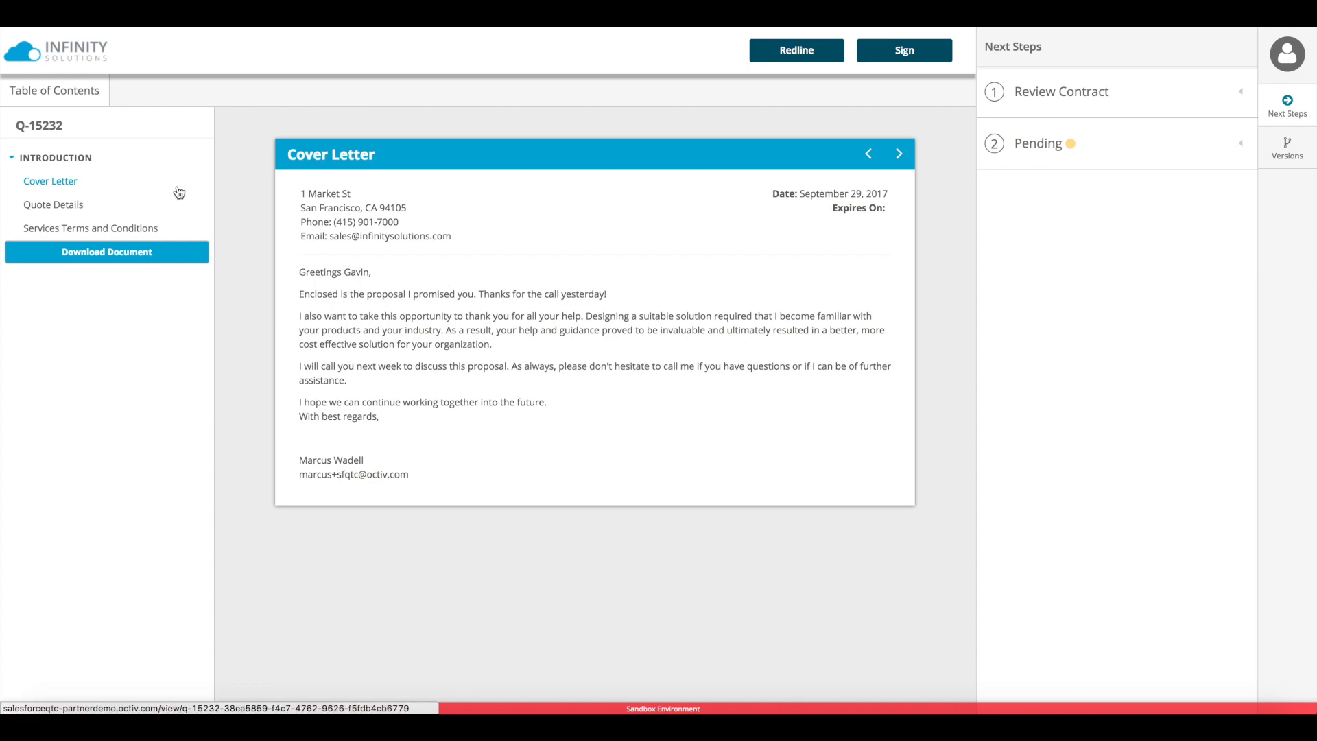
left_click(53, 204)
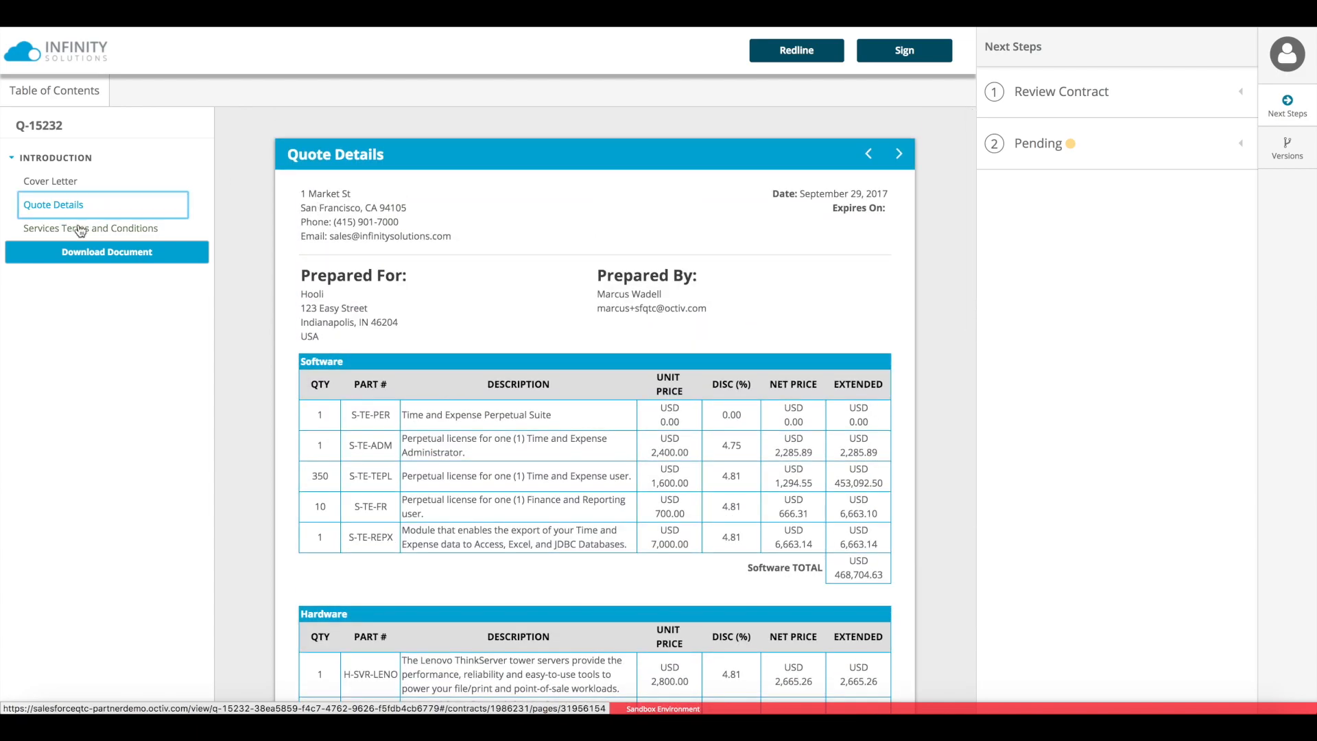
left_click(91, 228)
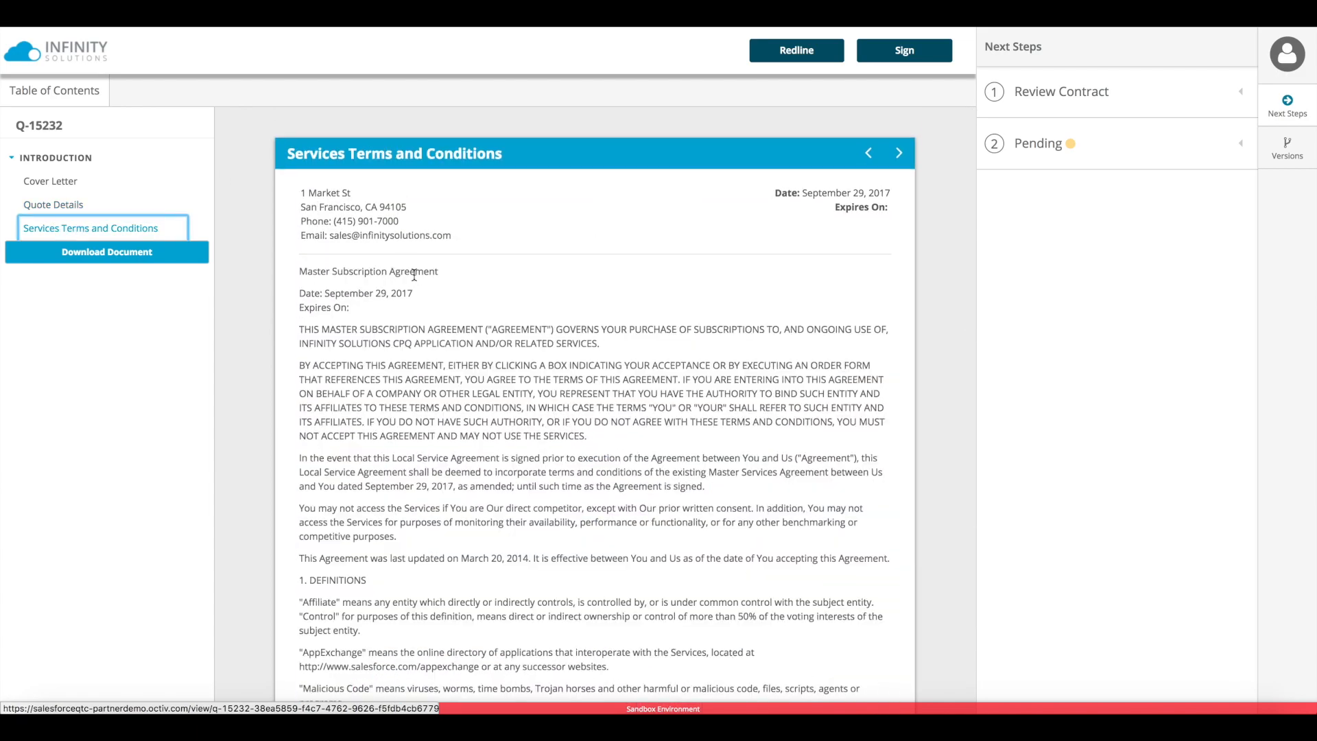
scroll("down", 3)
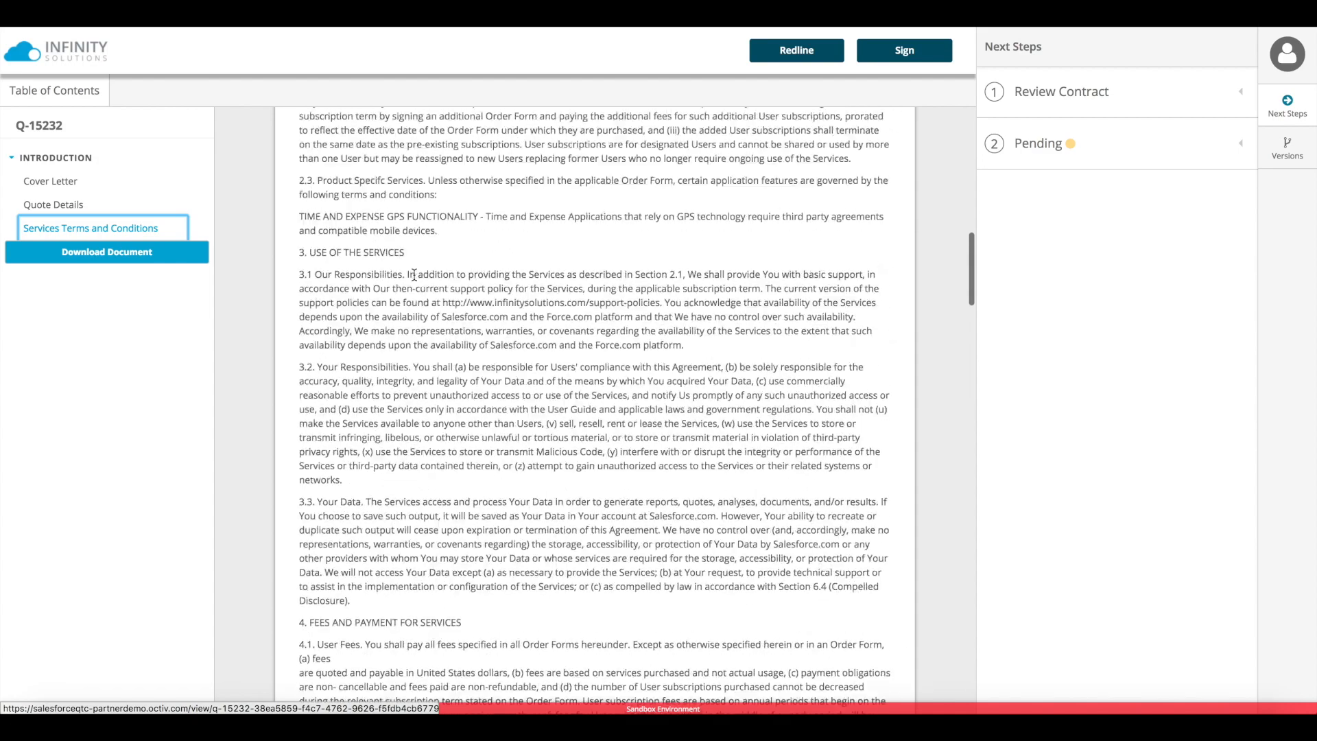
left_click(90, 227)
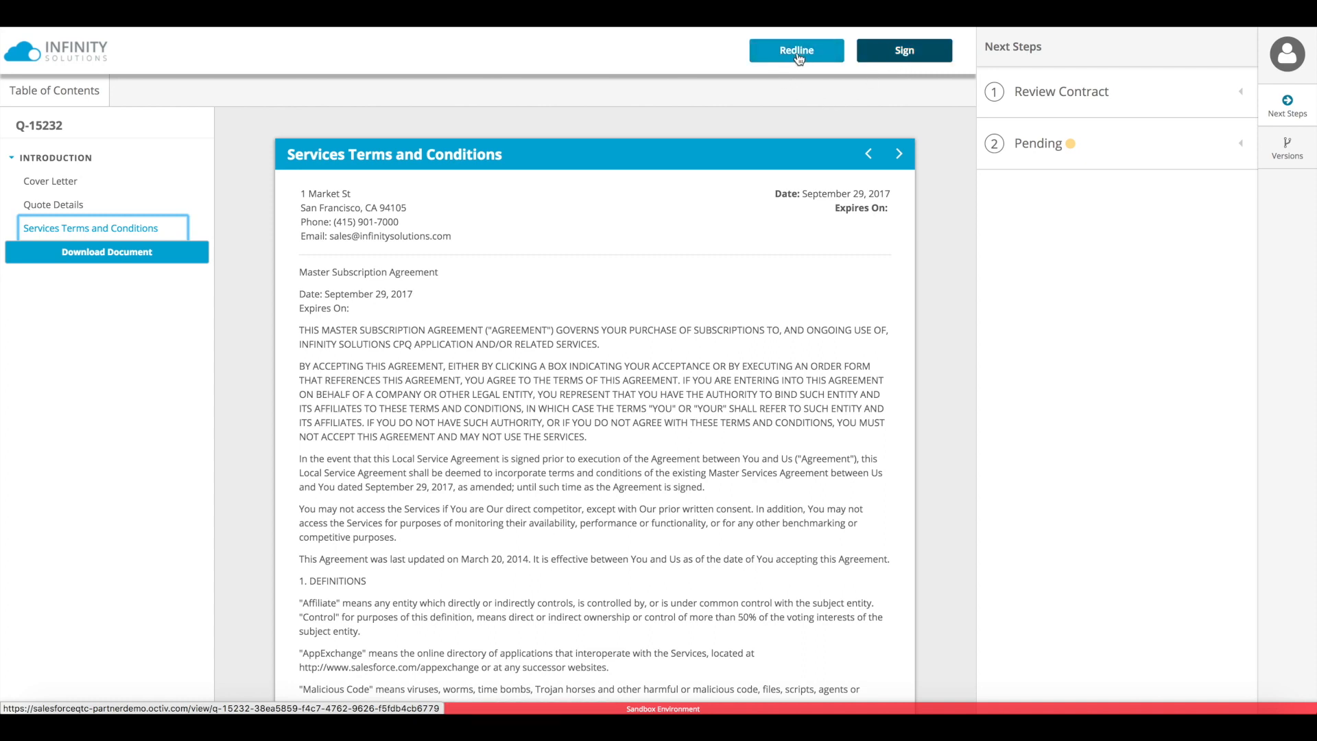
Start redlining the contract and add a new term line to the terms
left_click(795, 50)
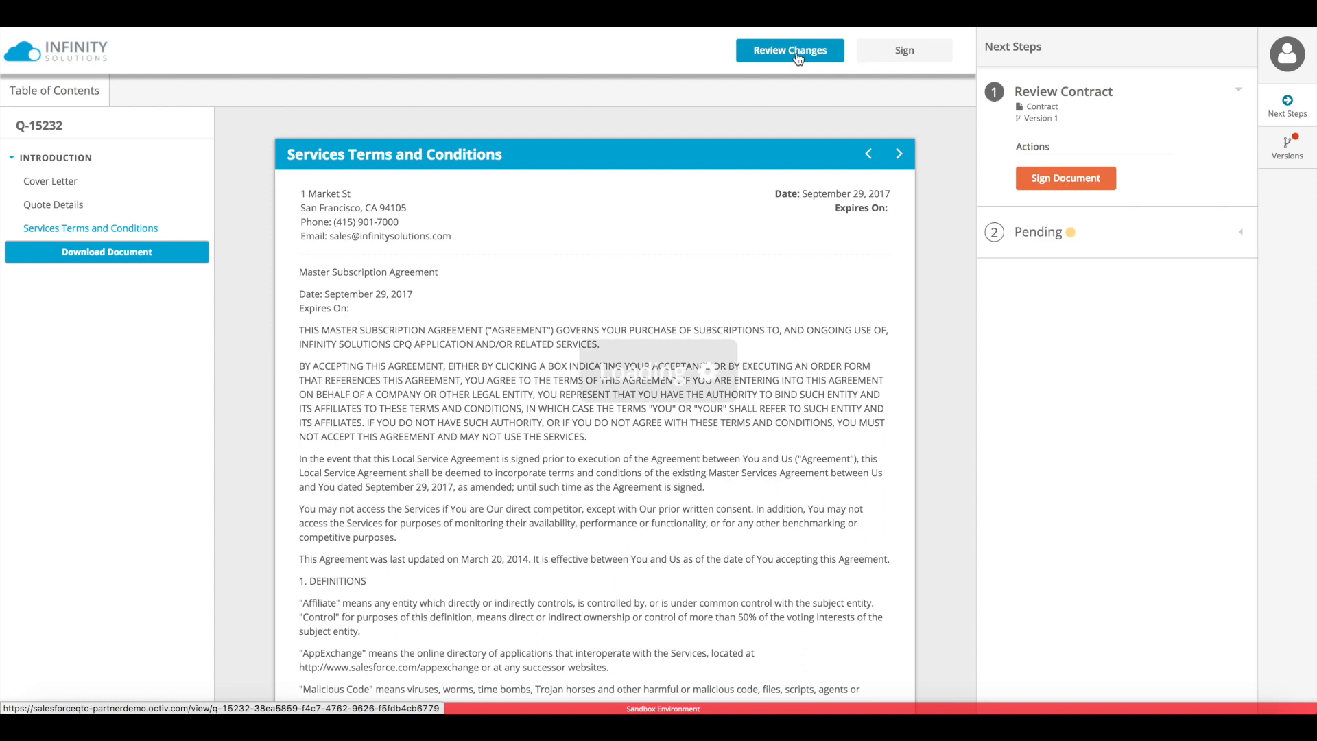
left_click(788, 50)
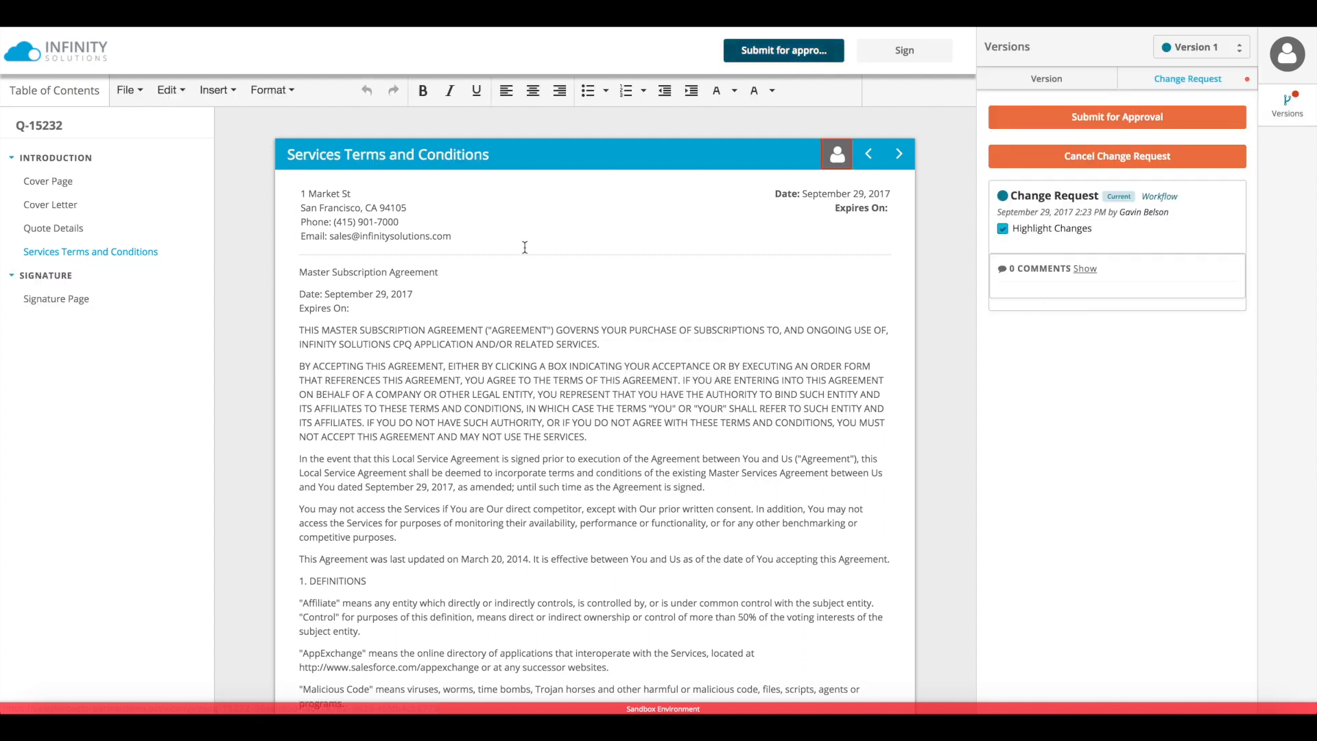
scroll("down", 3)
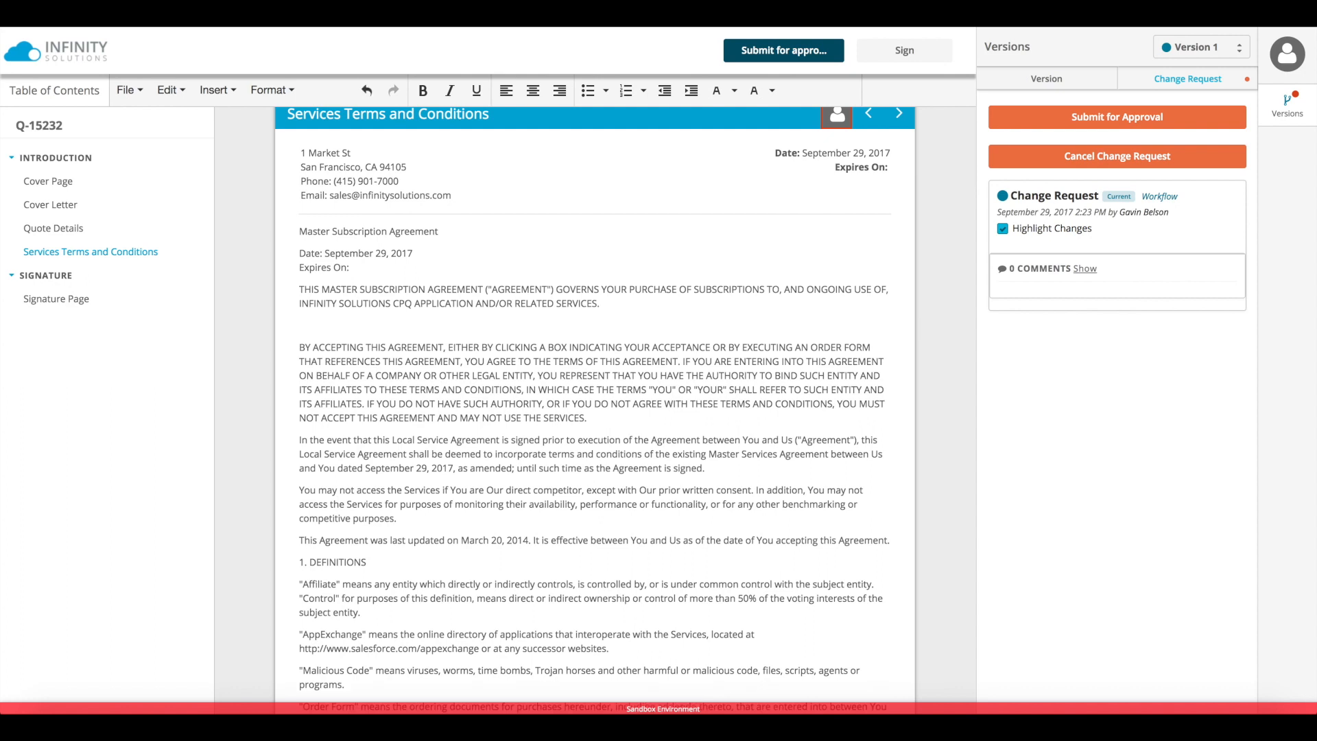
type("Add my own e")
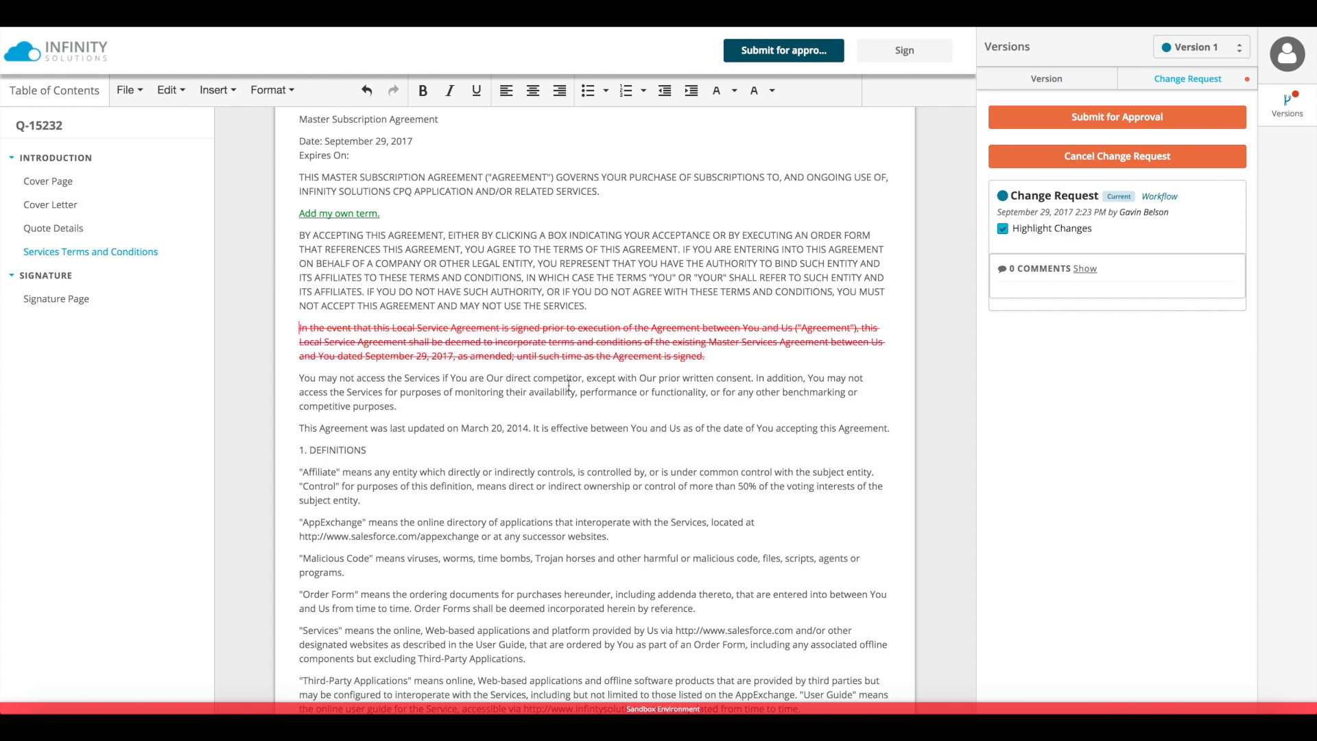
Replace the 50% figure in the terms with 75%
scroll("down", 3)
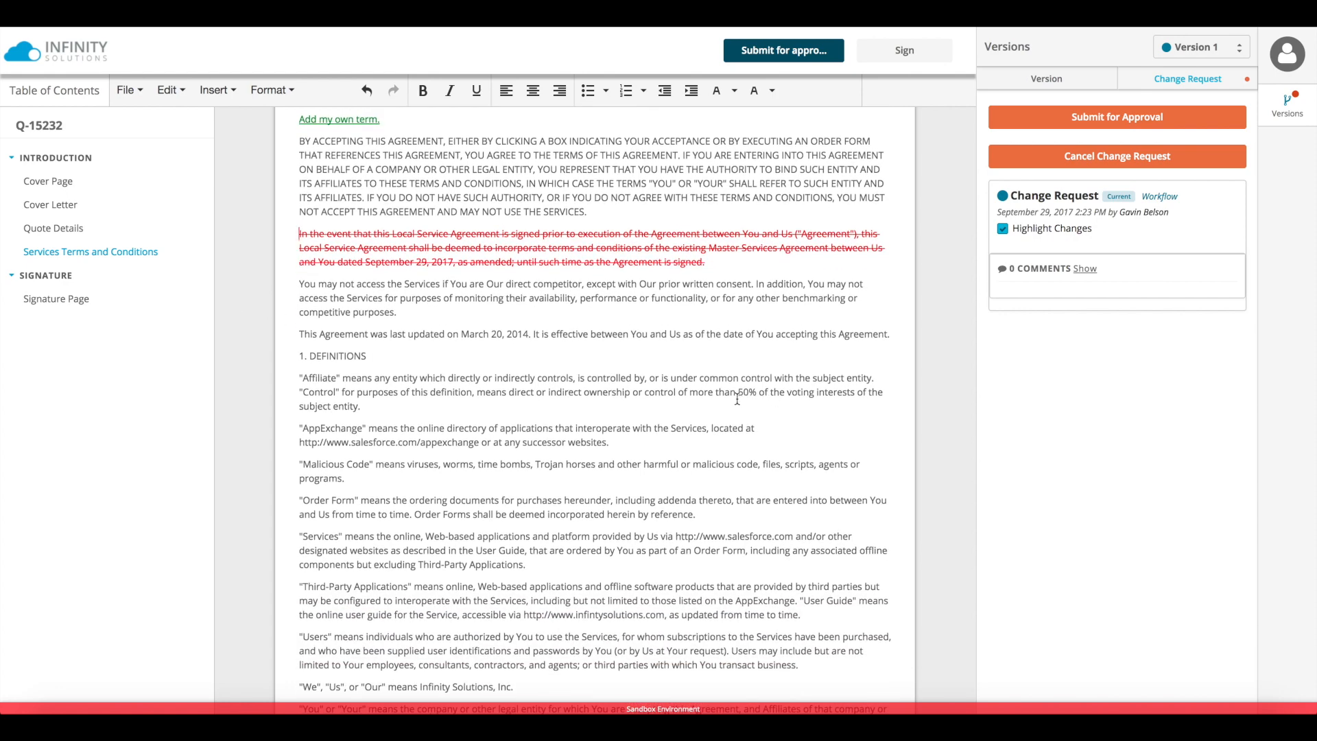
double_click(745, 391)
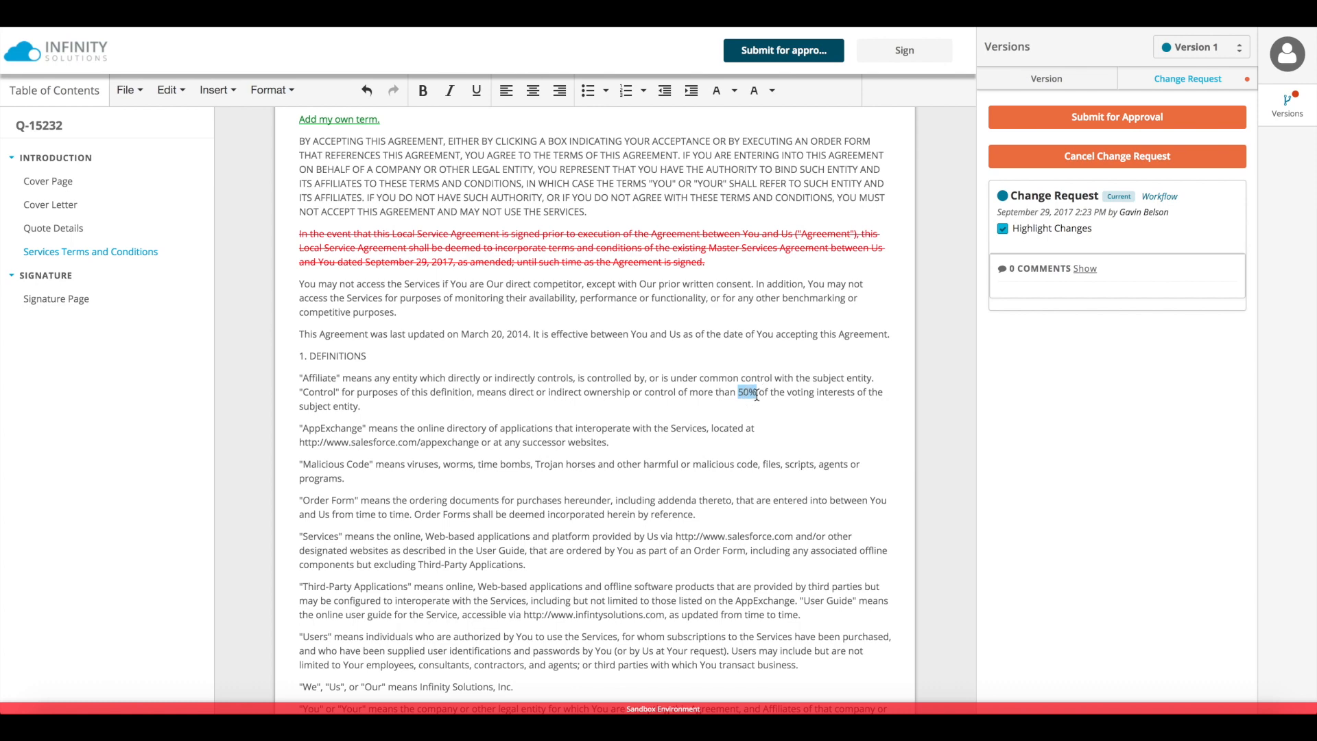
type("75%")
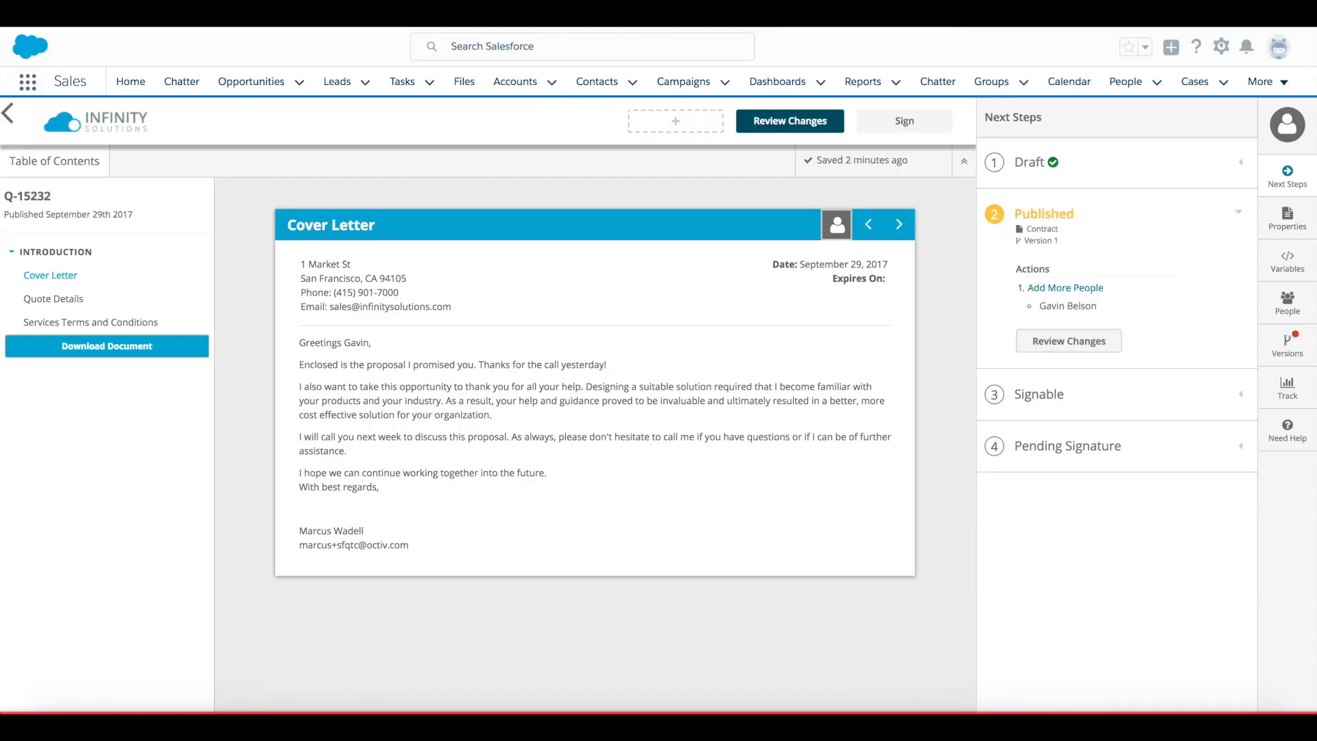
mouse_move(1166, 316)
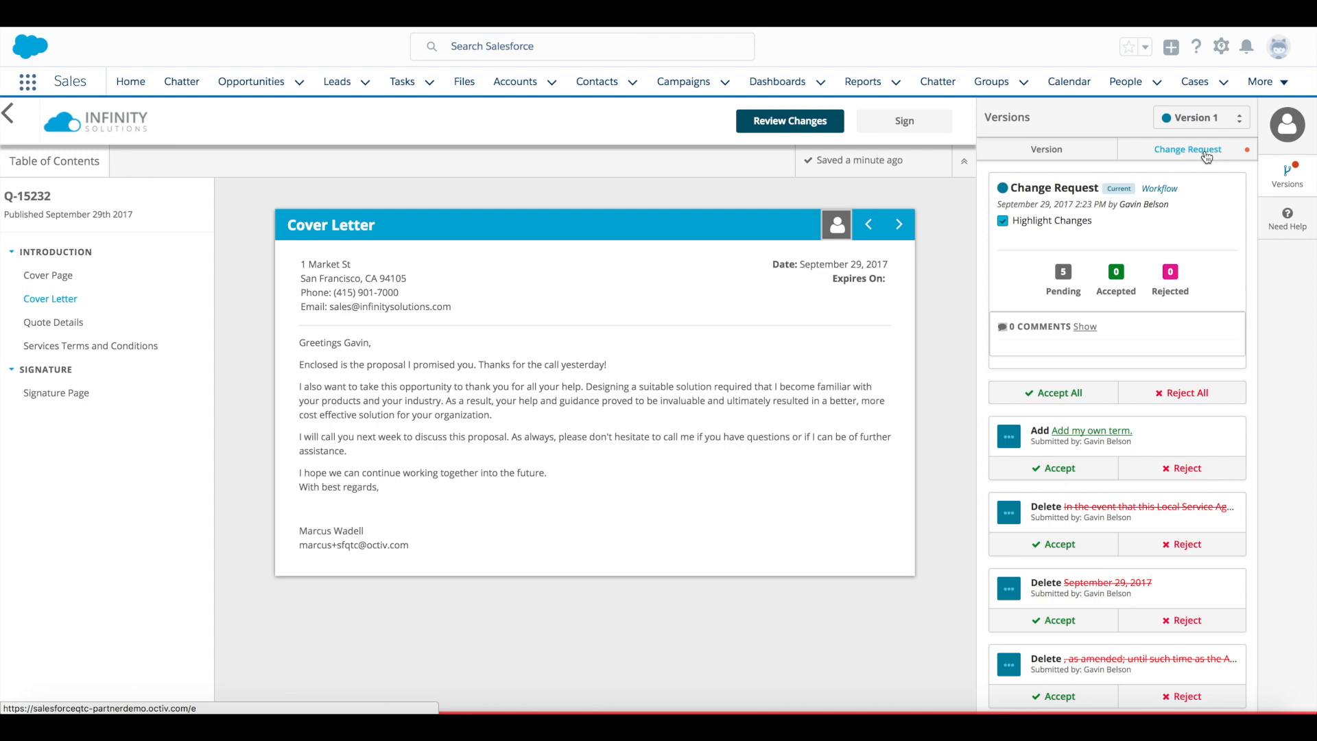
Accept the added term, reject the other changes, and submit as Q-15232 Version 2
left_click(90, 345)
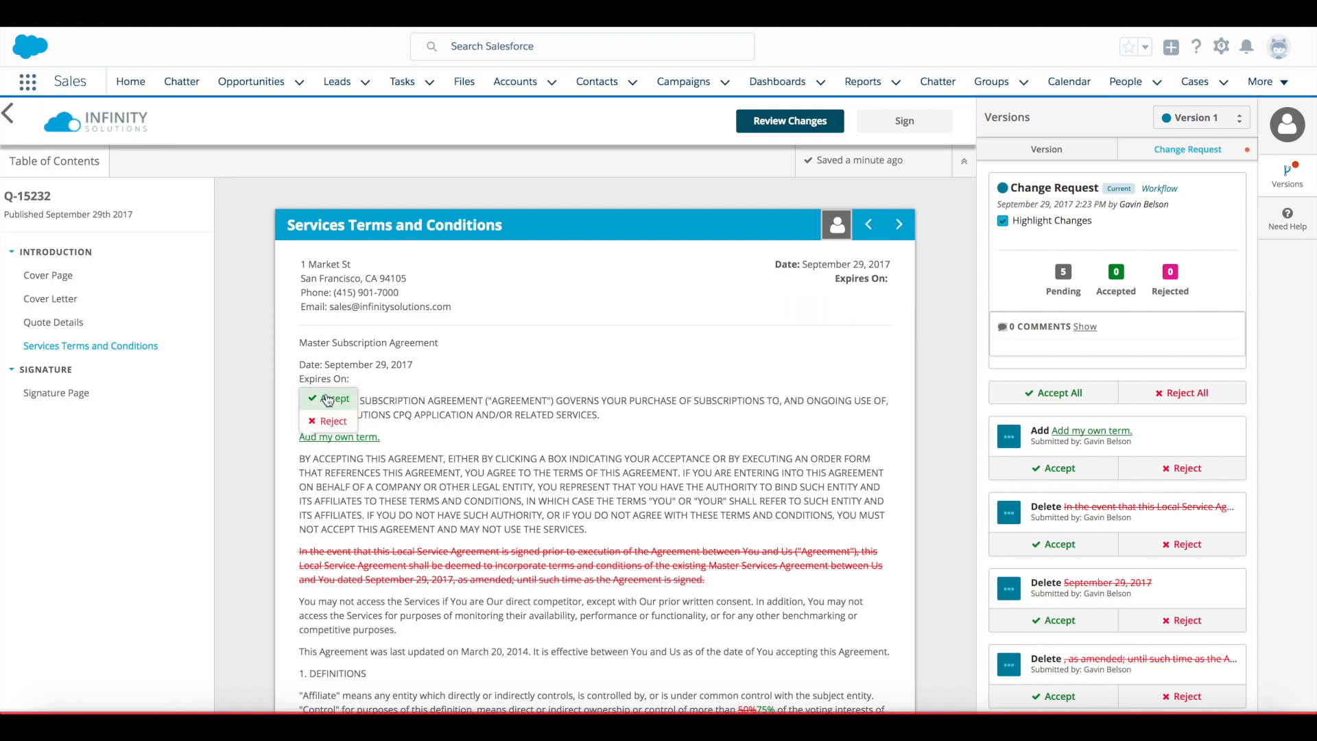
left_click(328, 398)
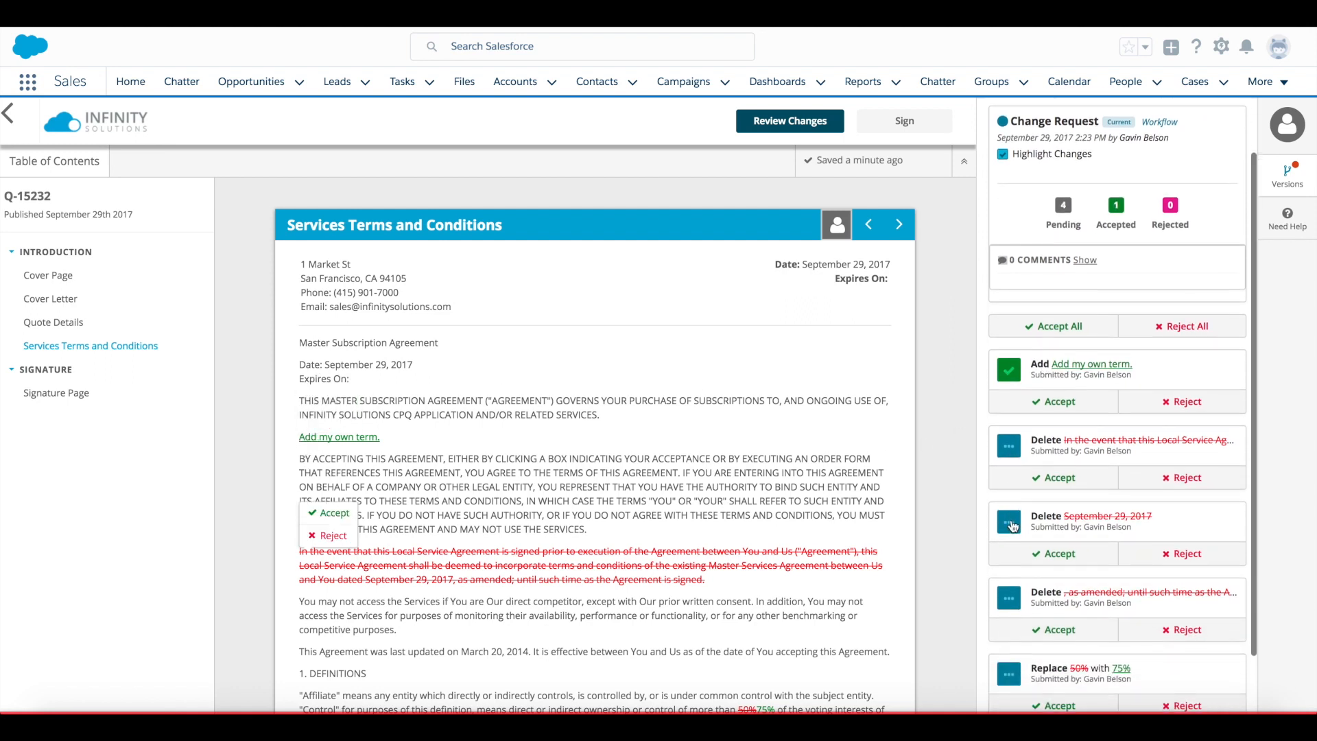
left_click(1185, 475)
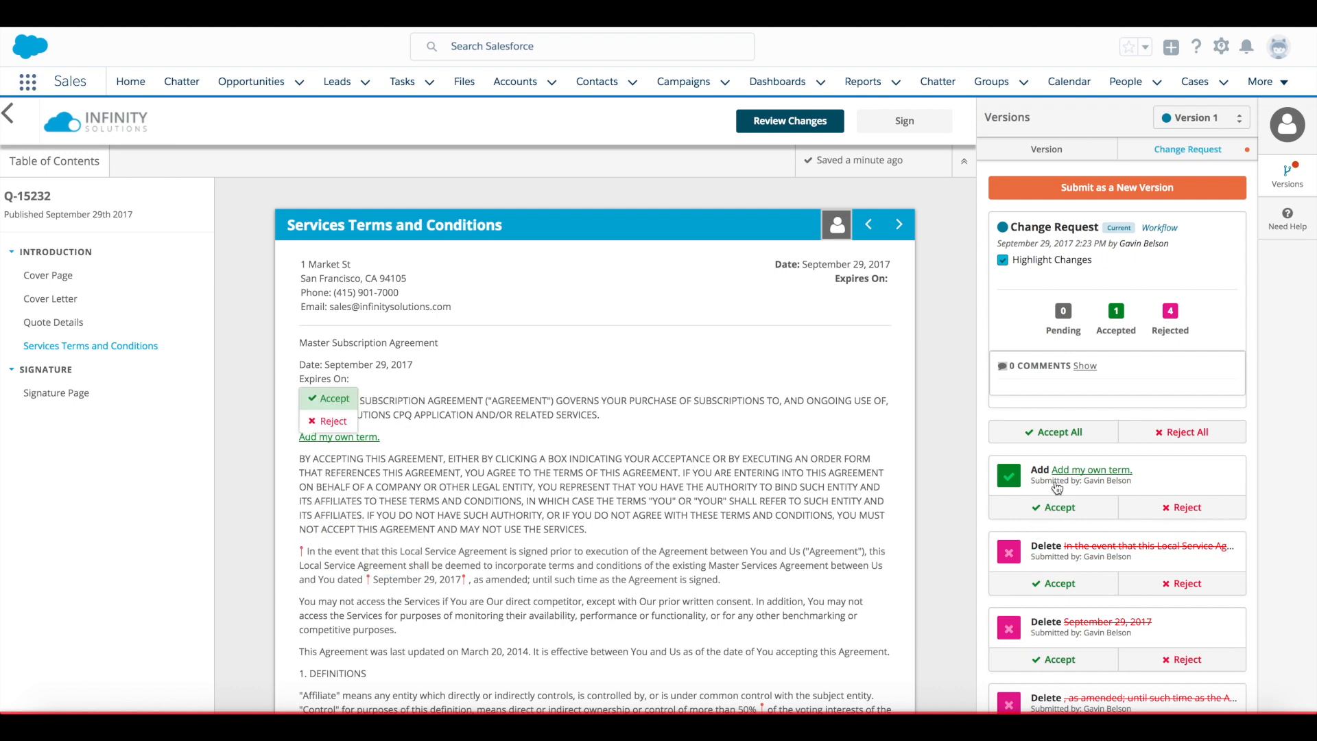
left_click(1052, 506)
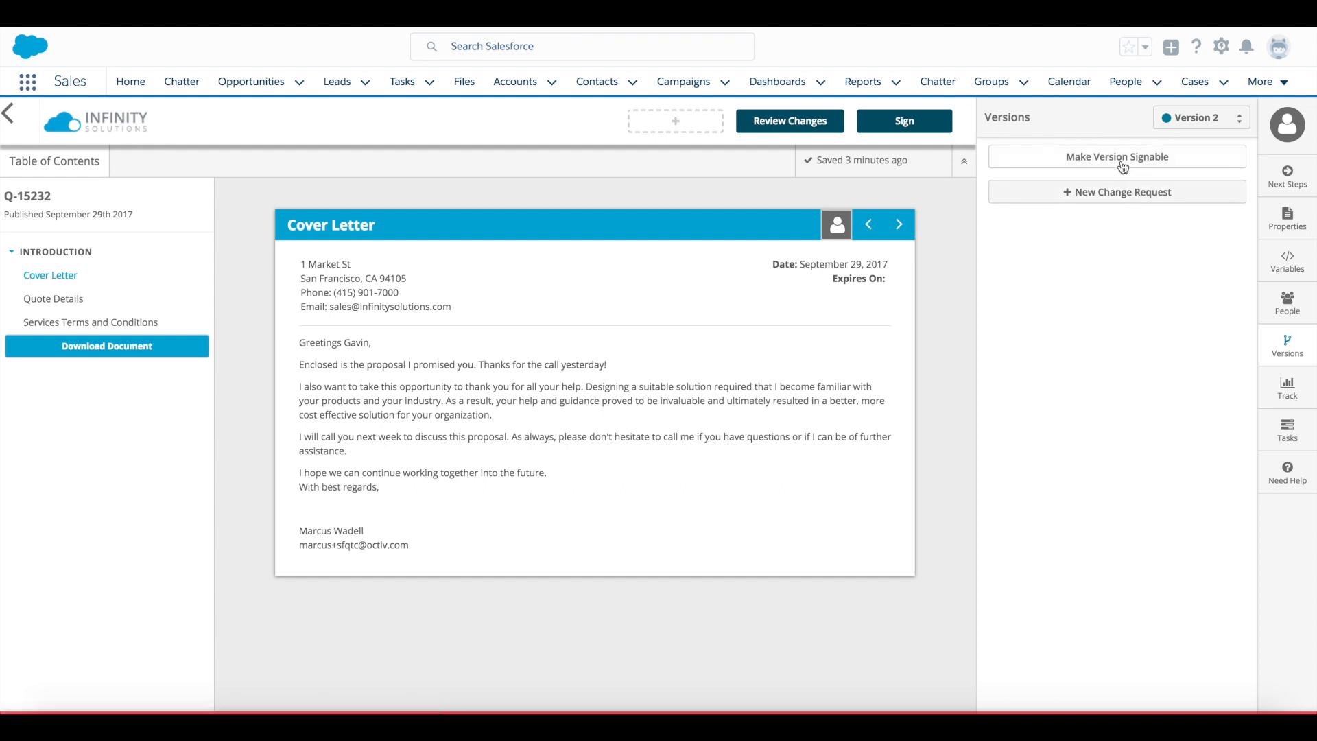
Make Q-15232 Version 2 signable and acknowledge the document-changed prompt
left_click(1116, 157)
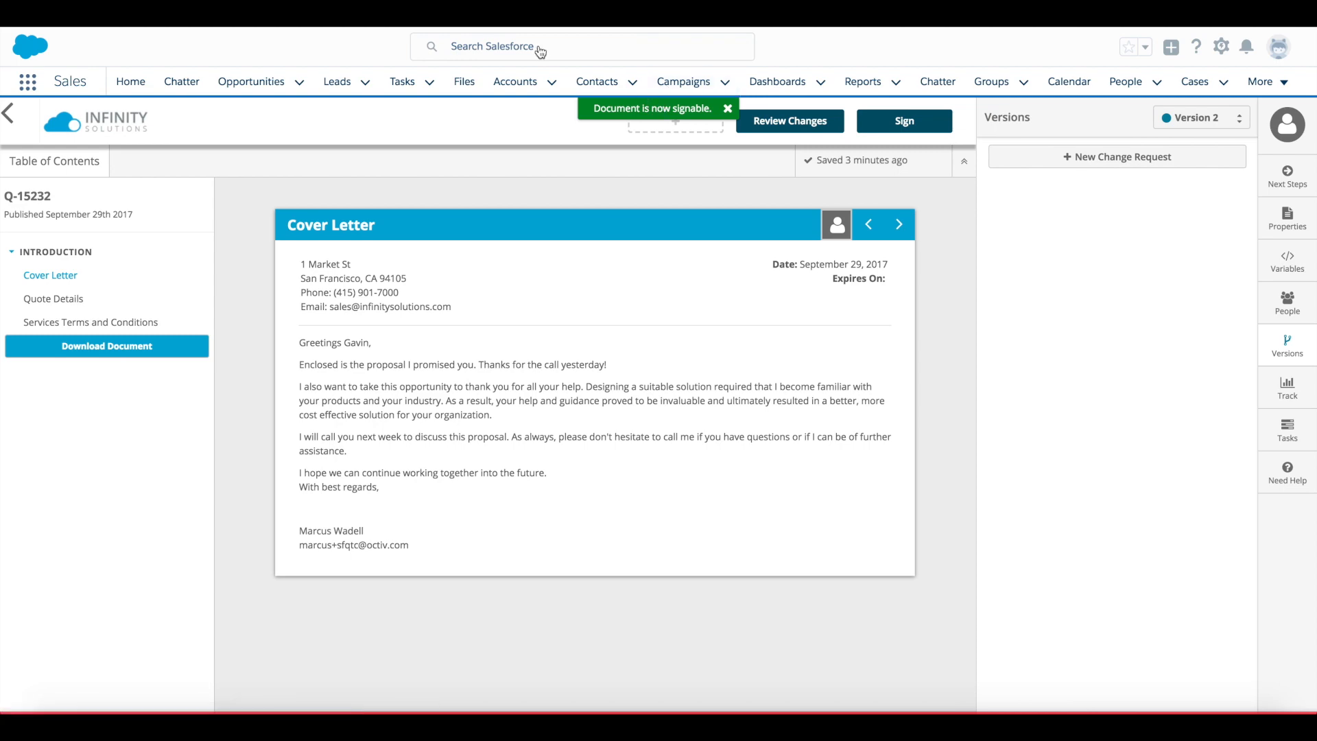
left_click(727, 109)
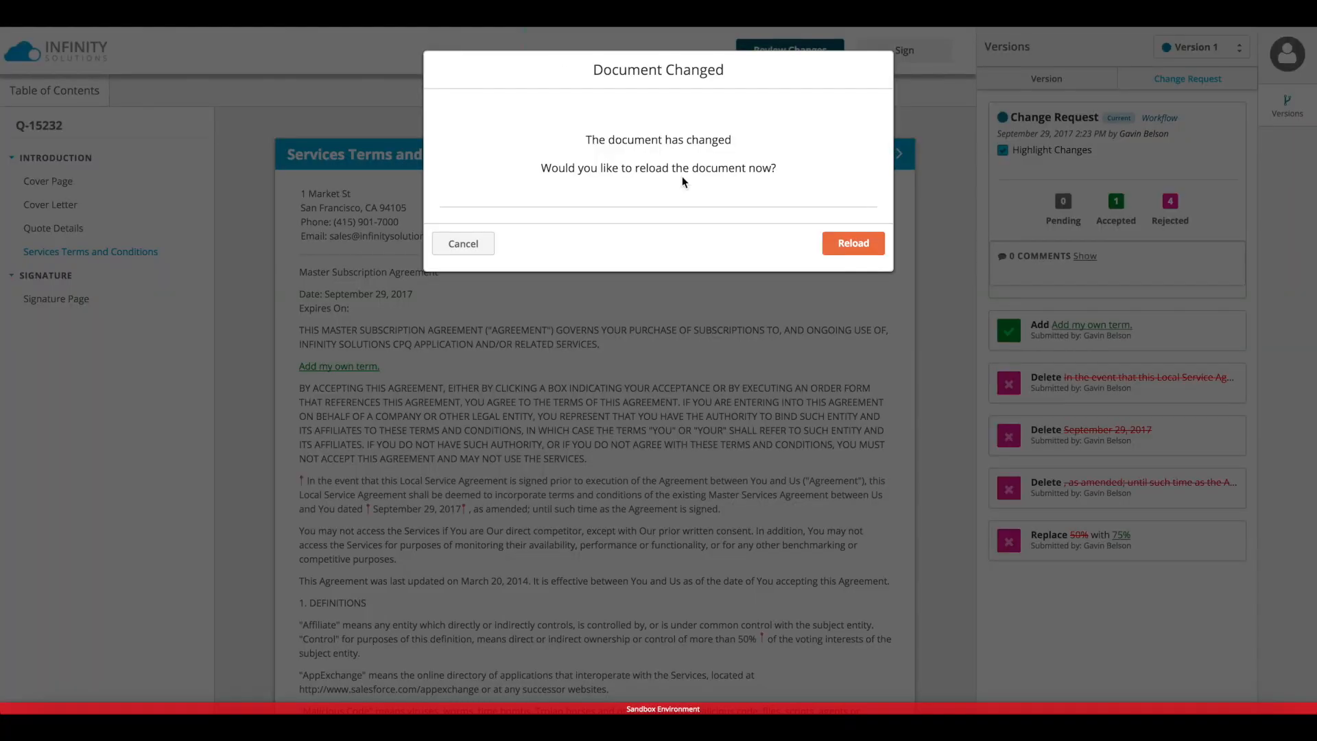
mouse_move(787, 237)
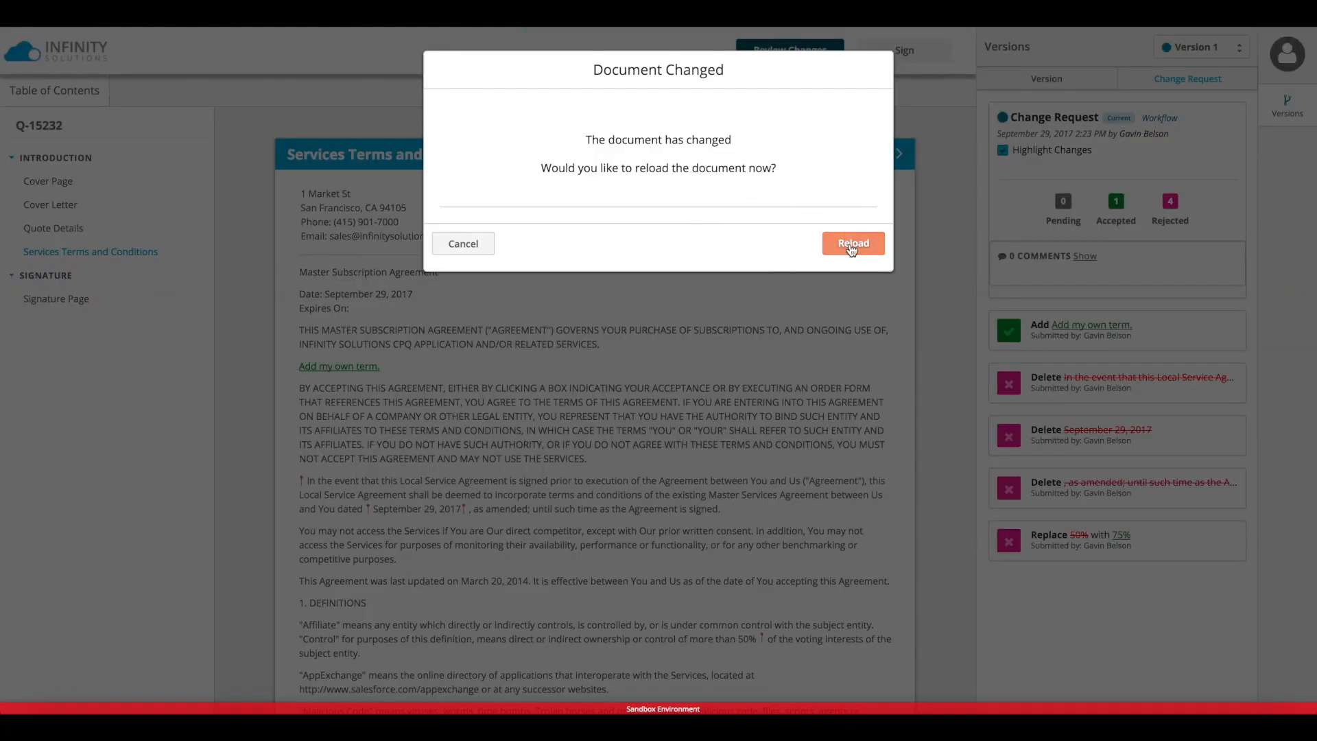
Reload Gavin's view to Version 2 and jump to Services Terms and Conditions
left_click(852, 244)
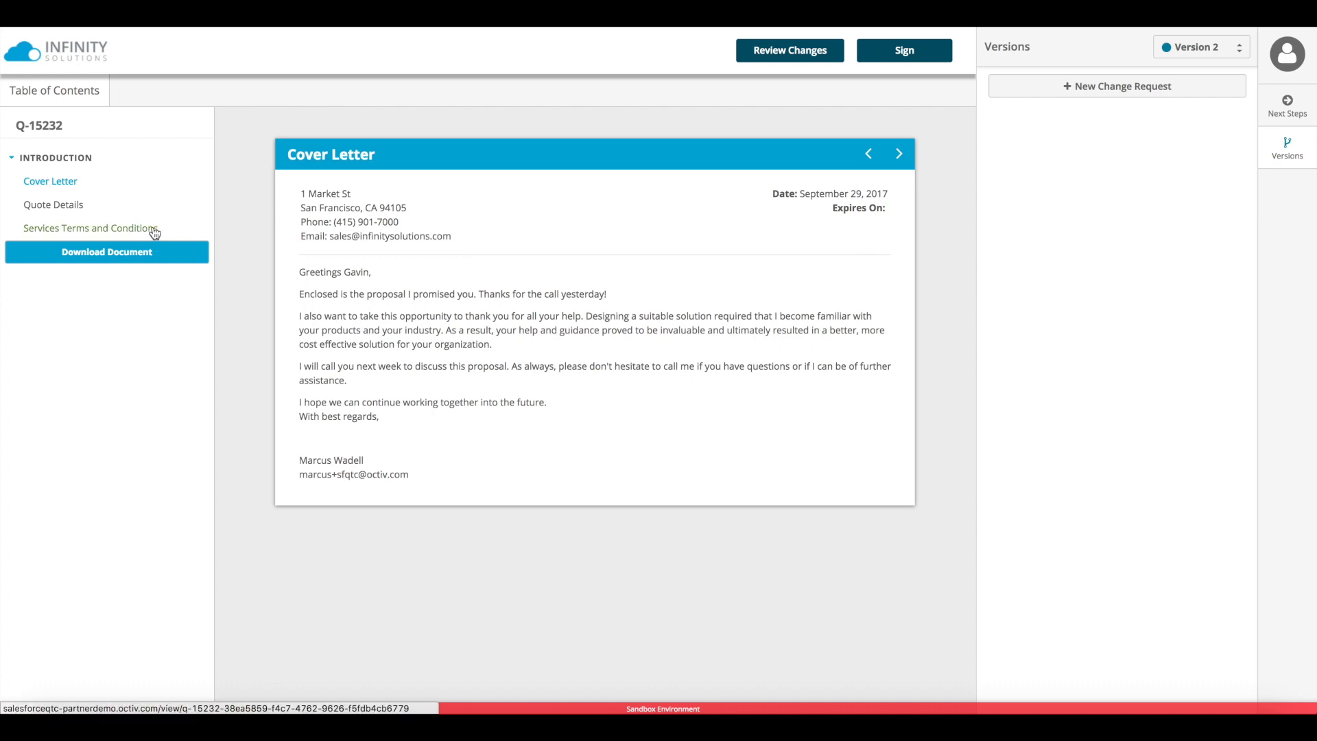
left_click(91, 227)
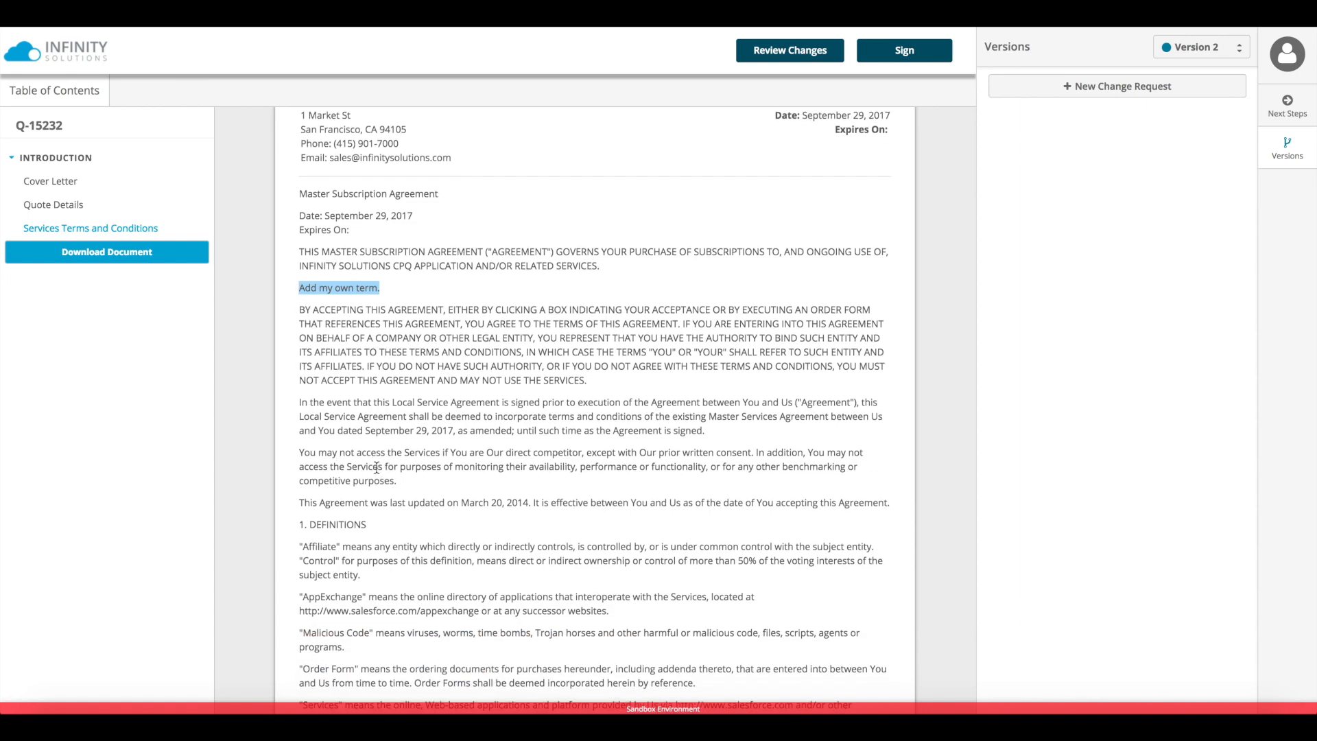
Read through Version 2's terms, confirming the added term and restored paragraph with 50%
scroll("down", 3)
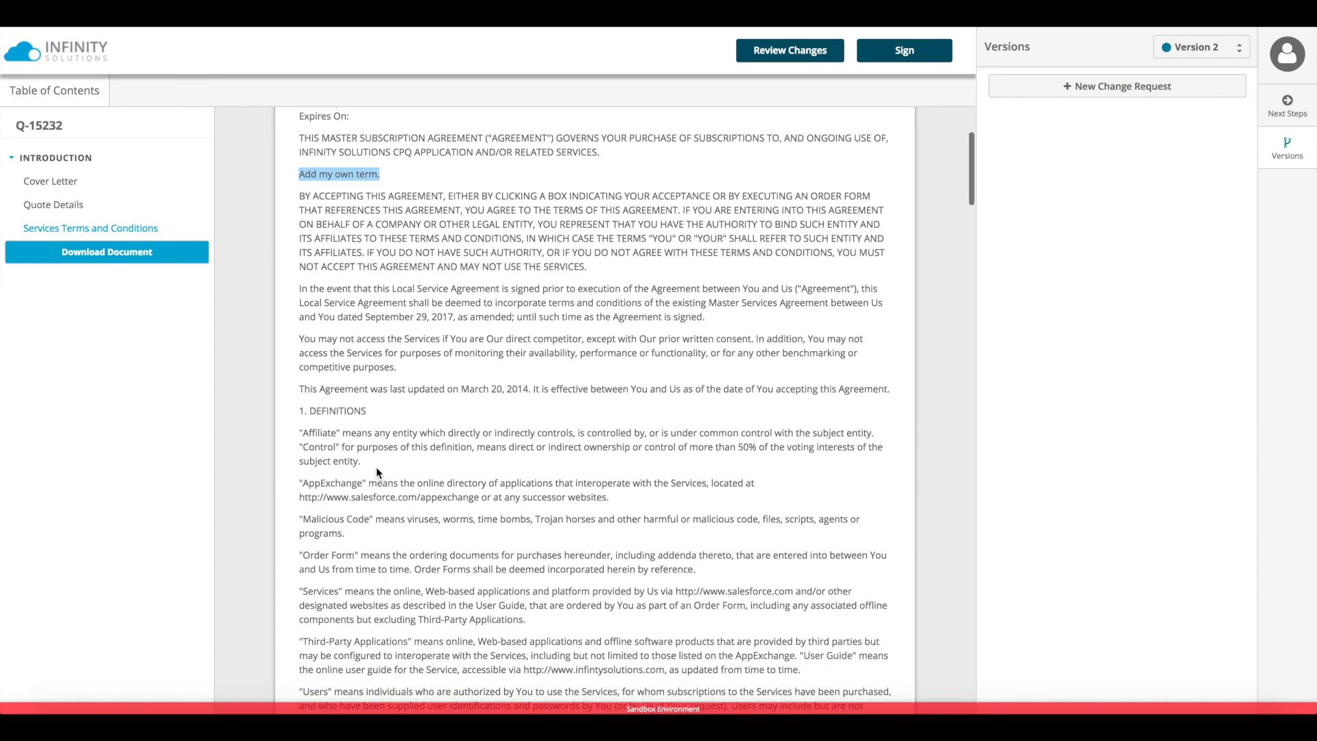
scroll("down", 3)
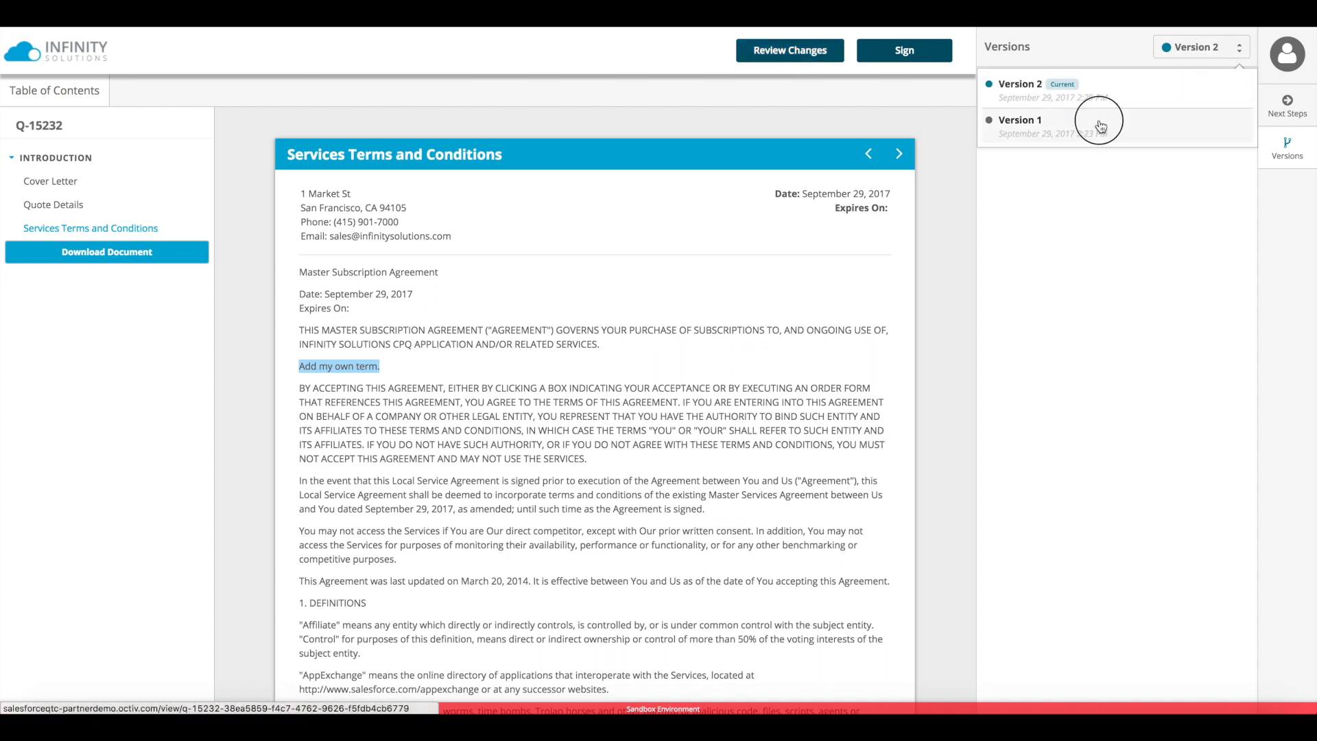
Review Version 1's change request outcome, then return to Version 2 at its Cover Letter
left_click(1019, 119)
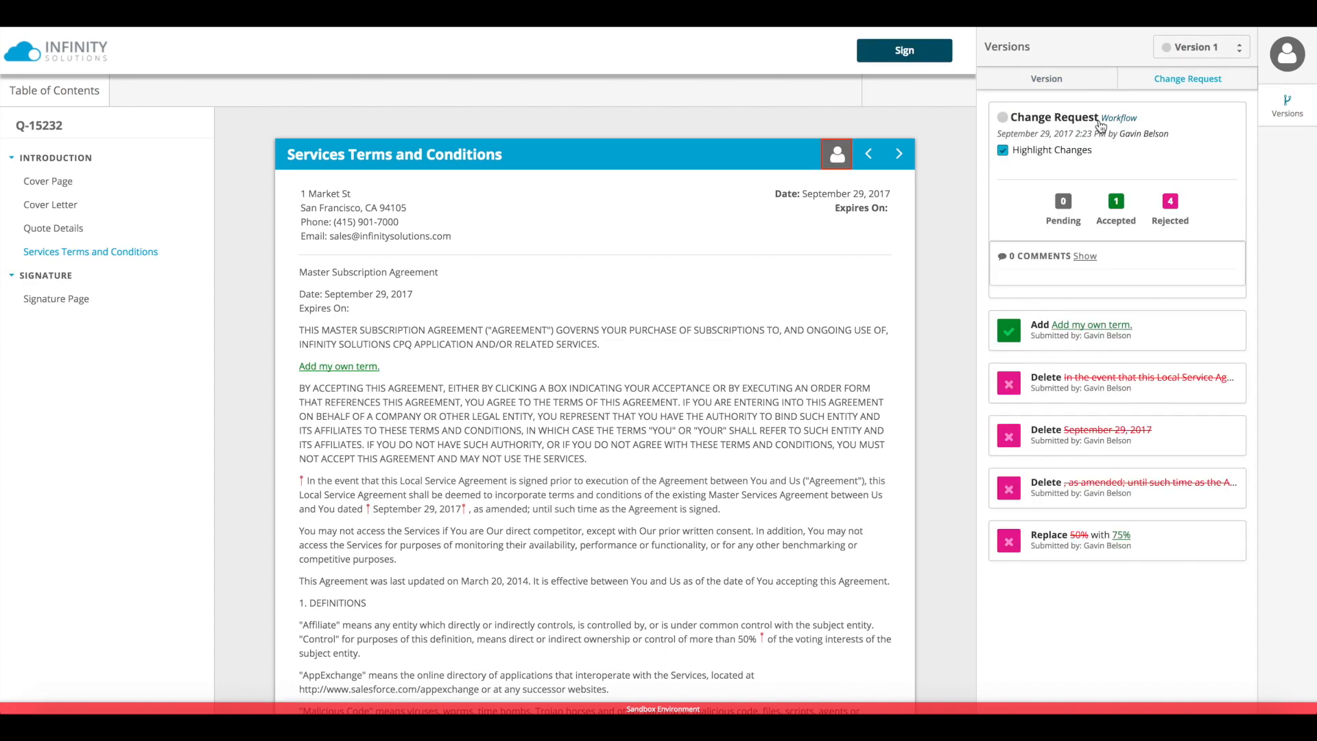
left_click(1200, 47)
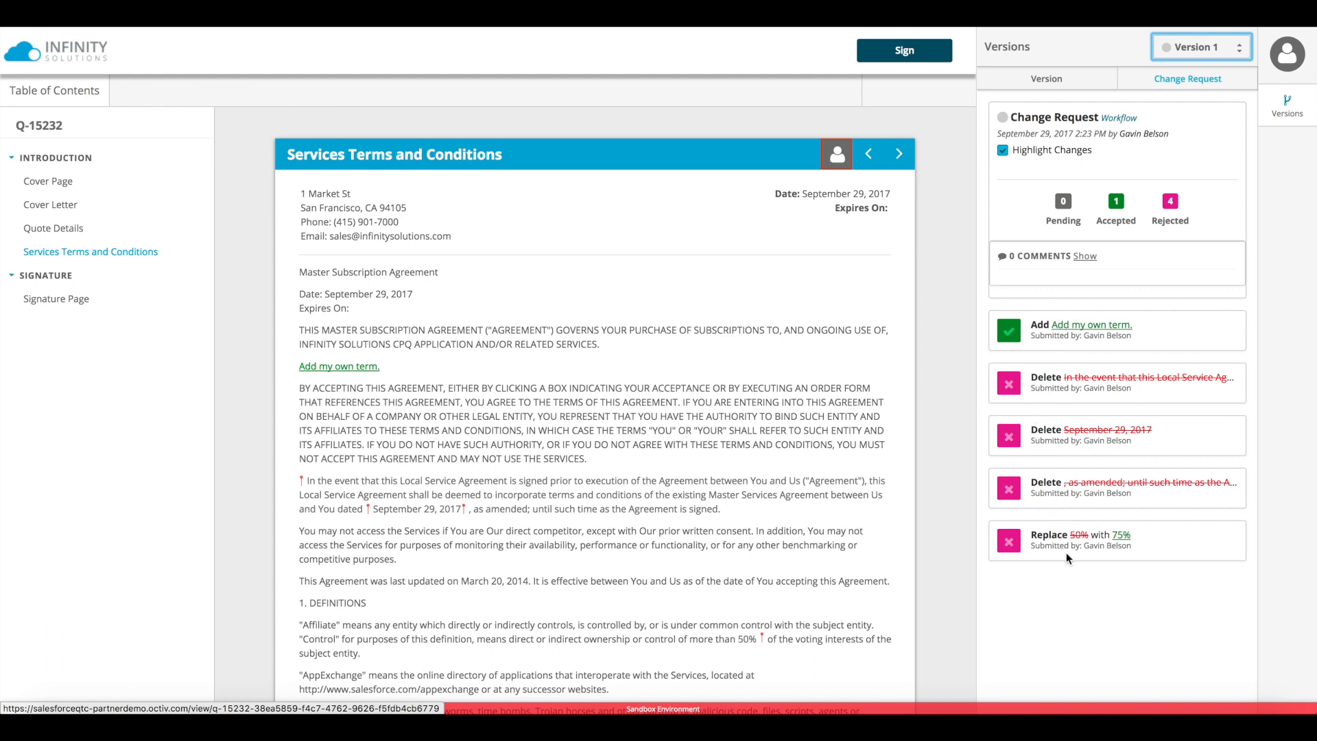
mouse_move(1088, 508)
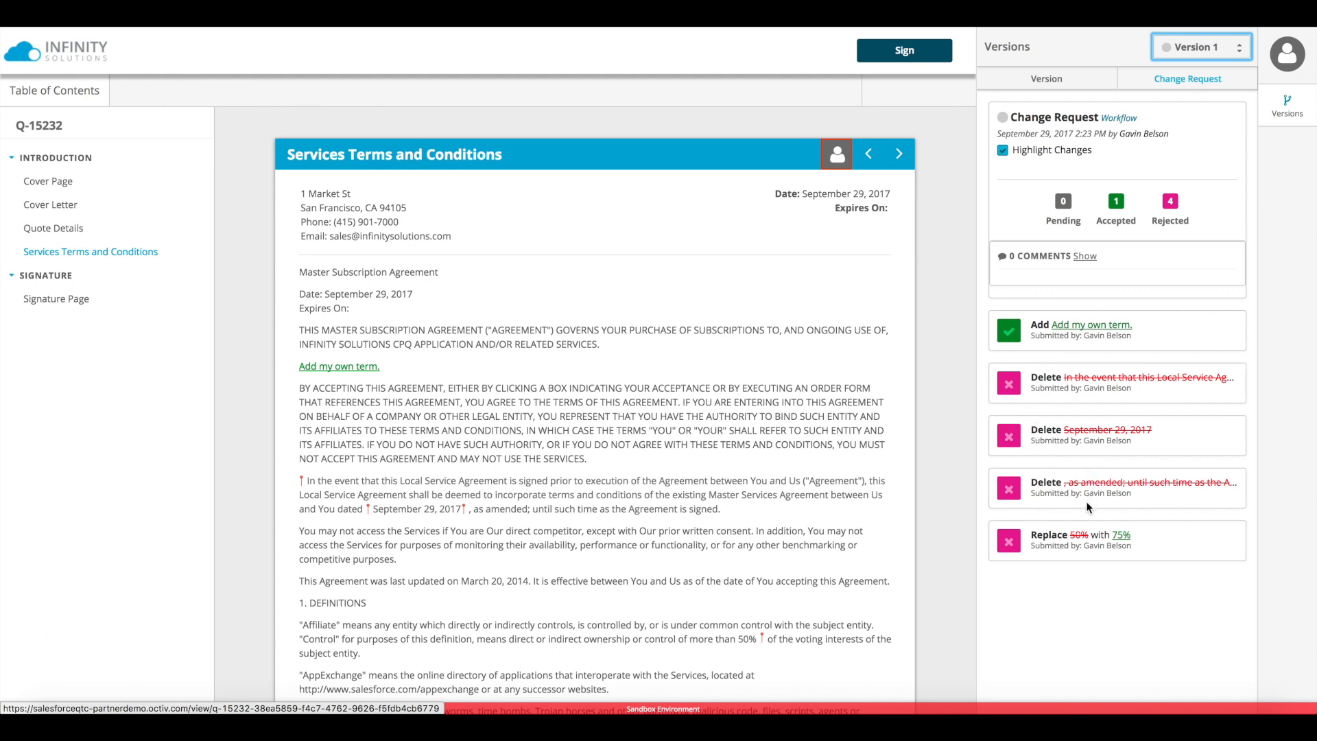
left_click(1199, 47)
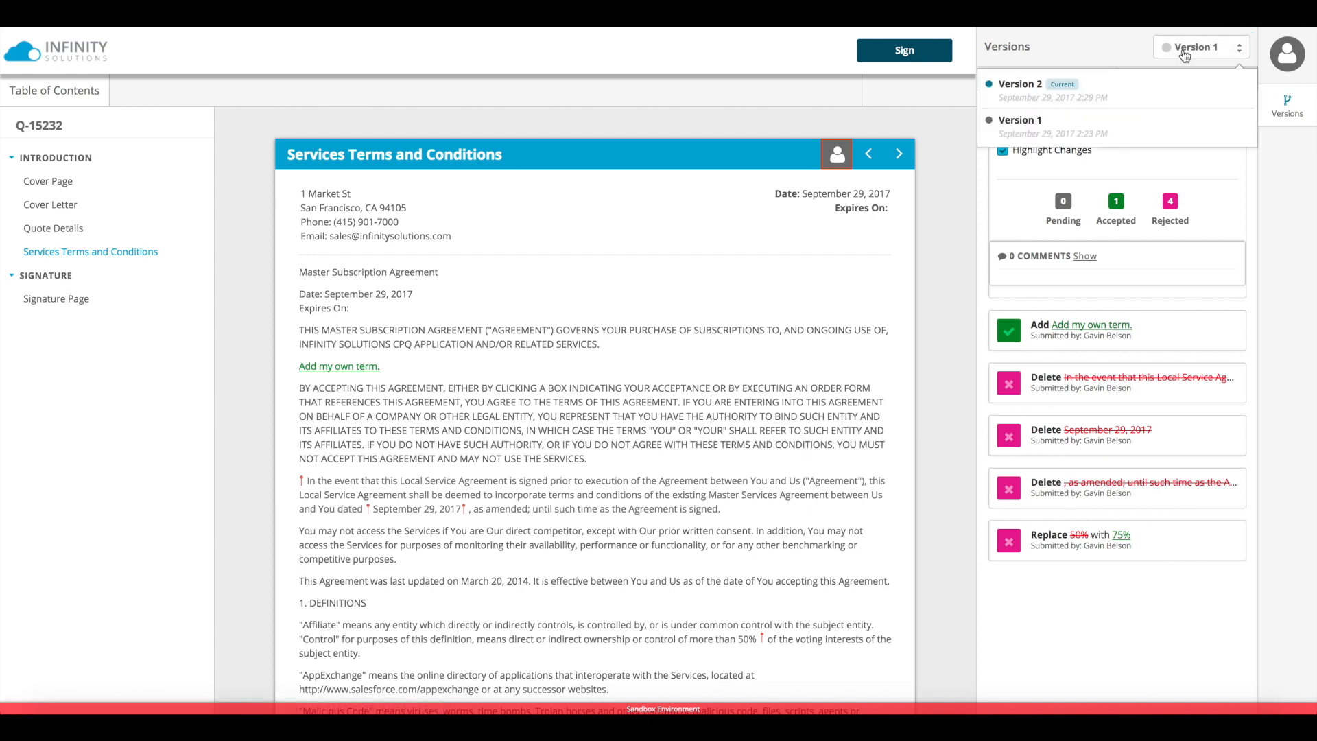
mouse_move(1087, 92)
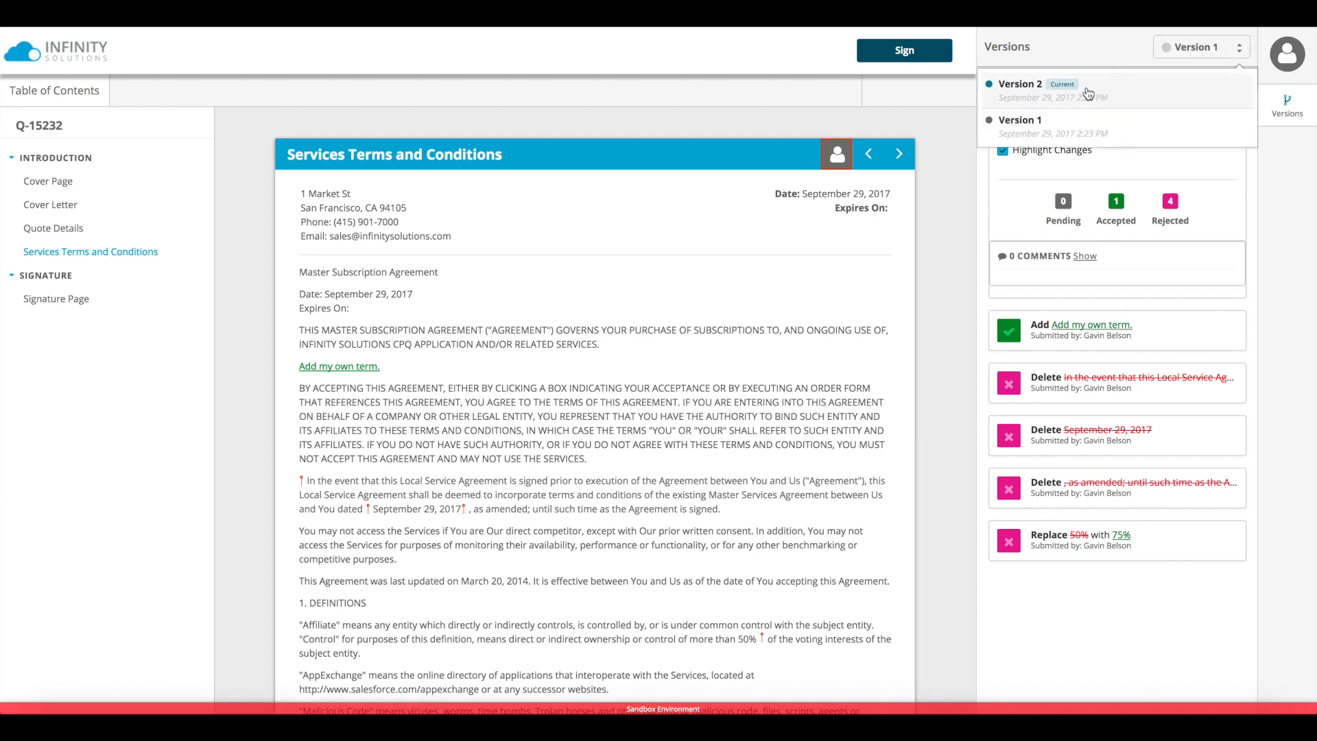
left_click(1019, 84)
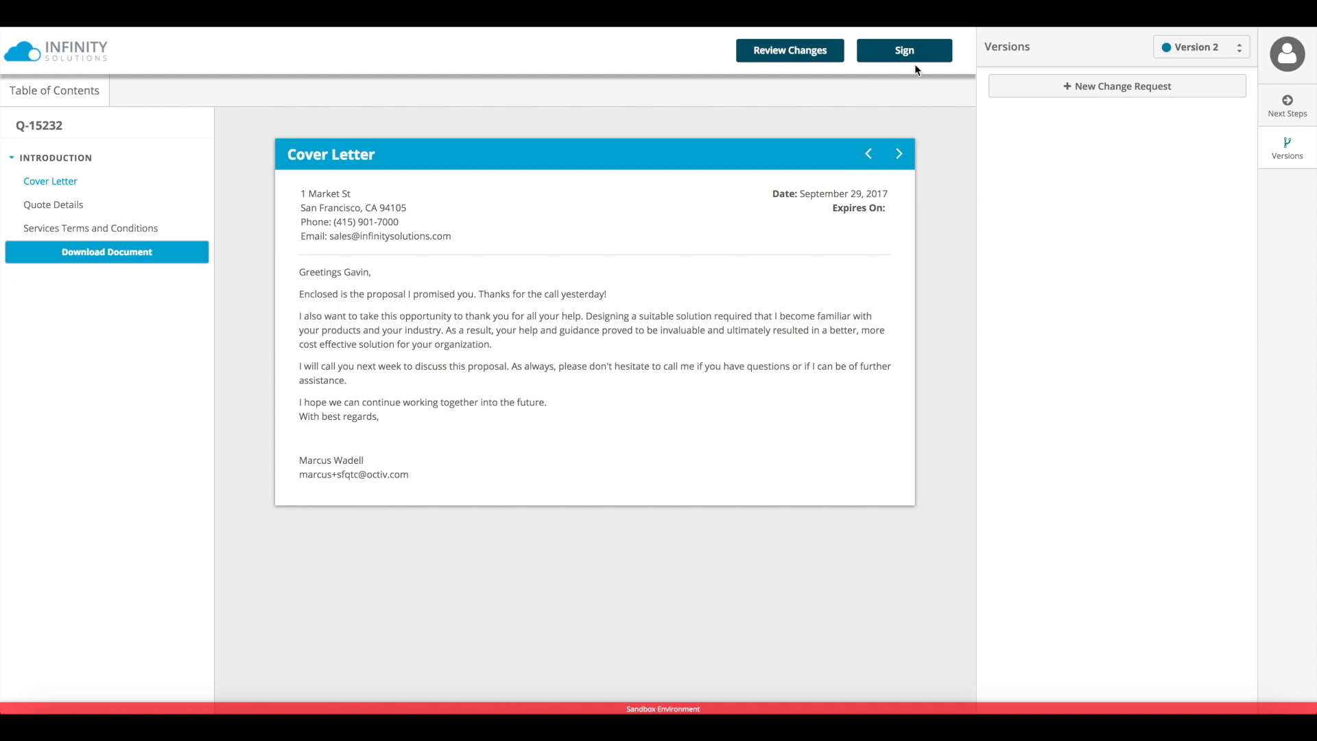
Make Version 2 signable and hand it off to DocuSign for review
left_click(904, 51)
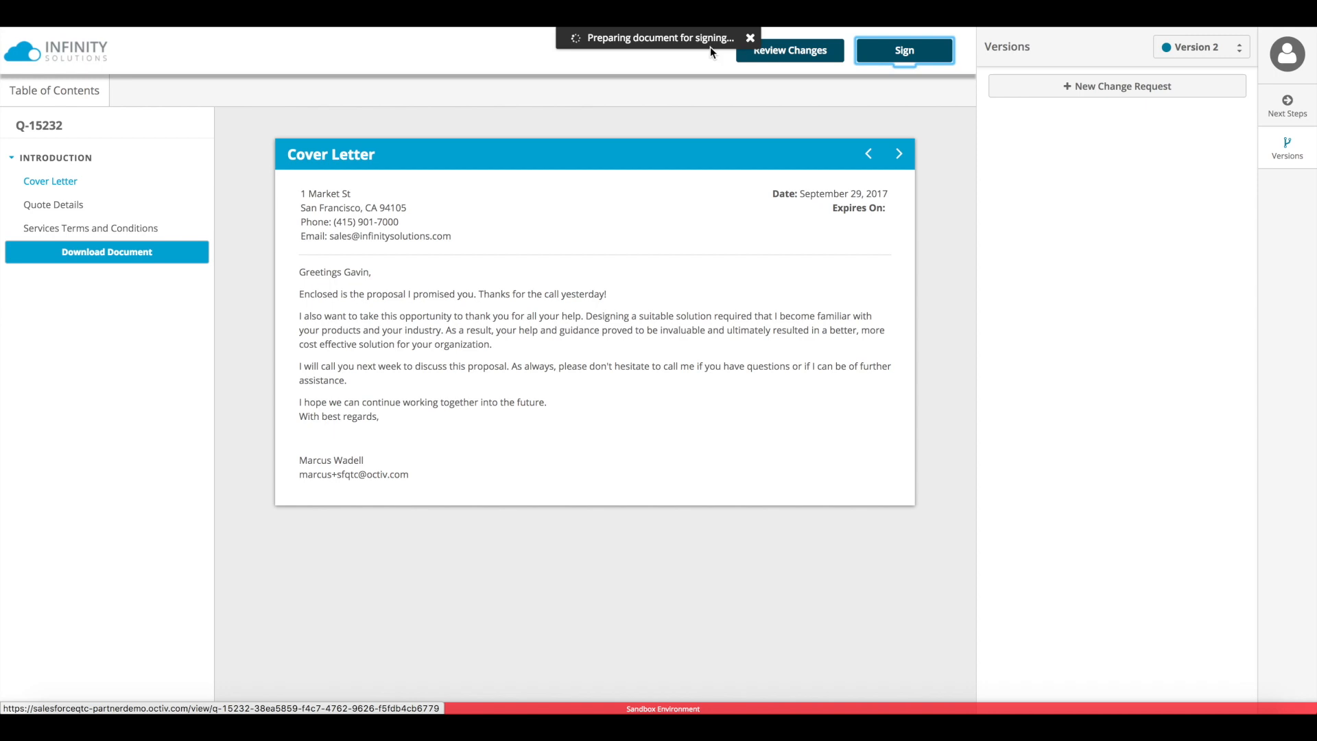
mouse_move(609, 70)
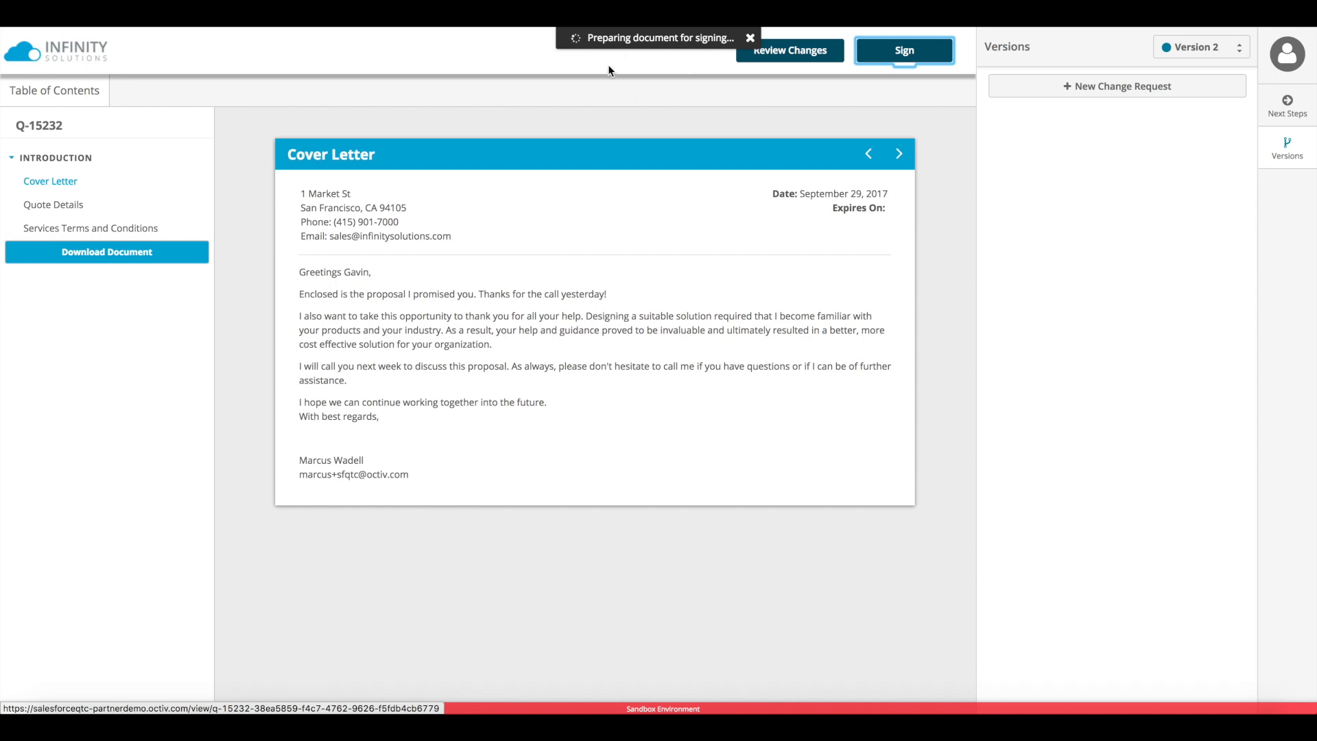
mouse_move(645, 65)
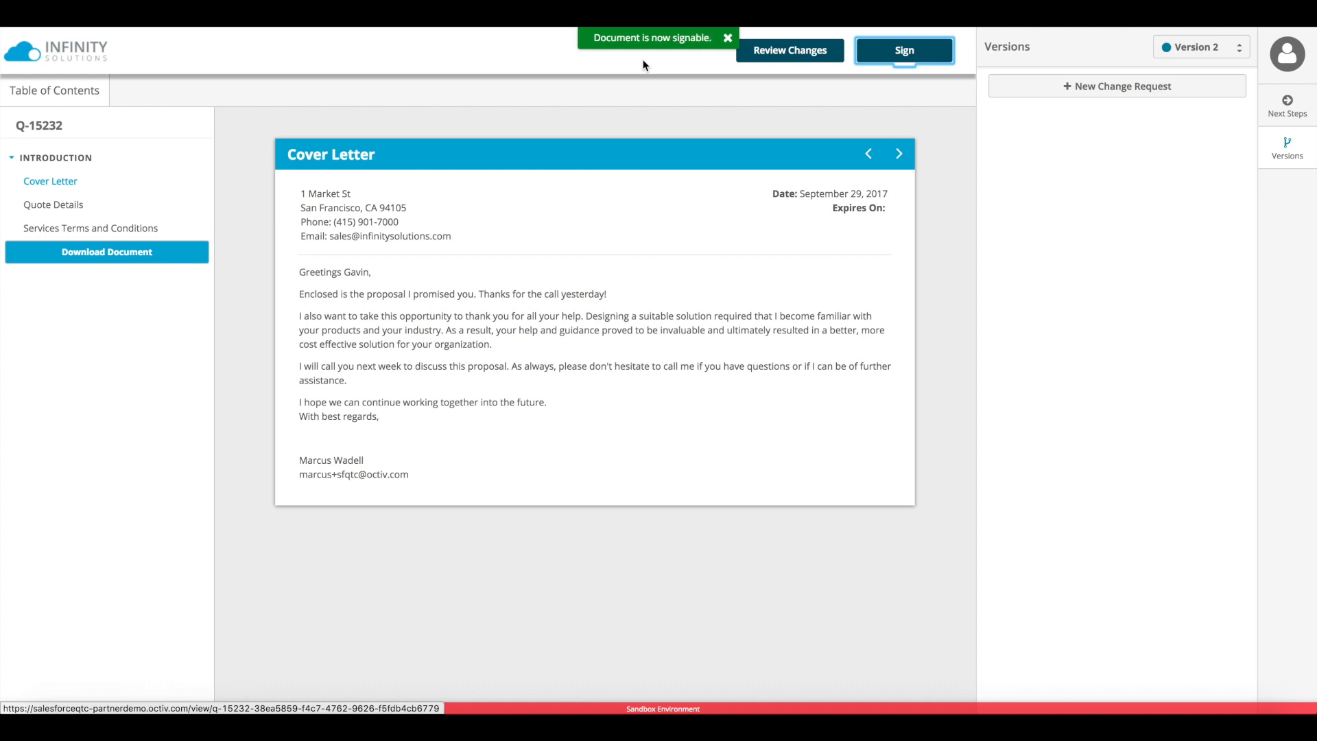
left_click(904, 50)
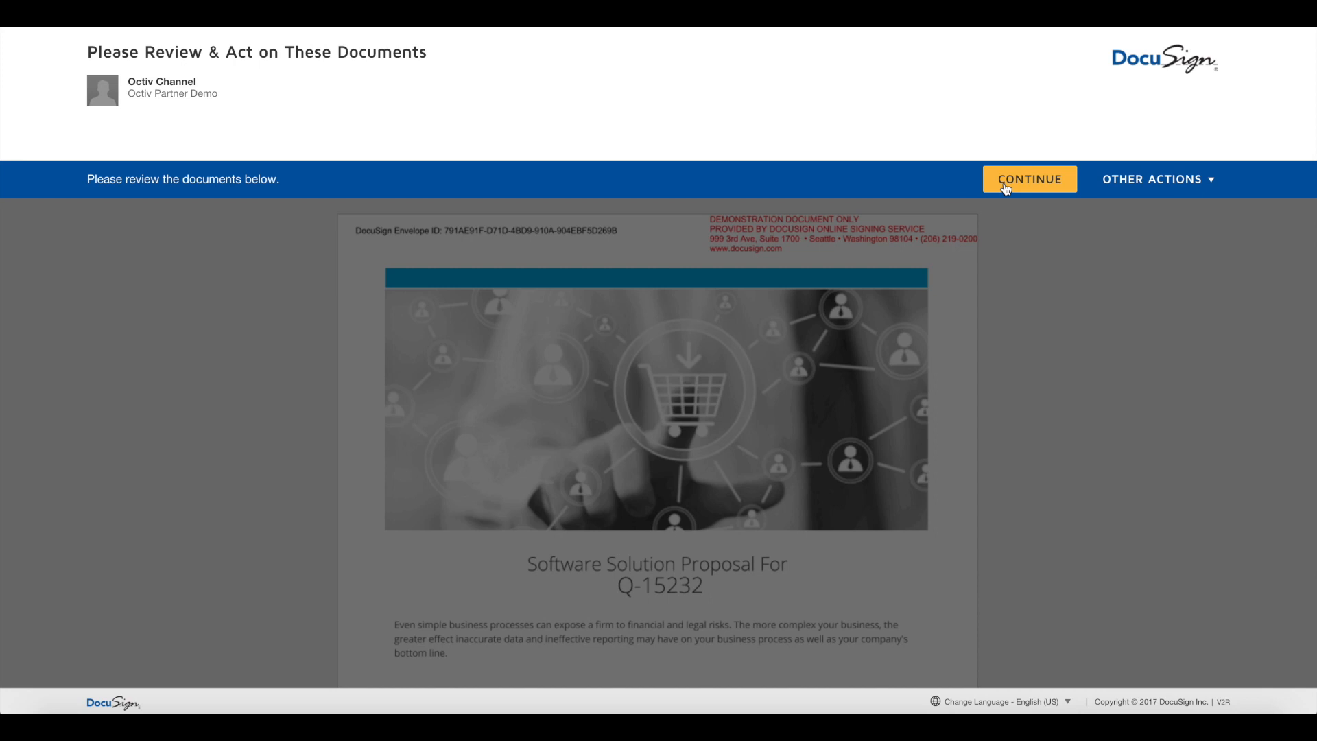
Accept the review notice, read the Q-15232 pages, and reach the first signature field
left_click(1029, 179)
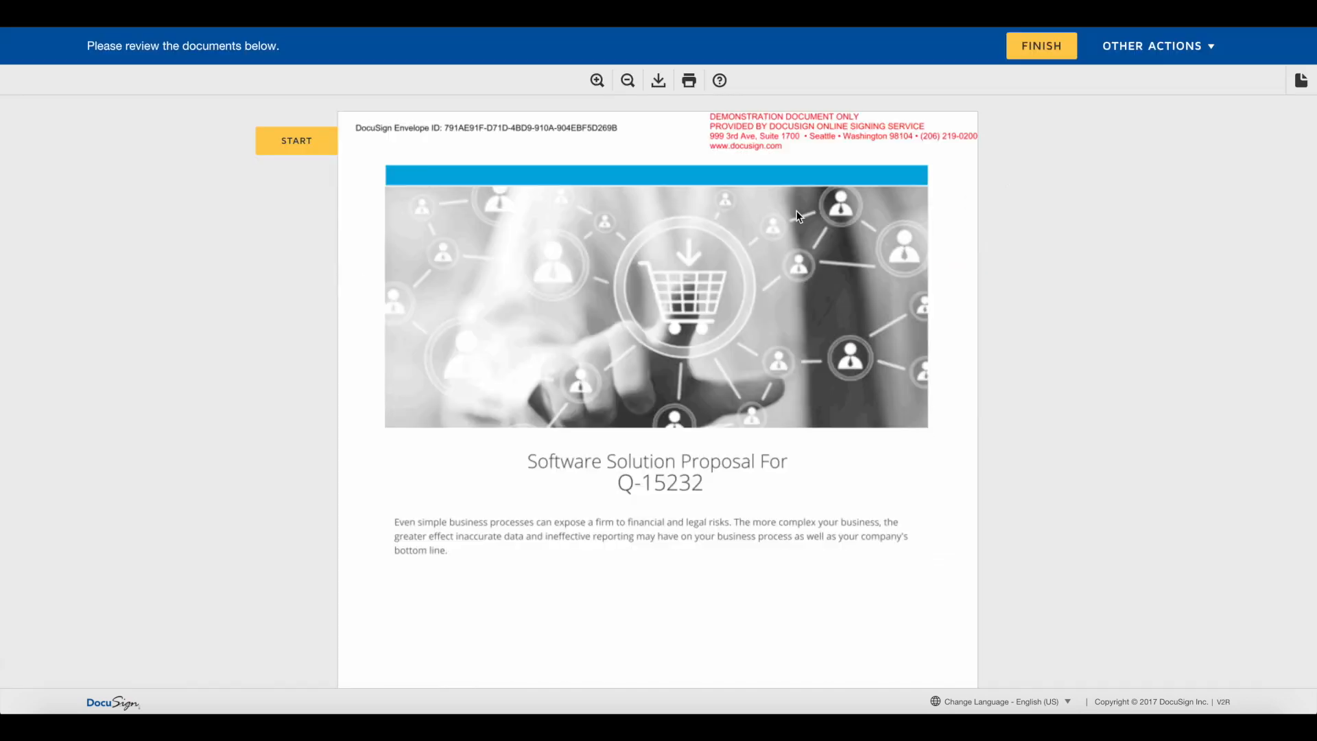
scroll("down", 3)
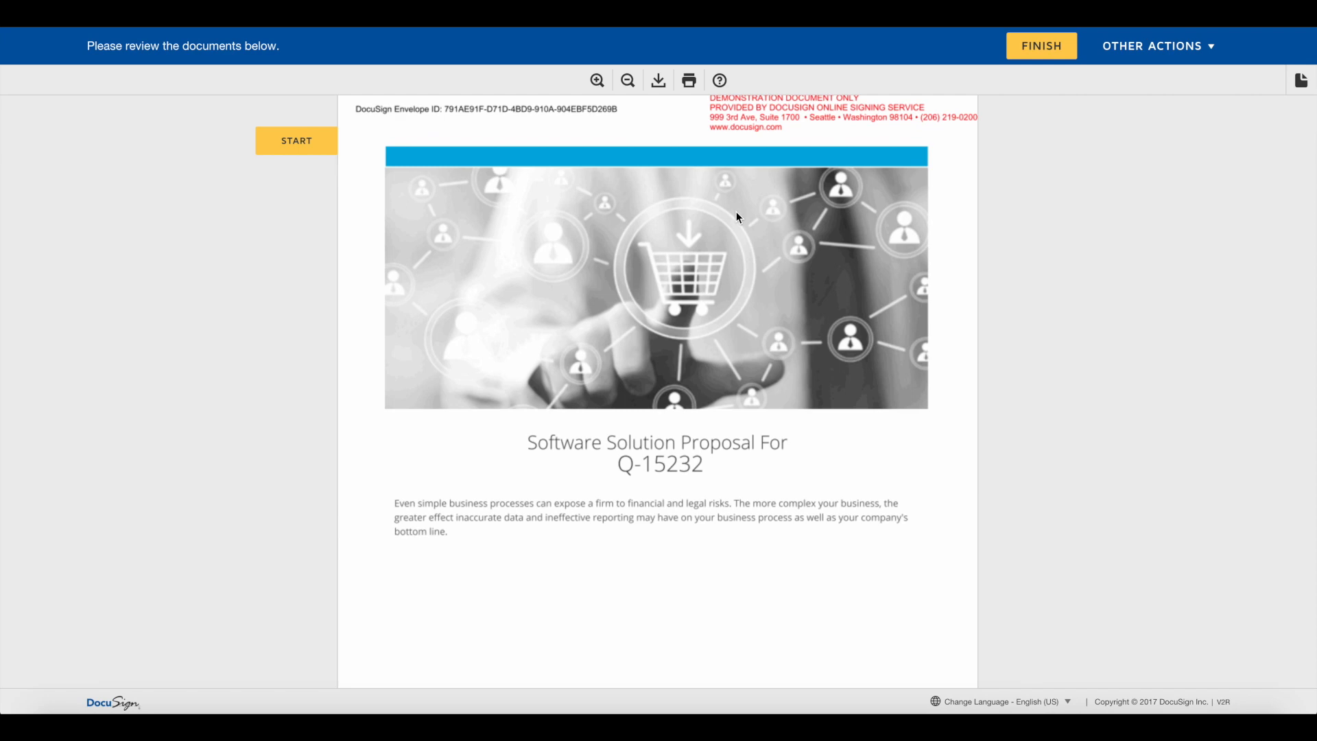
scroll("down", 3)
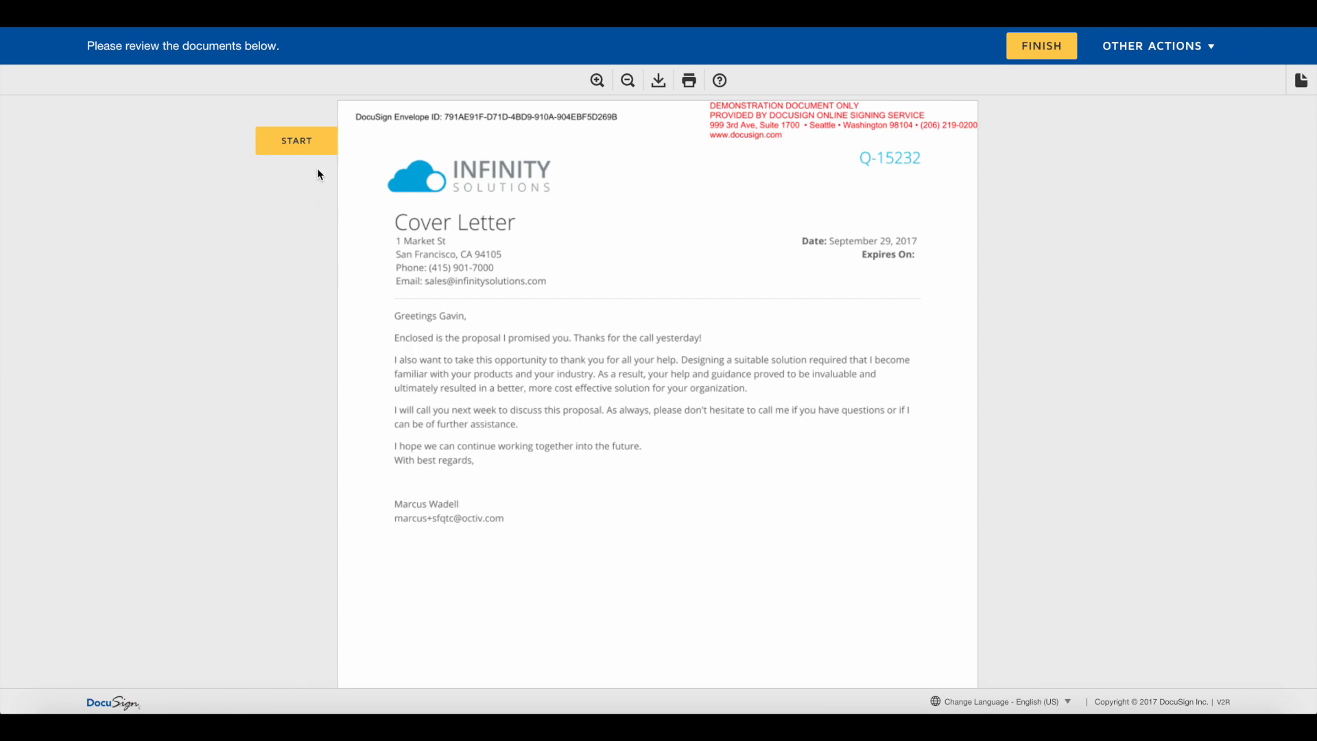
scroll("down", 3)
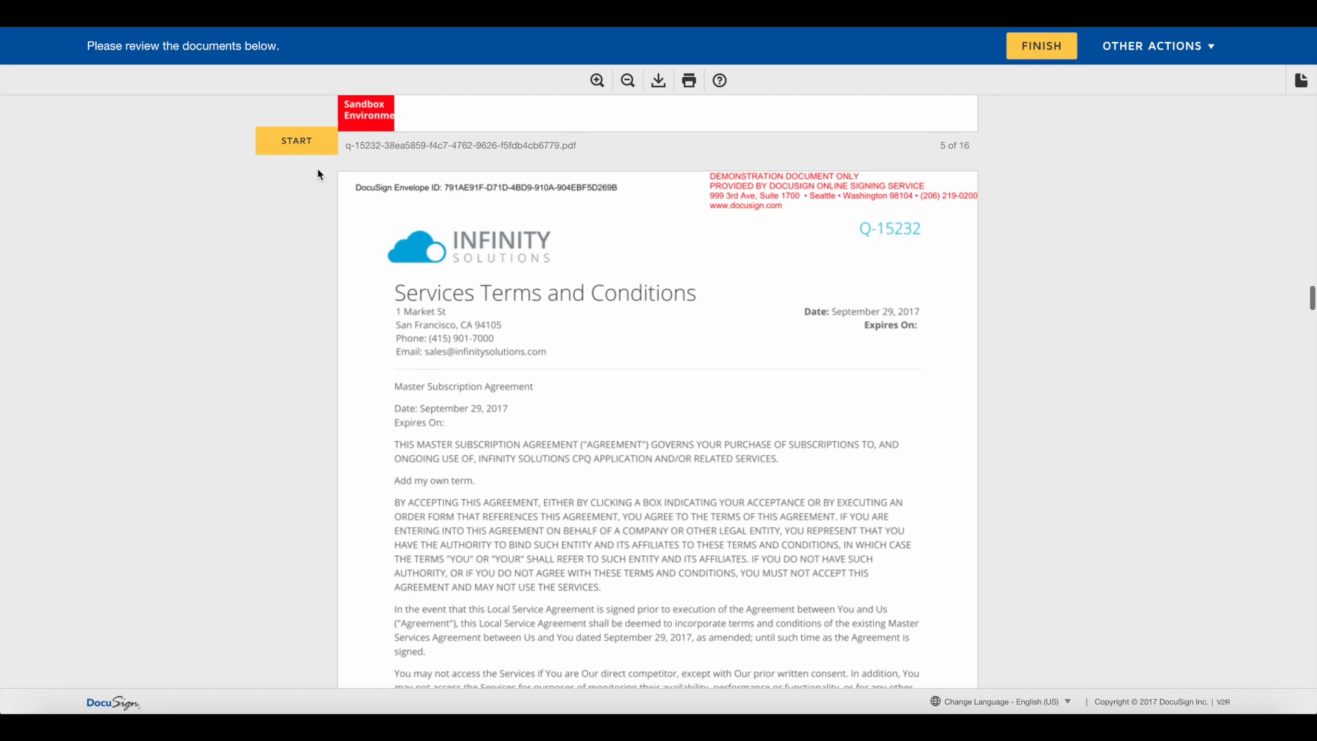
scroll("down", 3)
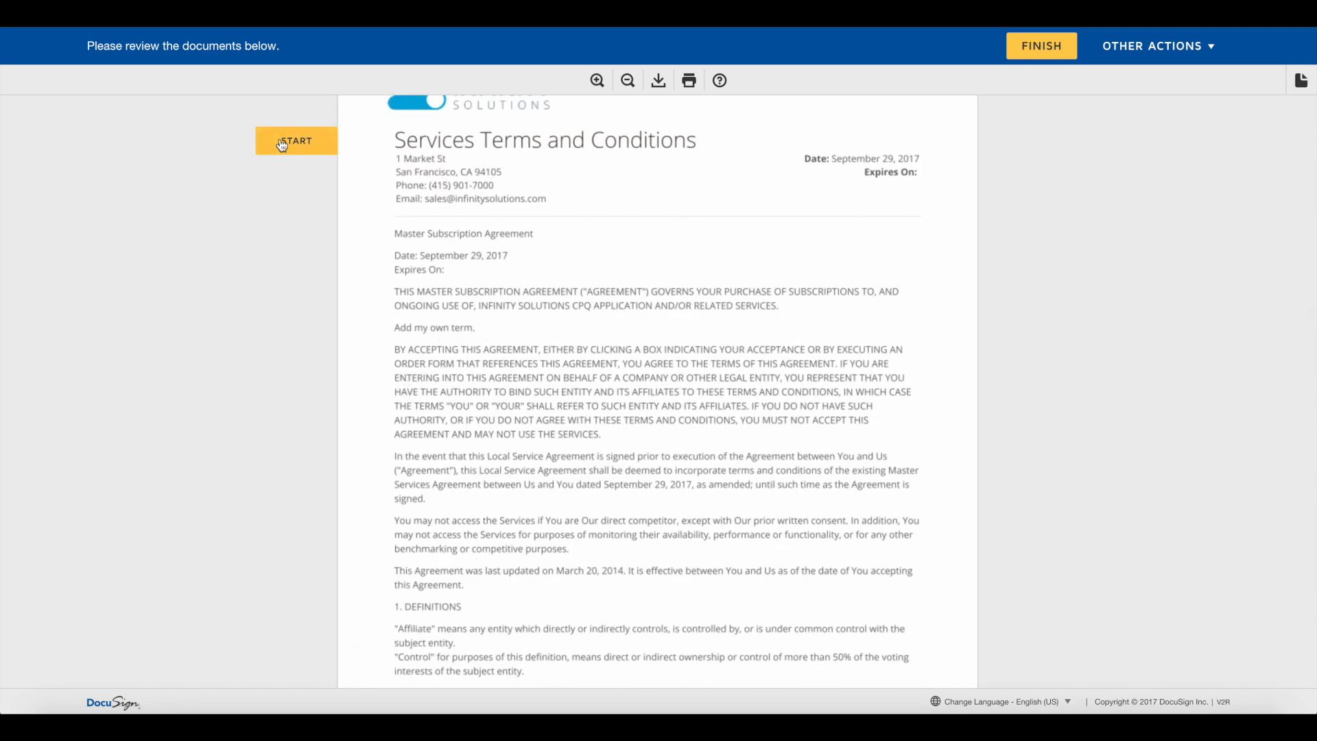
left_click(296, 140)
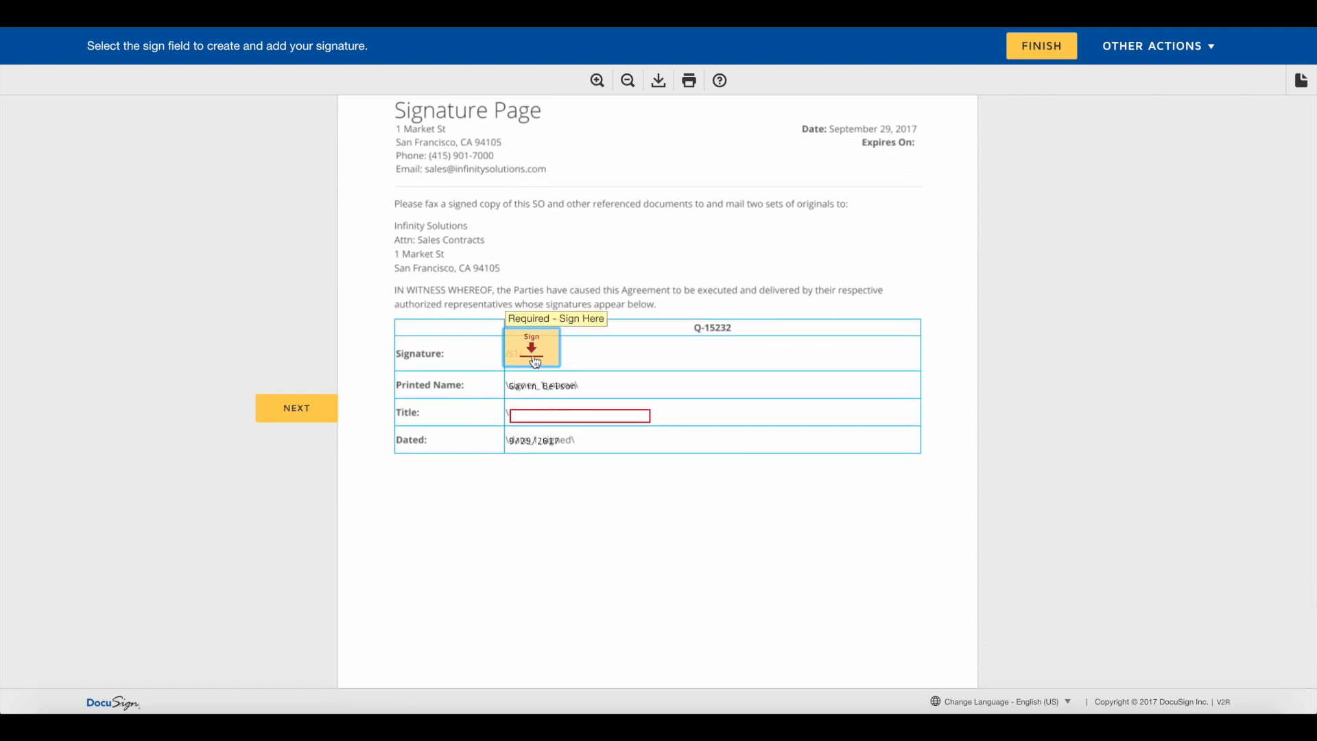
Sign the signature line as Gavin with title CEO and finish the signing
left_click(531, 349)
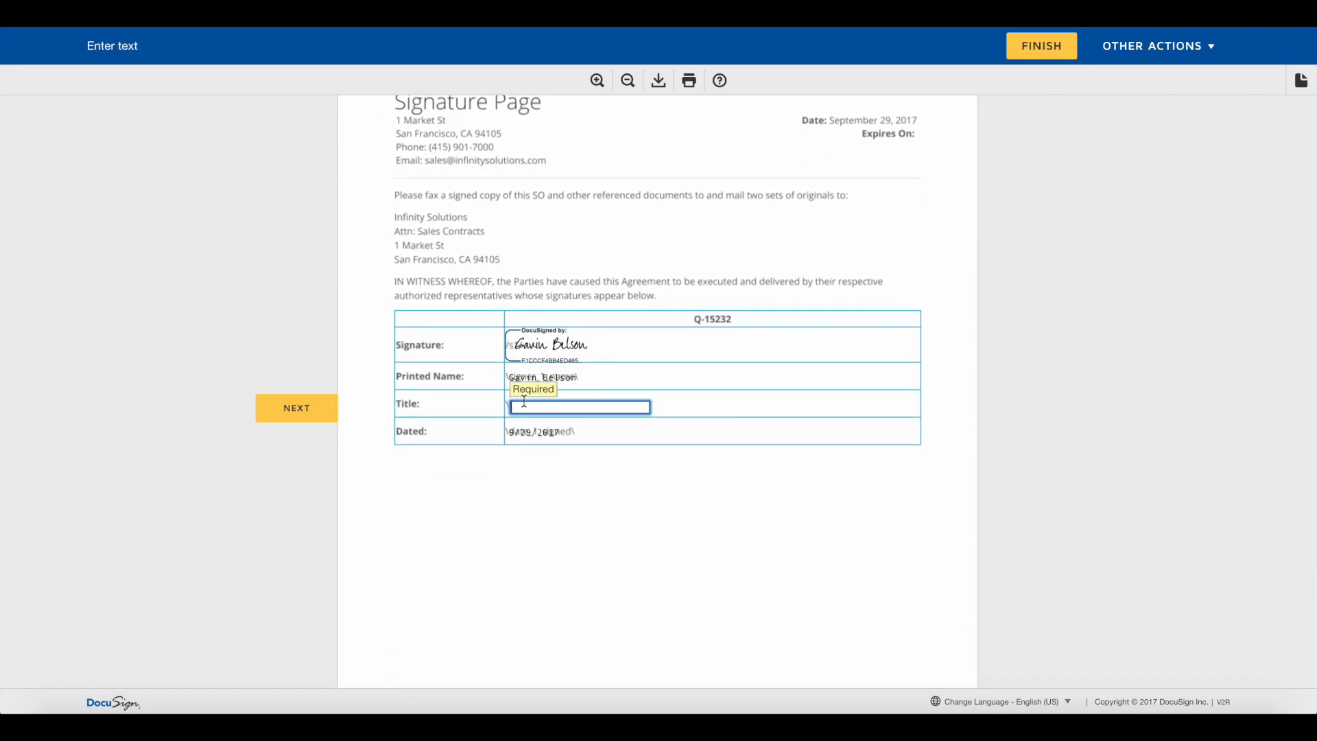
type("CEO")
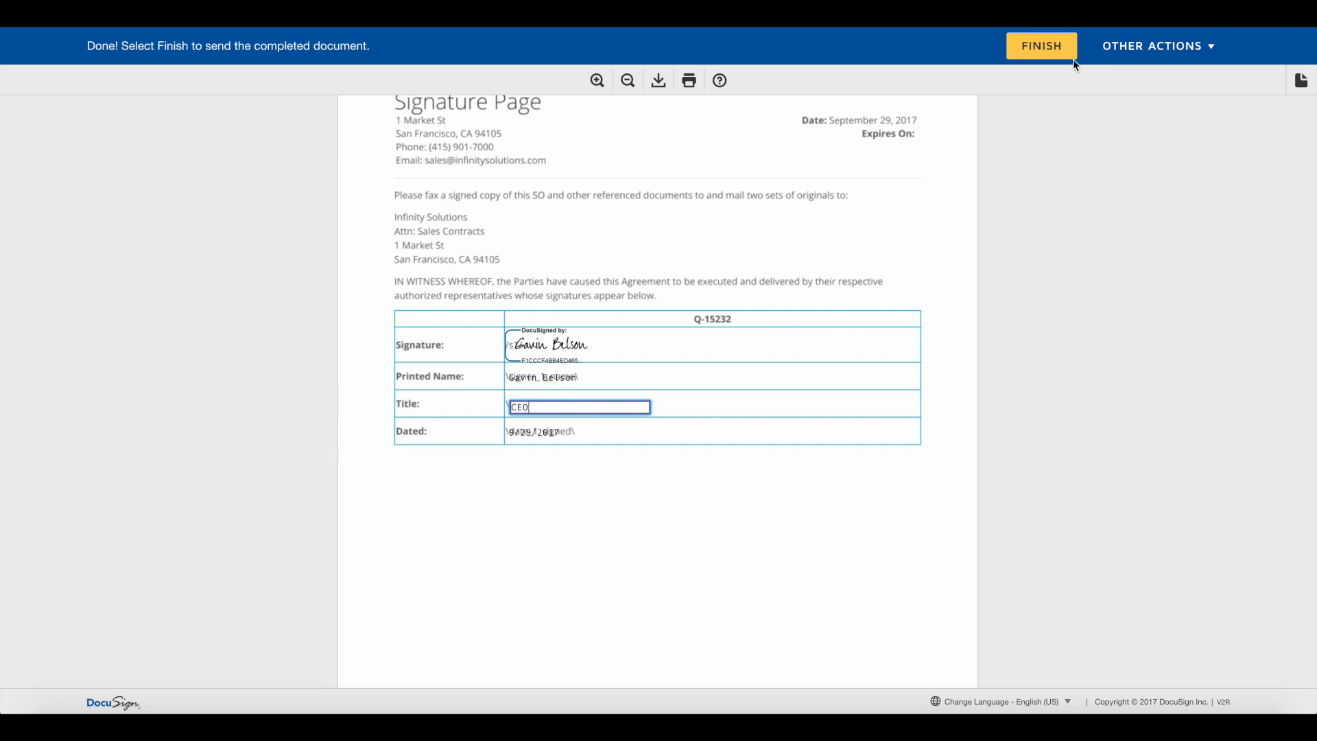
left_click(1041, 47)
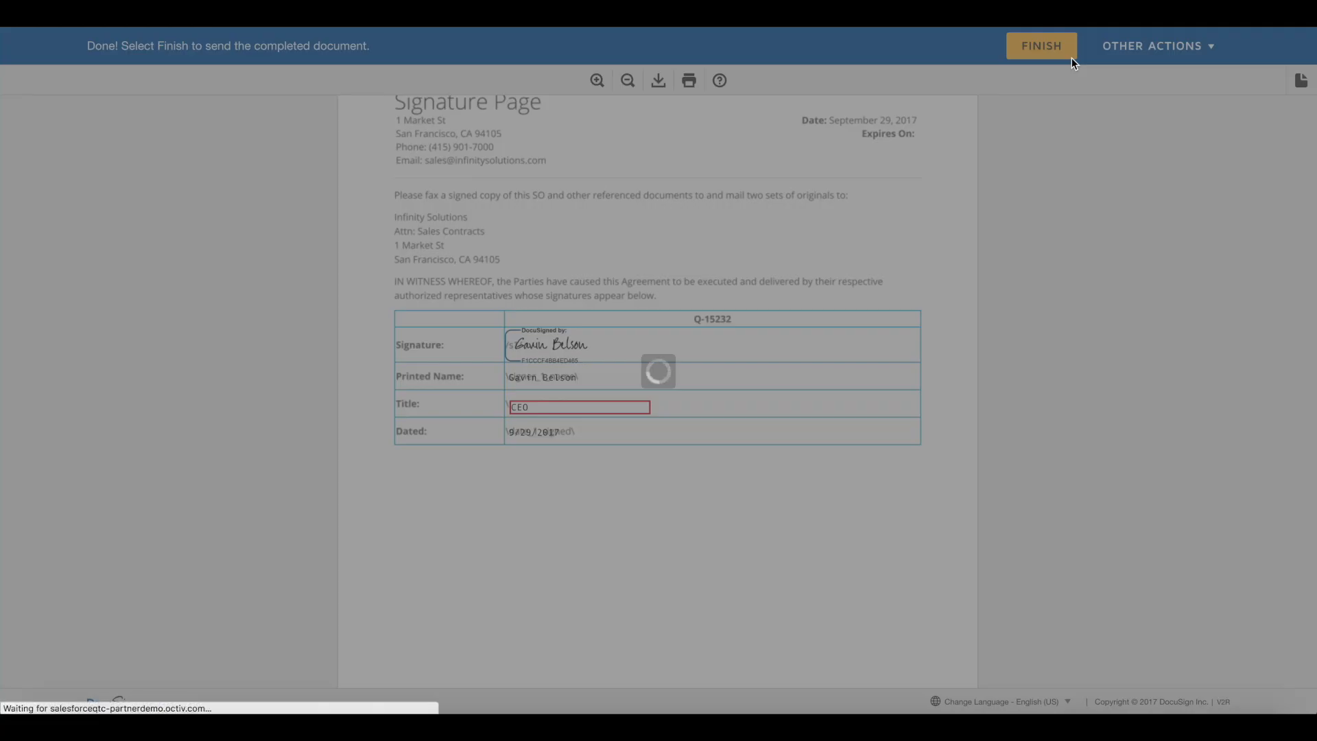
left_click(1042, 45)
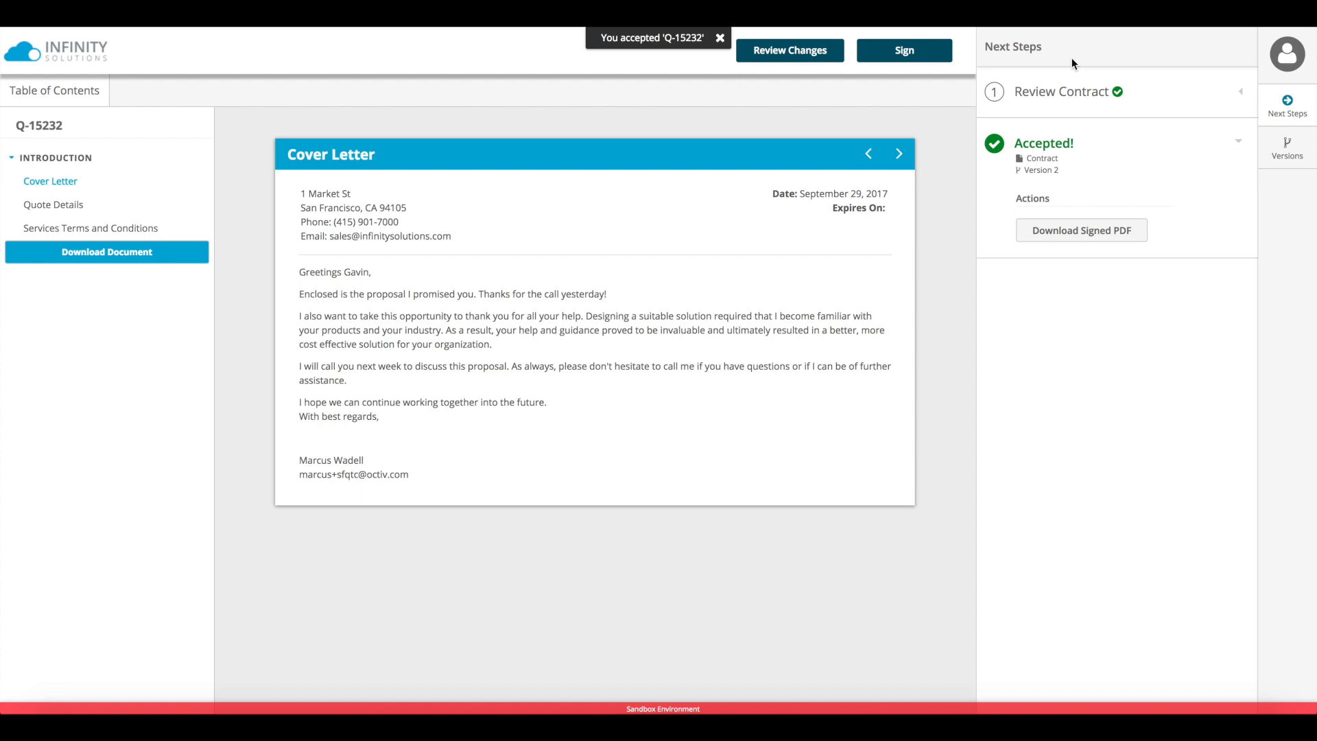
mouse_move(851, 286)
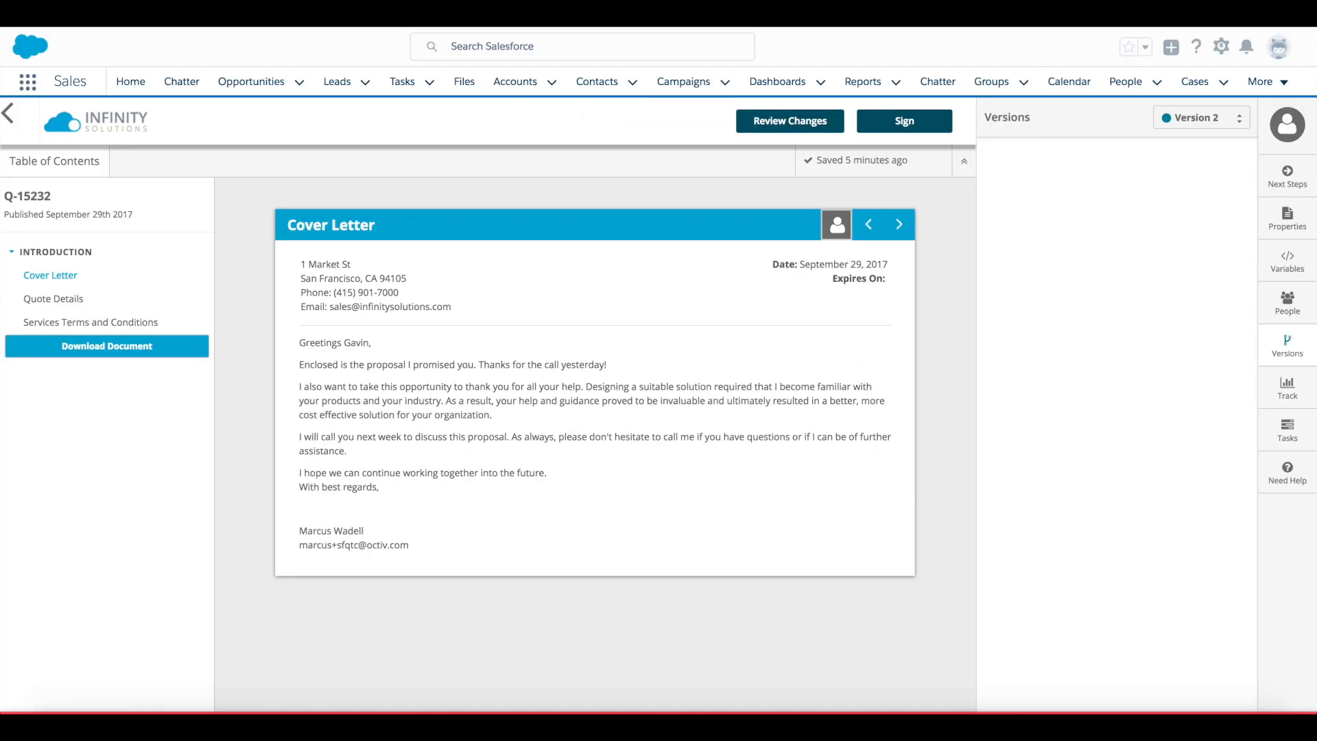
mouse_move(1172, 157)
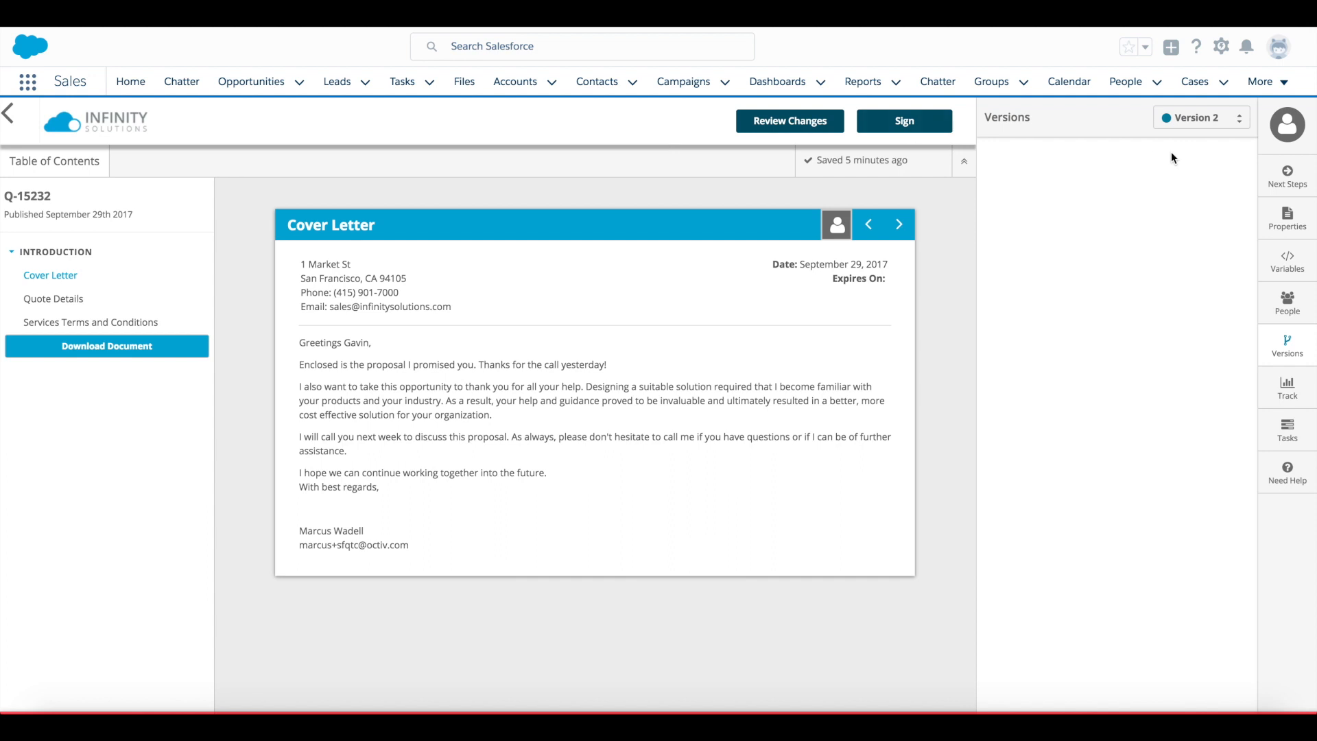
Confirm Accepted status in Octiv Properties and go back to quote Q-15232 in Salesforce
left_click(1285, 216)
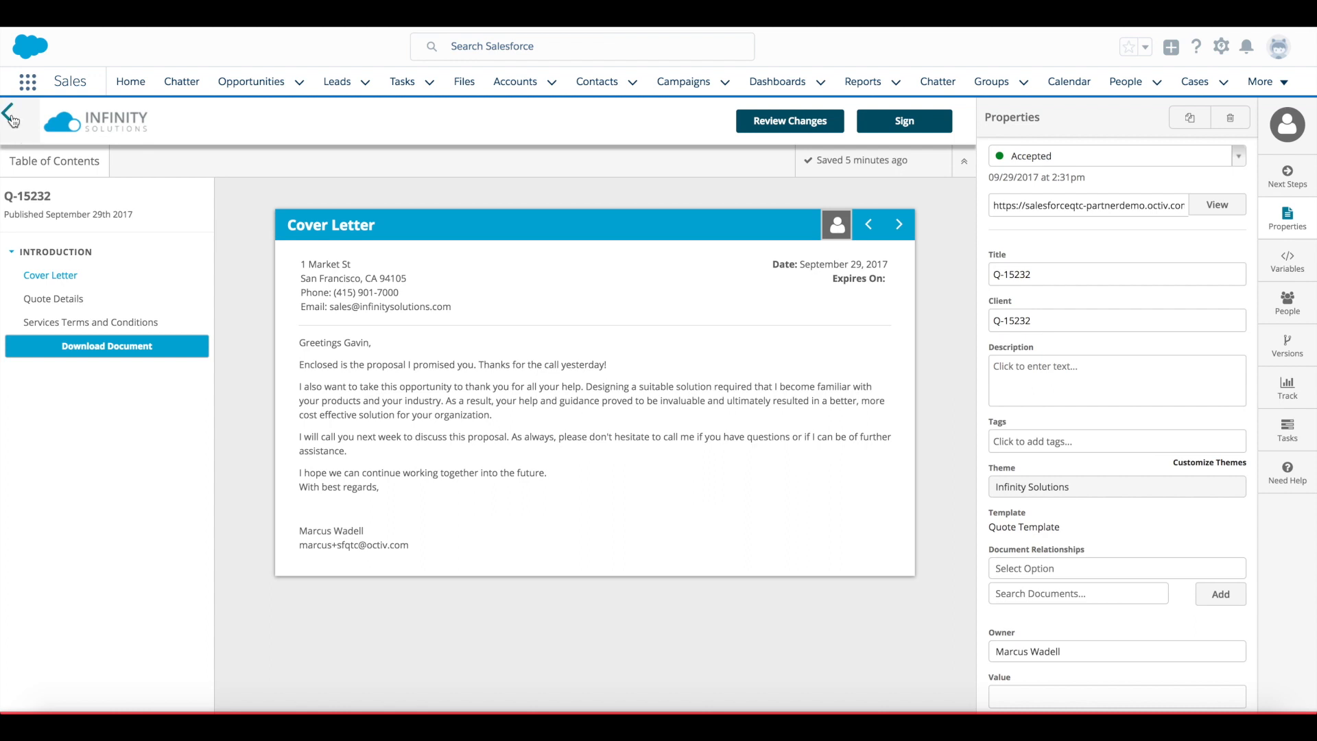
left_click(12, 114)
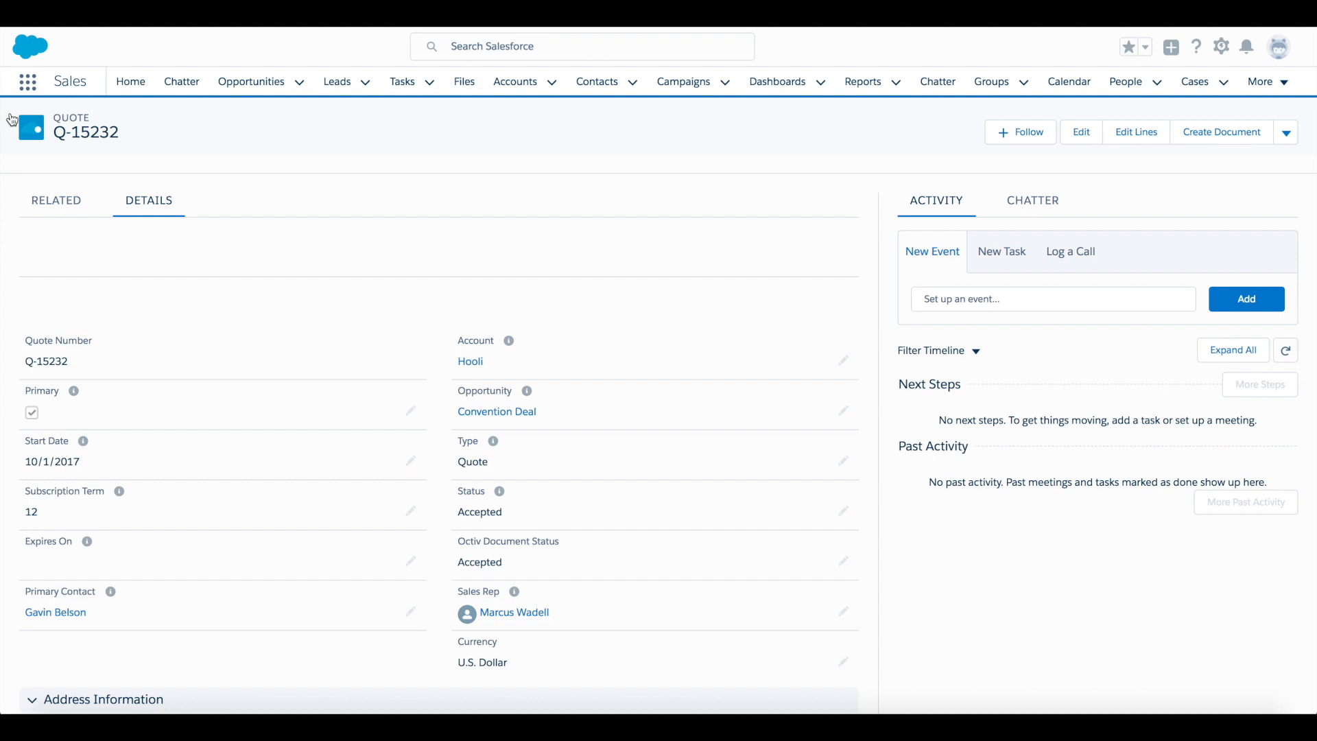
mouse_move(495, 573)
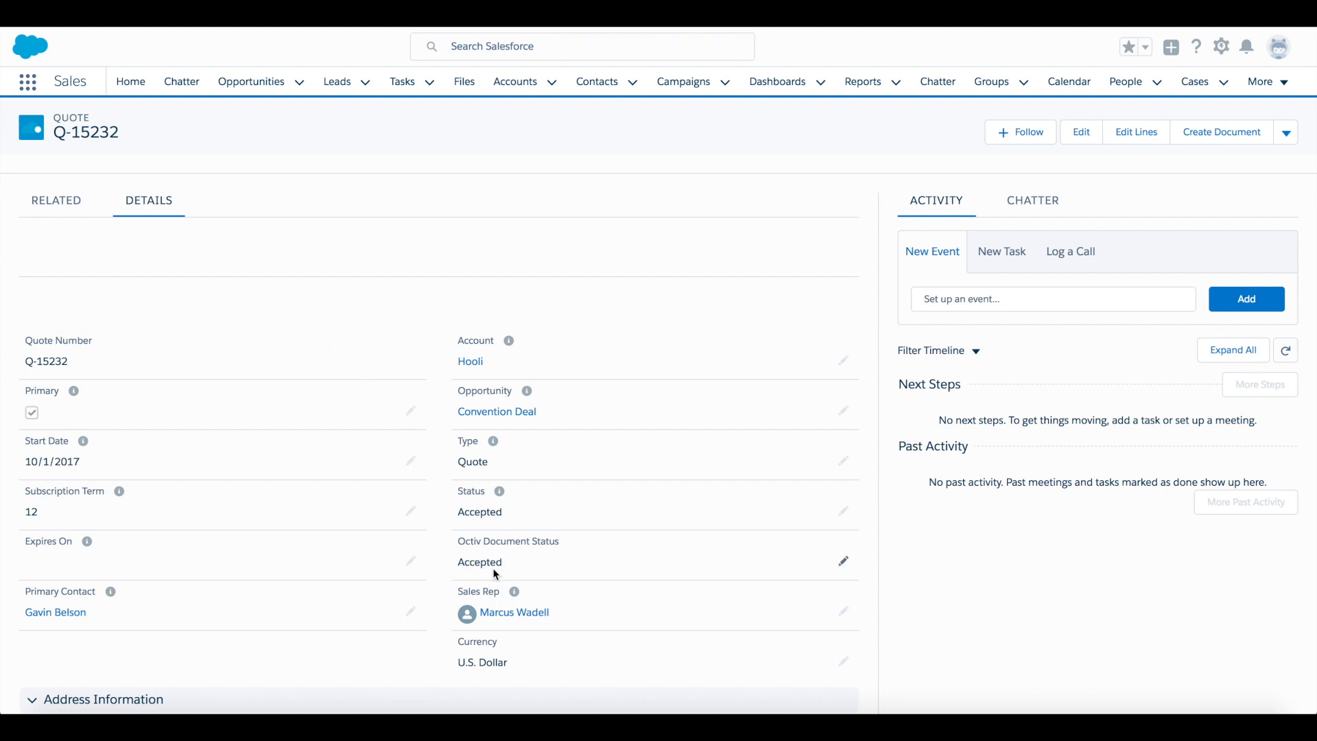
mouse_move(488, 504)
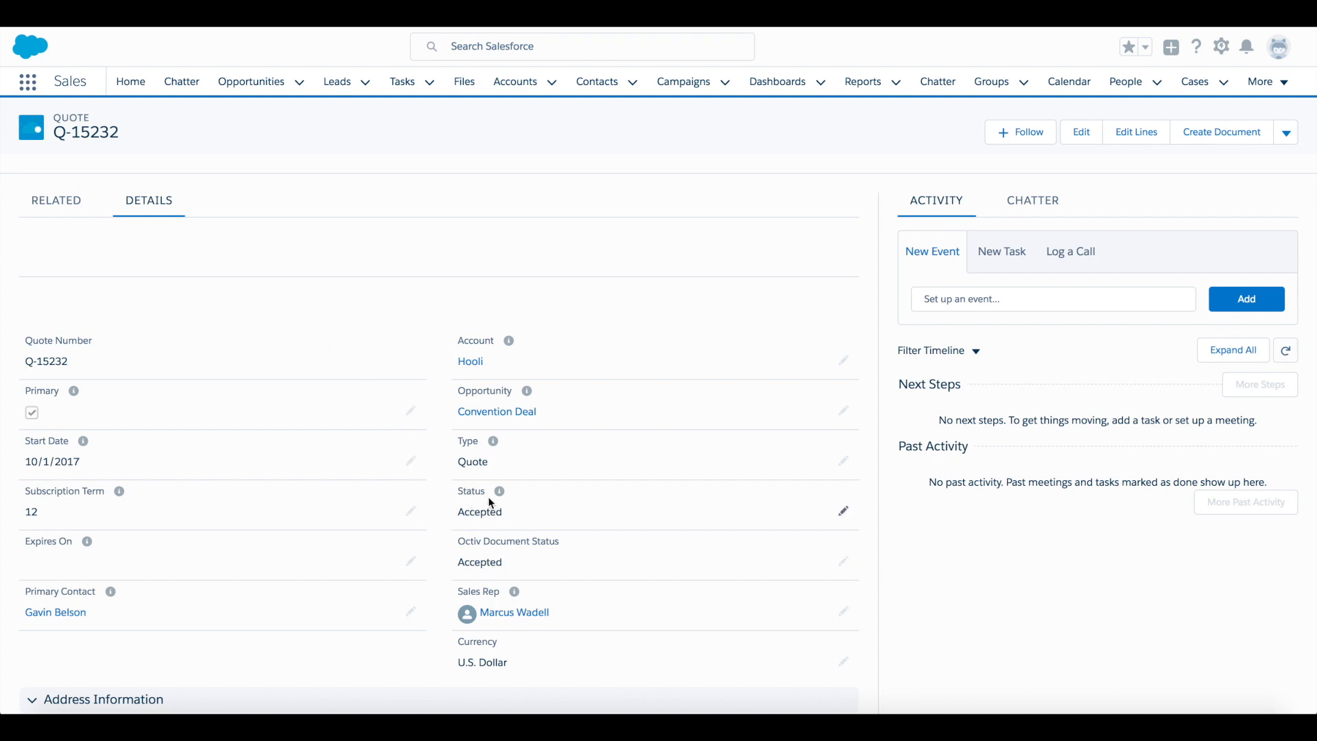
mouse_move(538, 517)
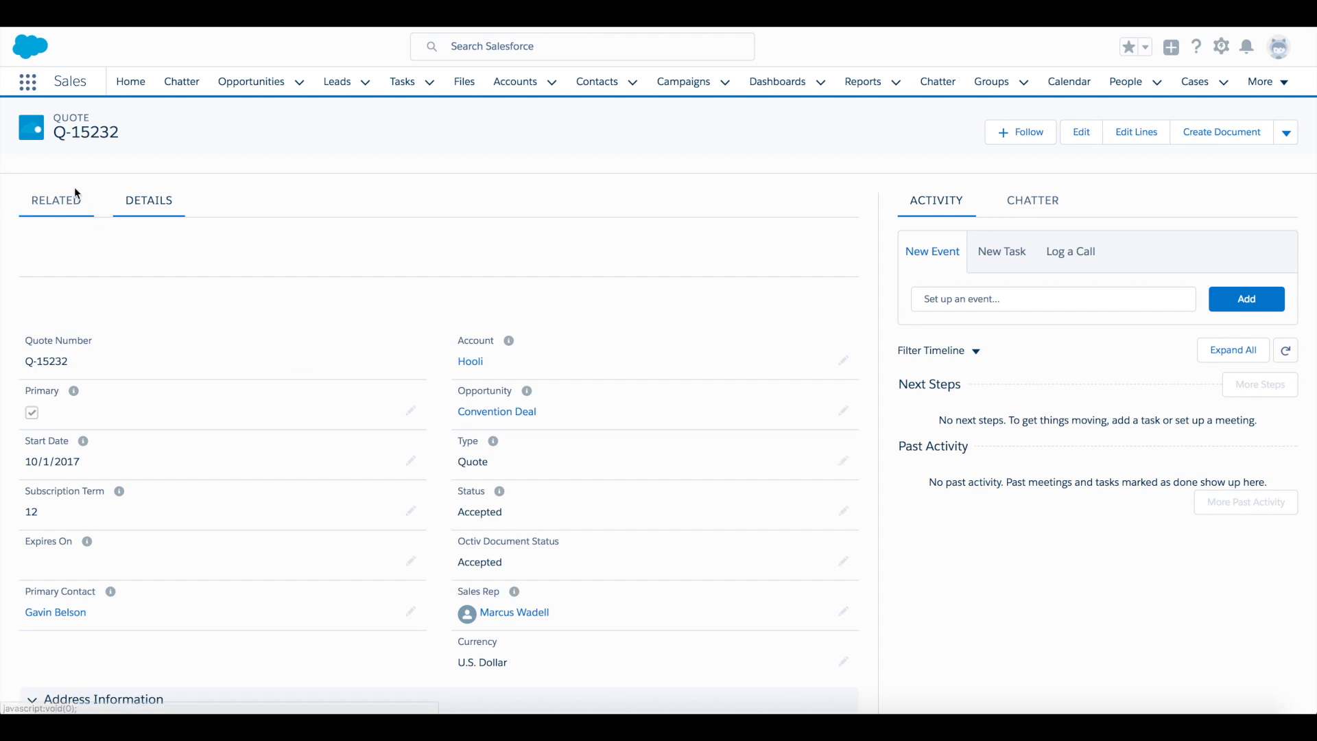
Show Q-15232's related quote lines and its five Octiv documents
left_click(55, 200)
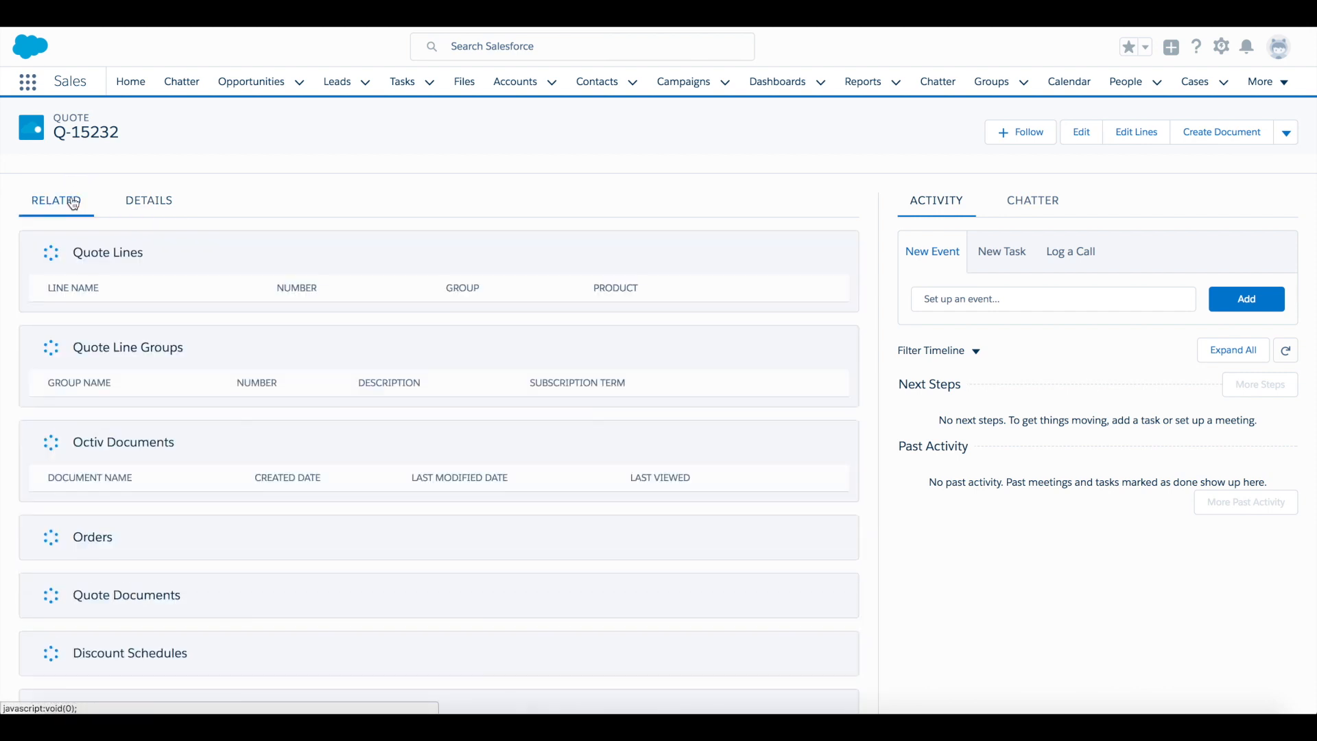
scroll("down", 3)
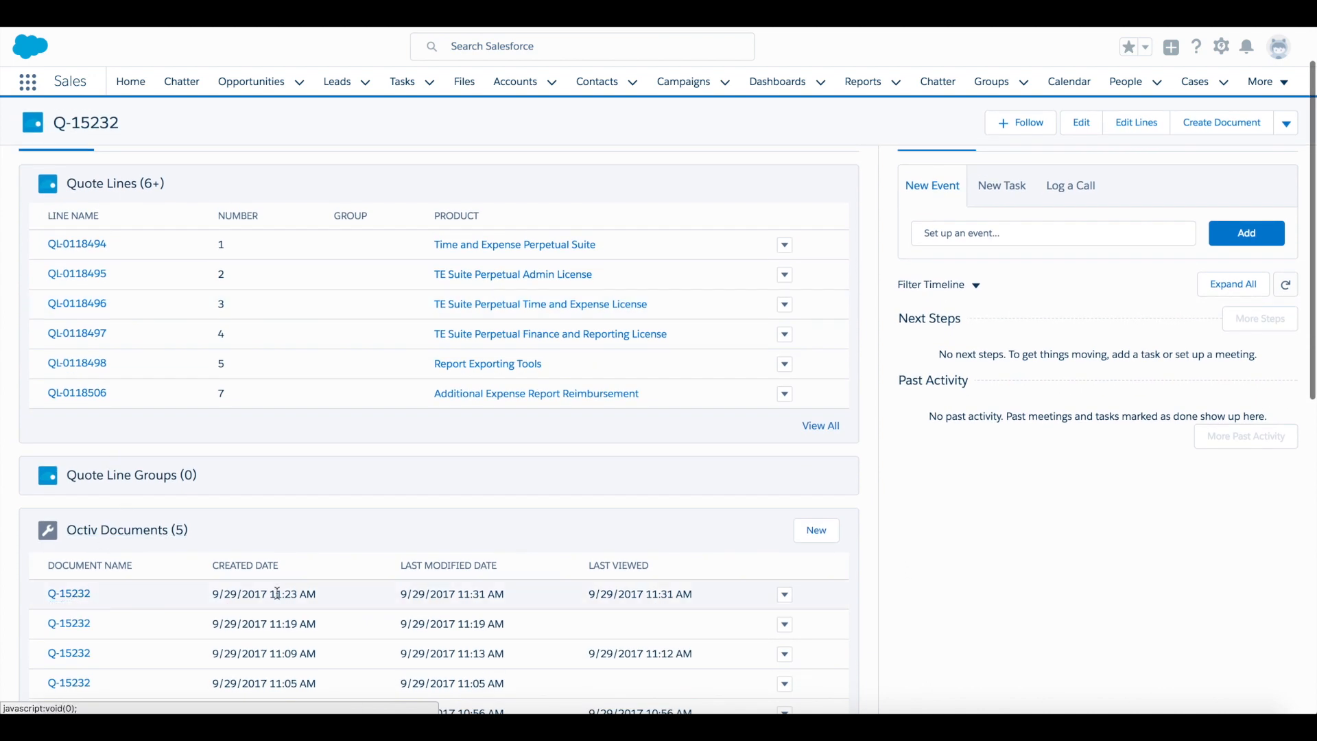
mouse_move(335, 607)
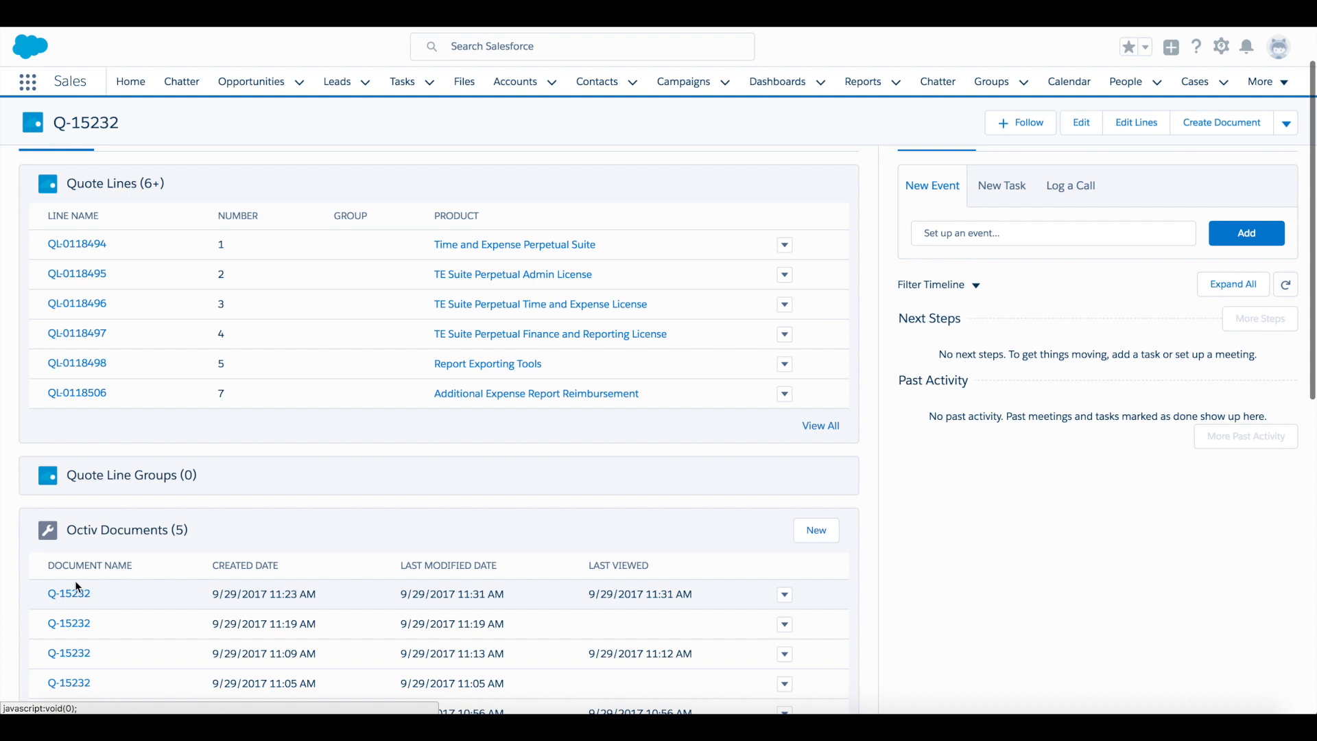
mouse_move(69, 593)
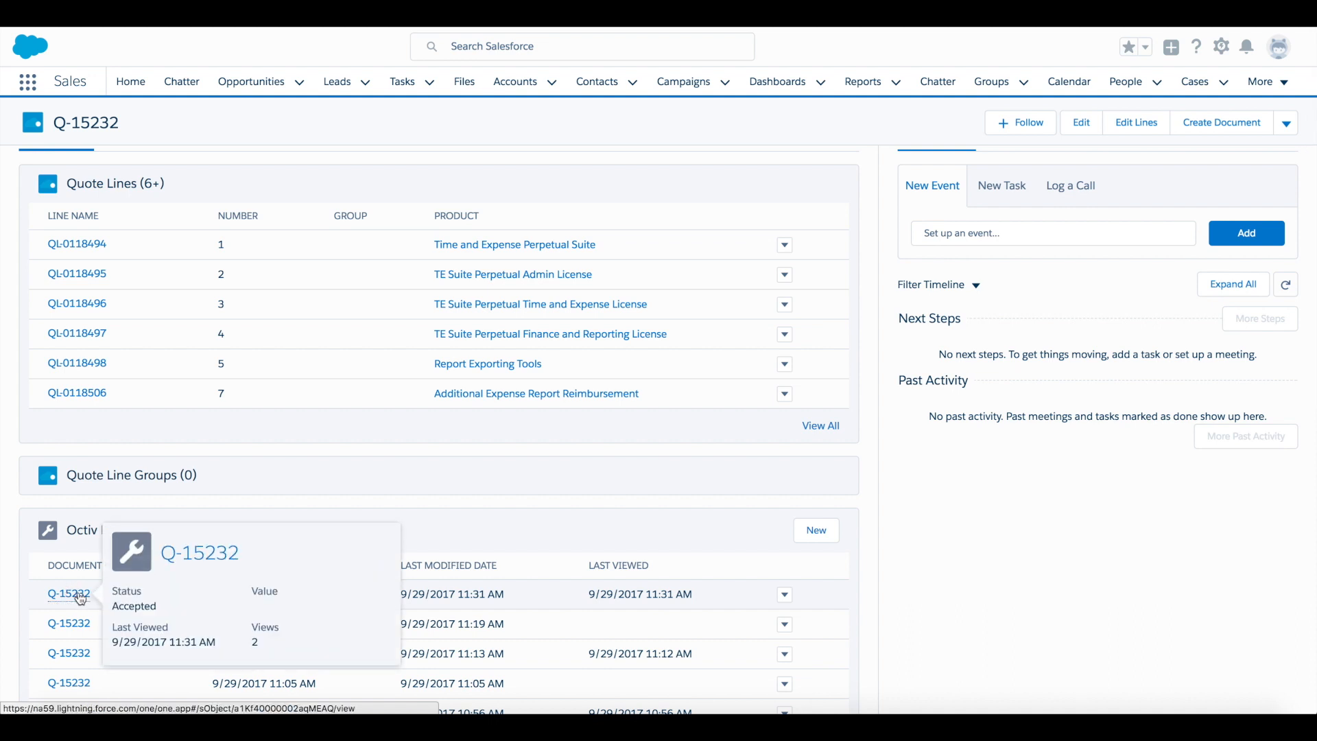